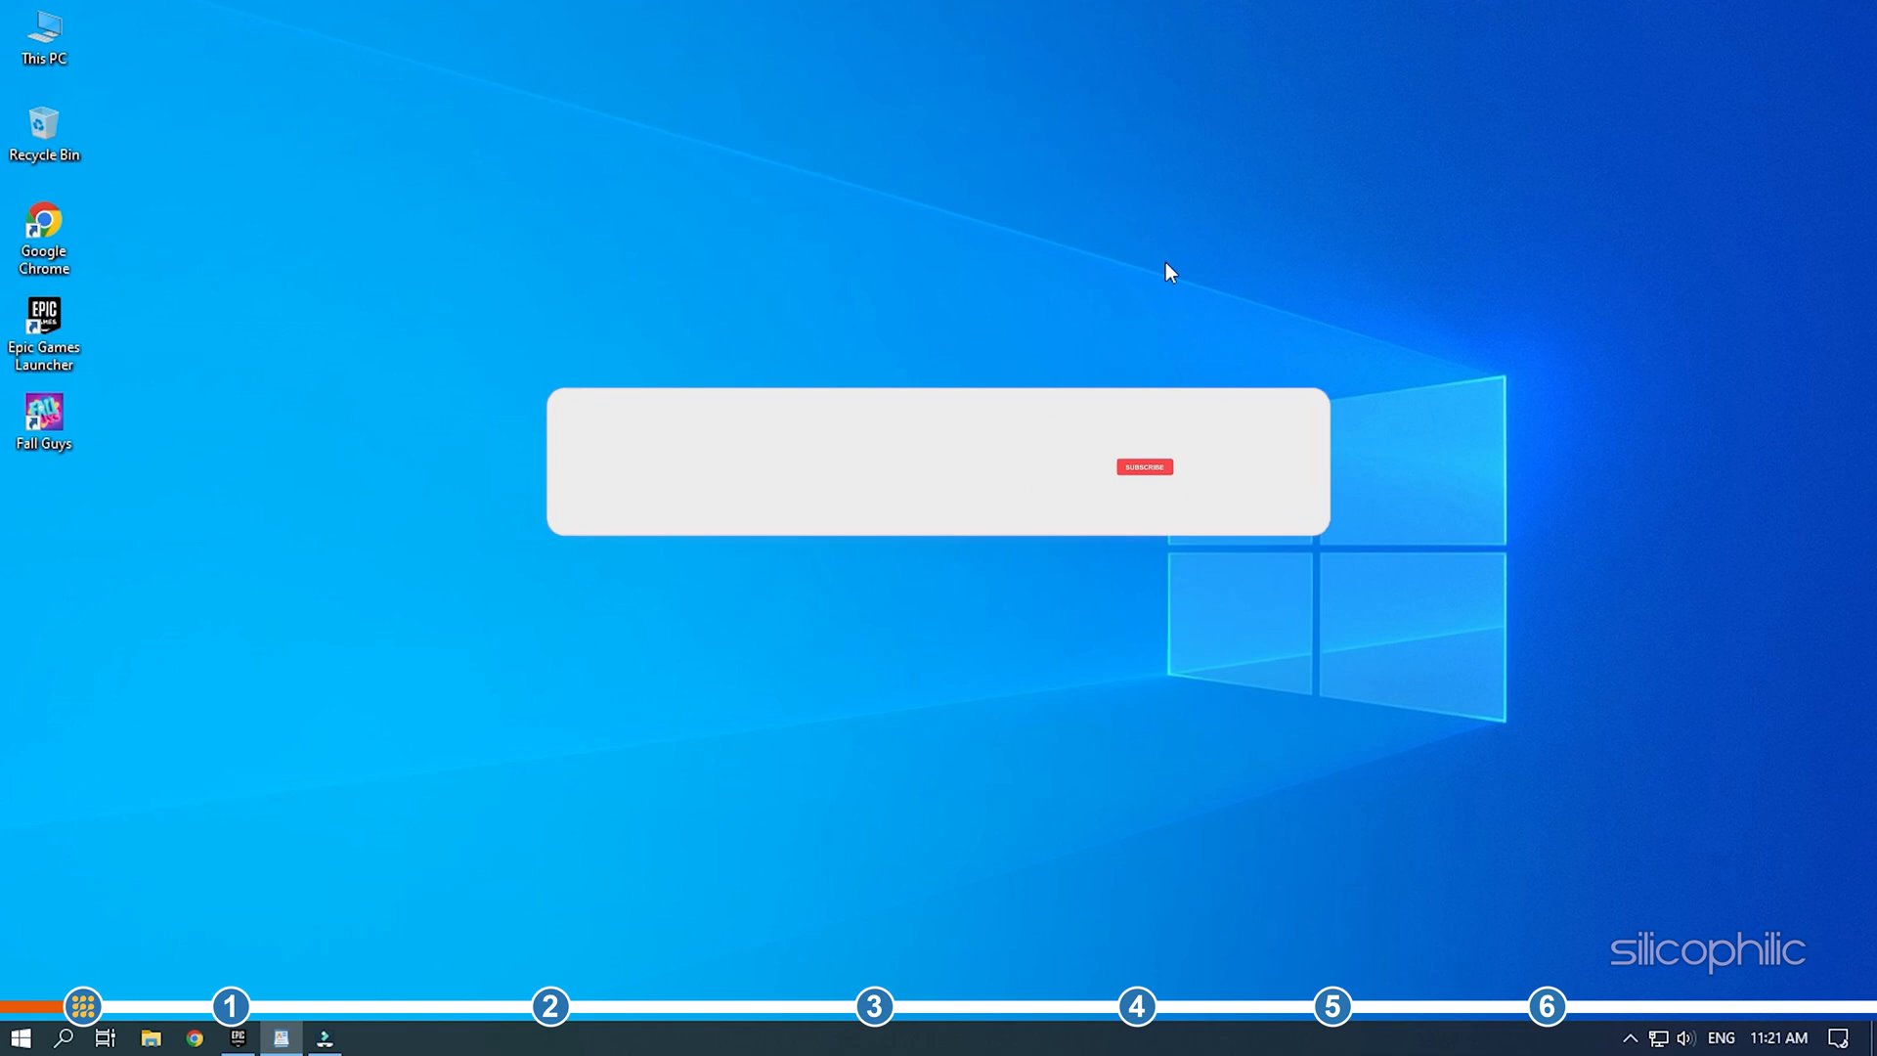
Enter the comment text 'Comment Down Below' before starting the troubleshooting.
{"action": "left_click", "coordinate": [1144, 466]}
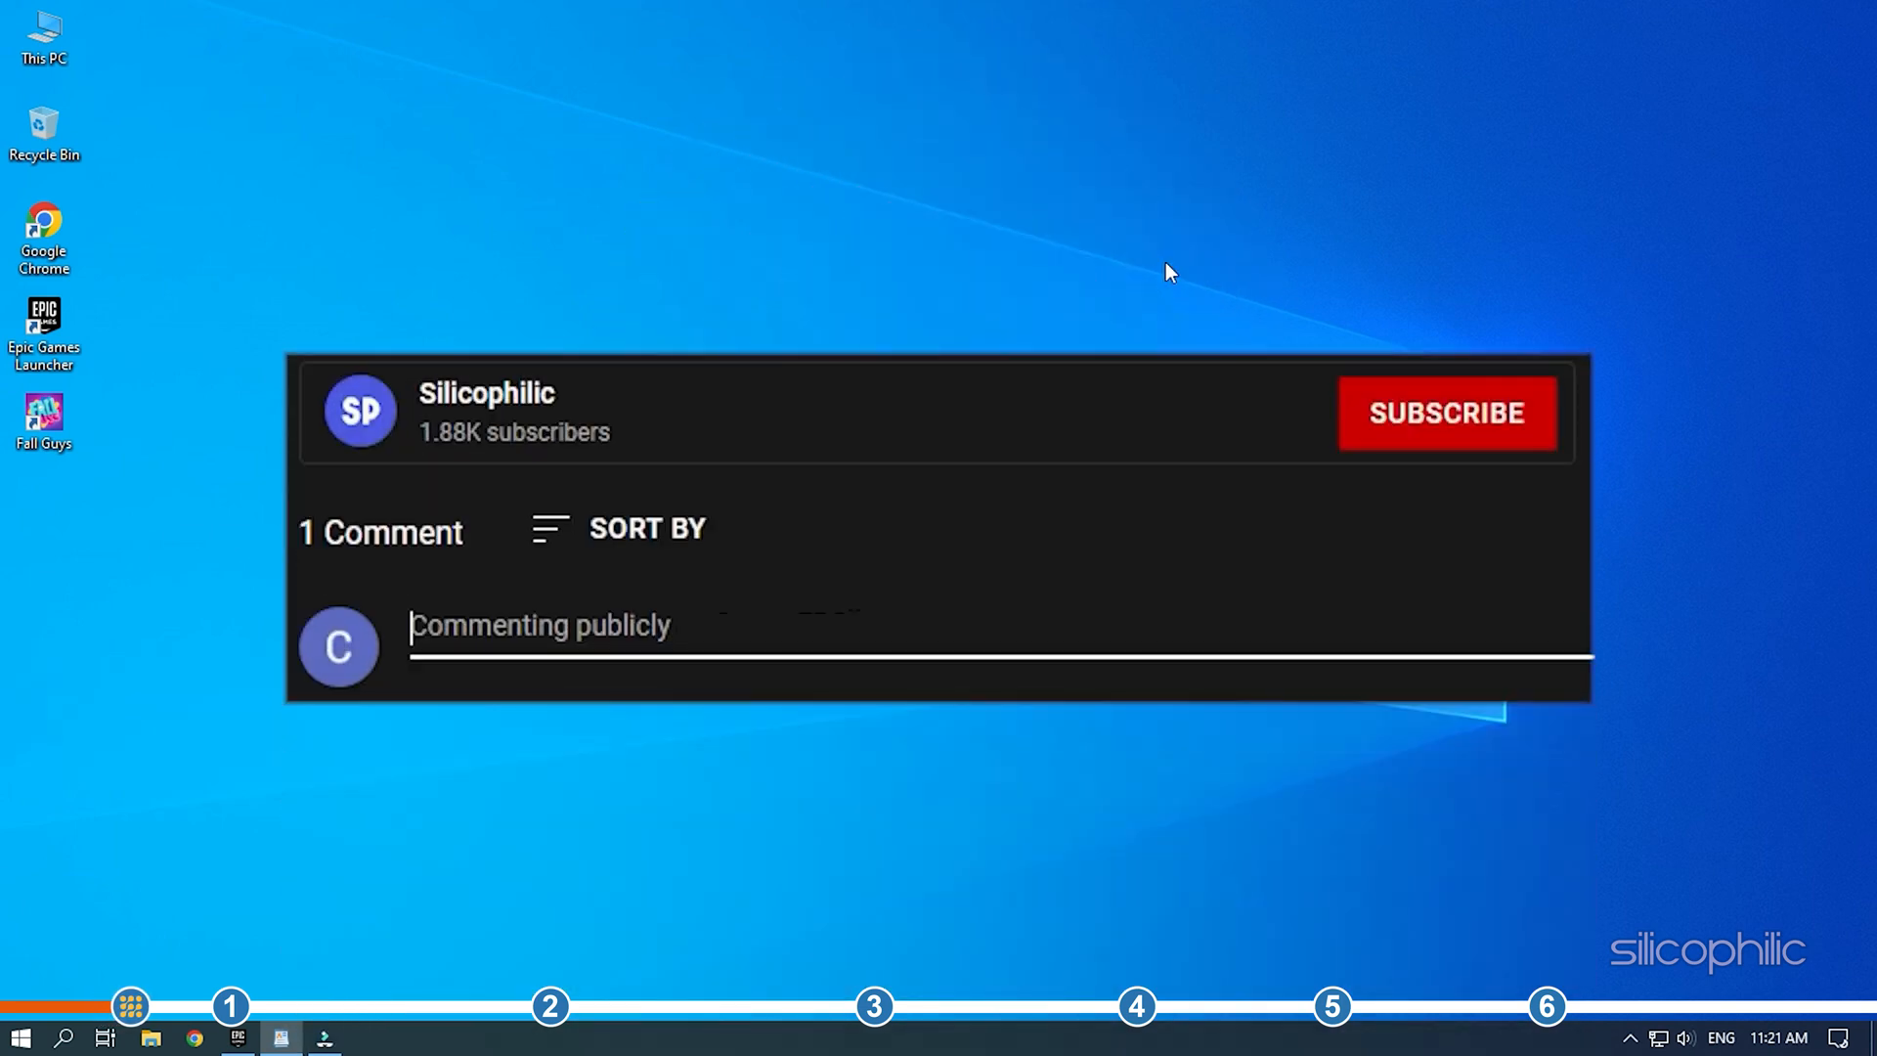
{"action": "type", "text": "Comment Down"}
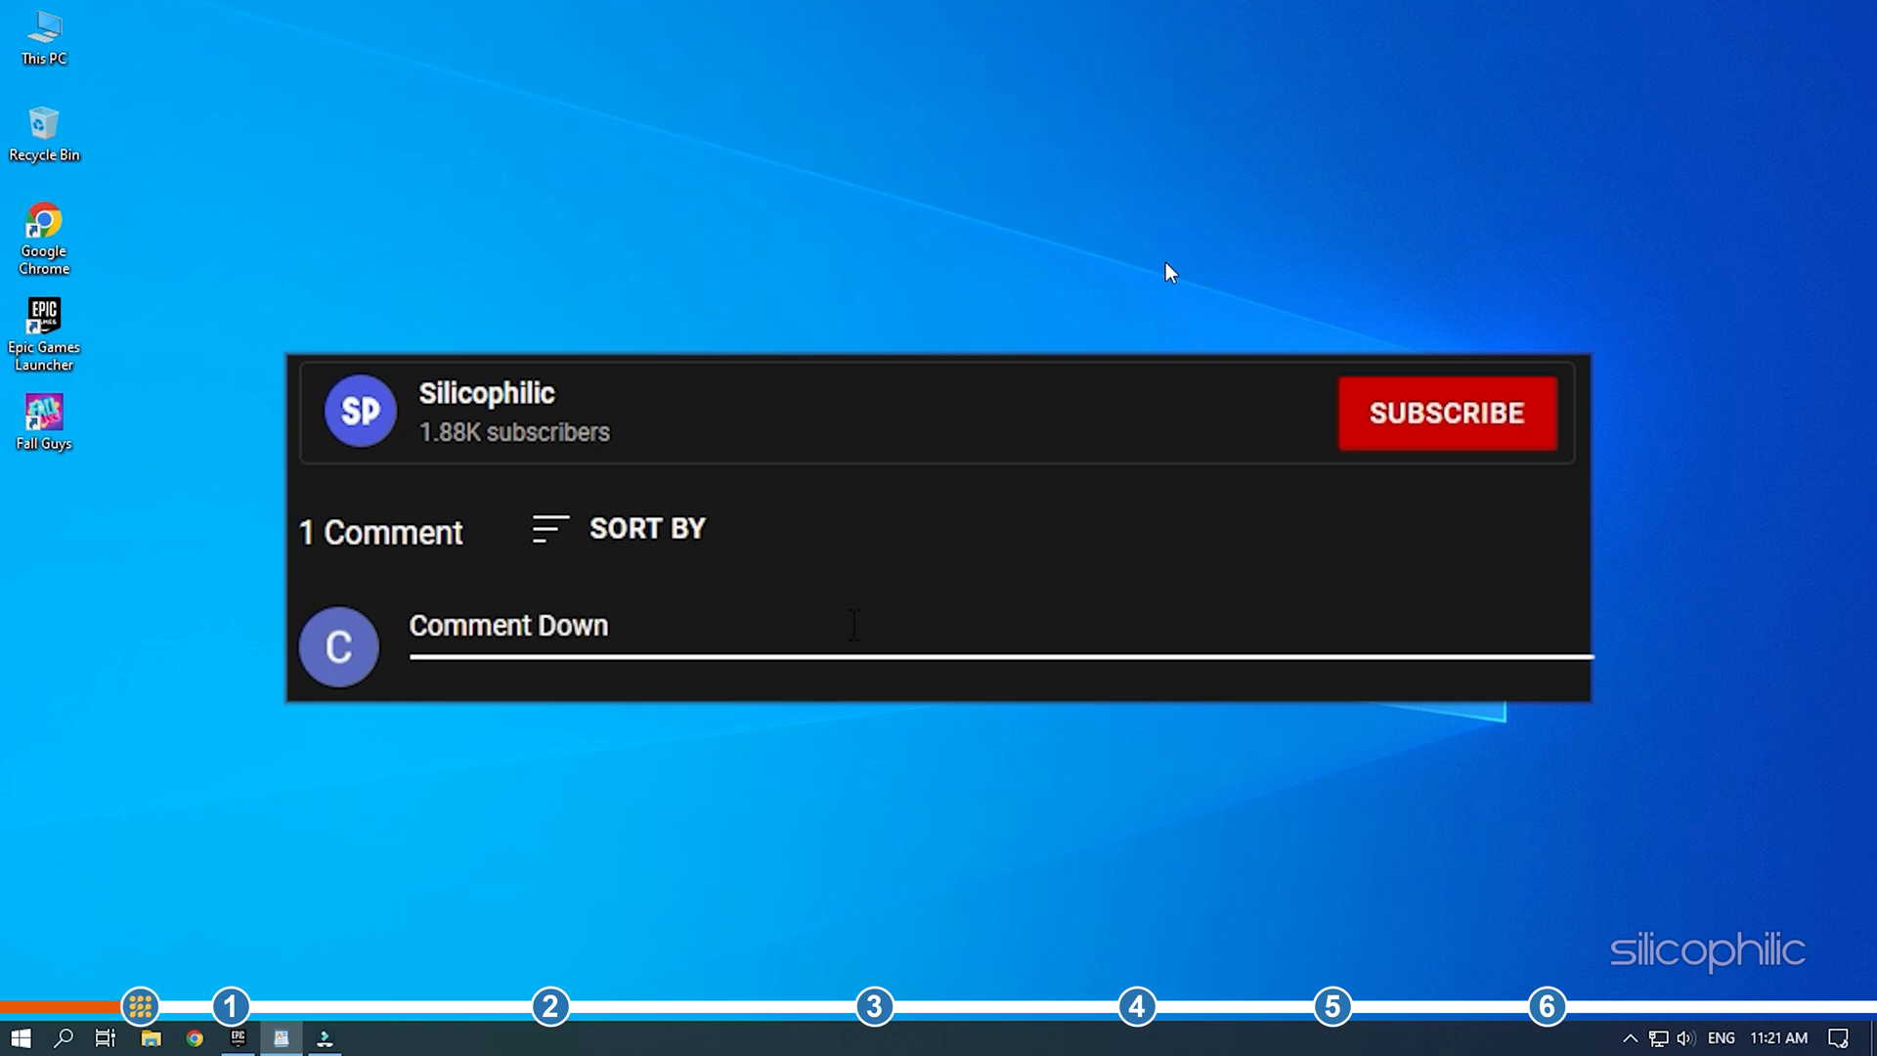
{"action": "type", "text": "Below"}
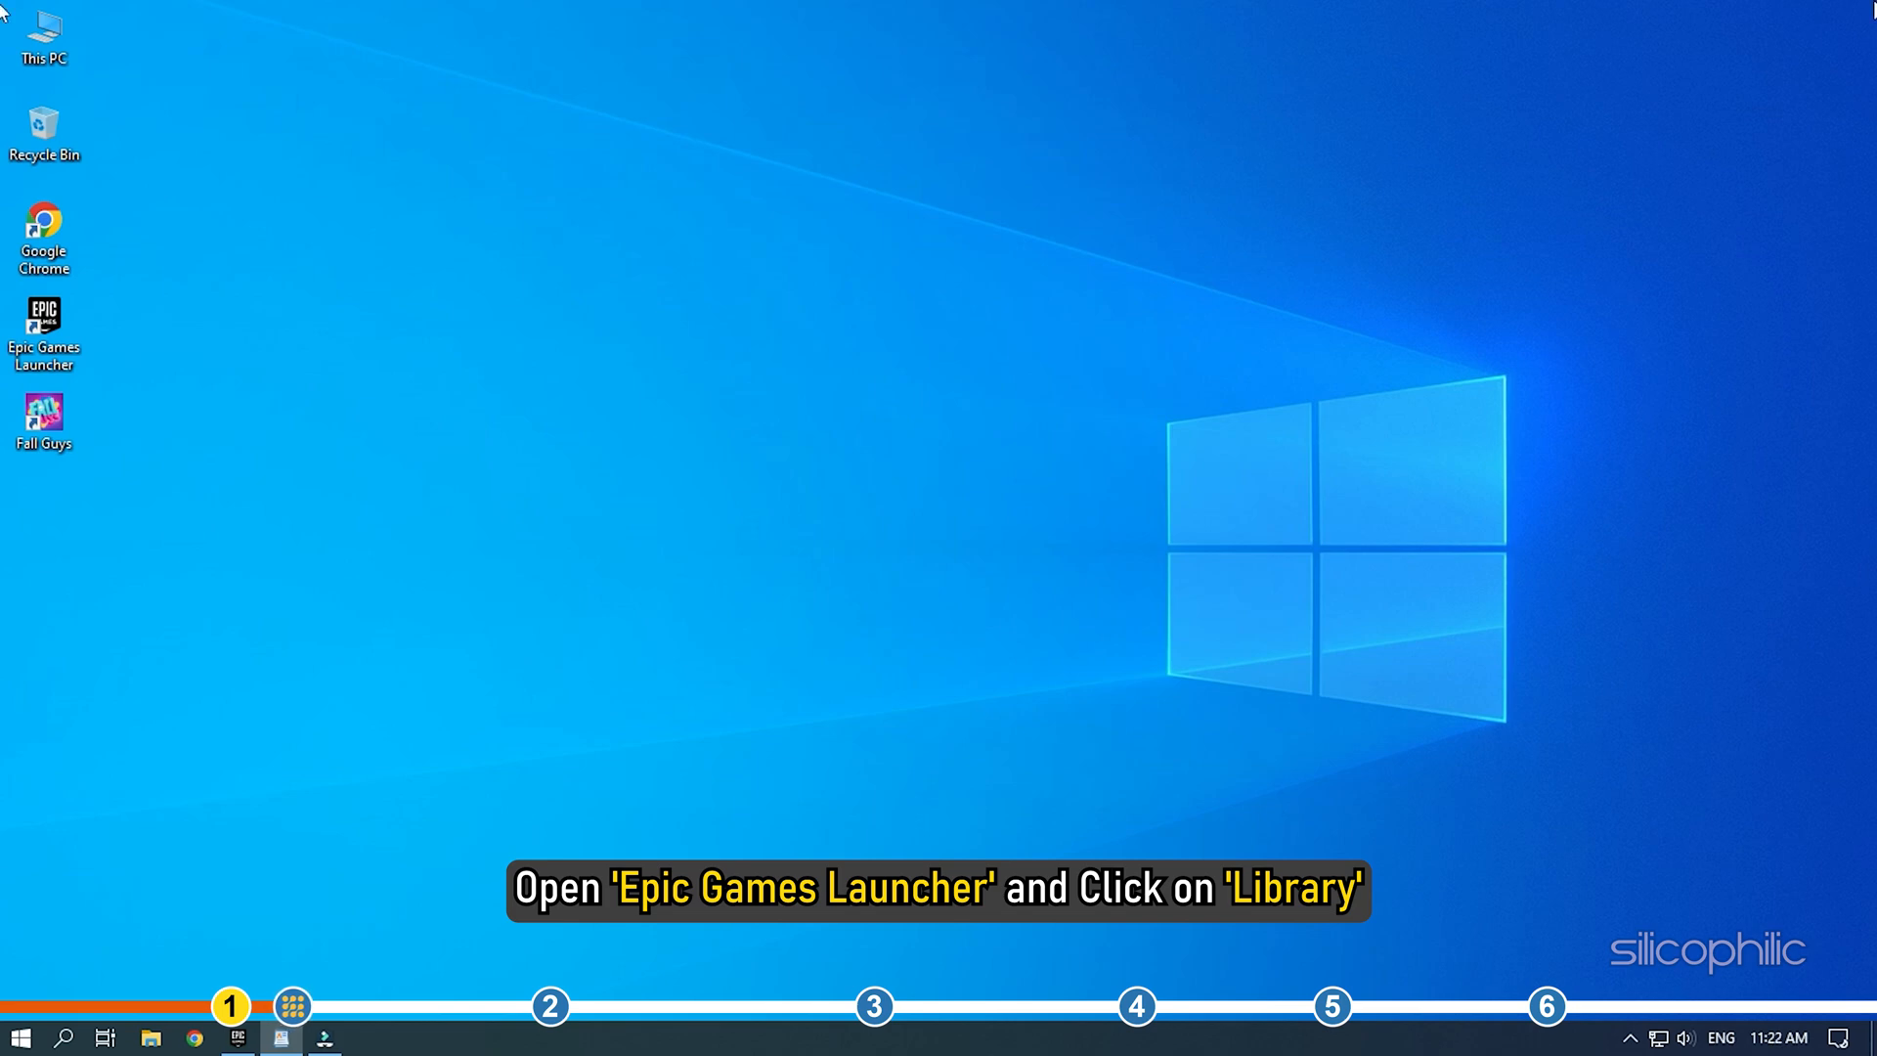
Verify Fall Guys' game files from the Epic Games Launcher Library context menu.
{"action": "double_click", "coordinate": [43, 323]}
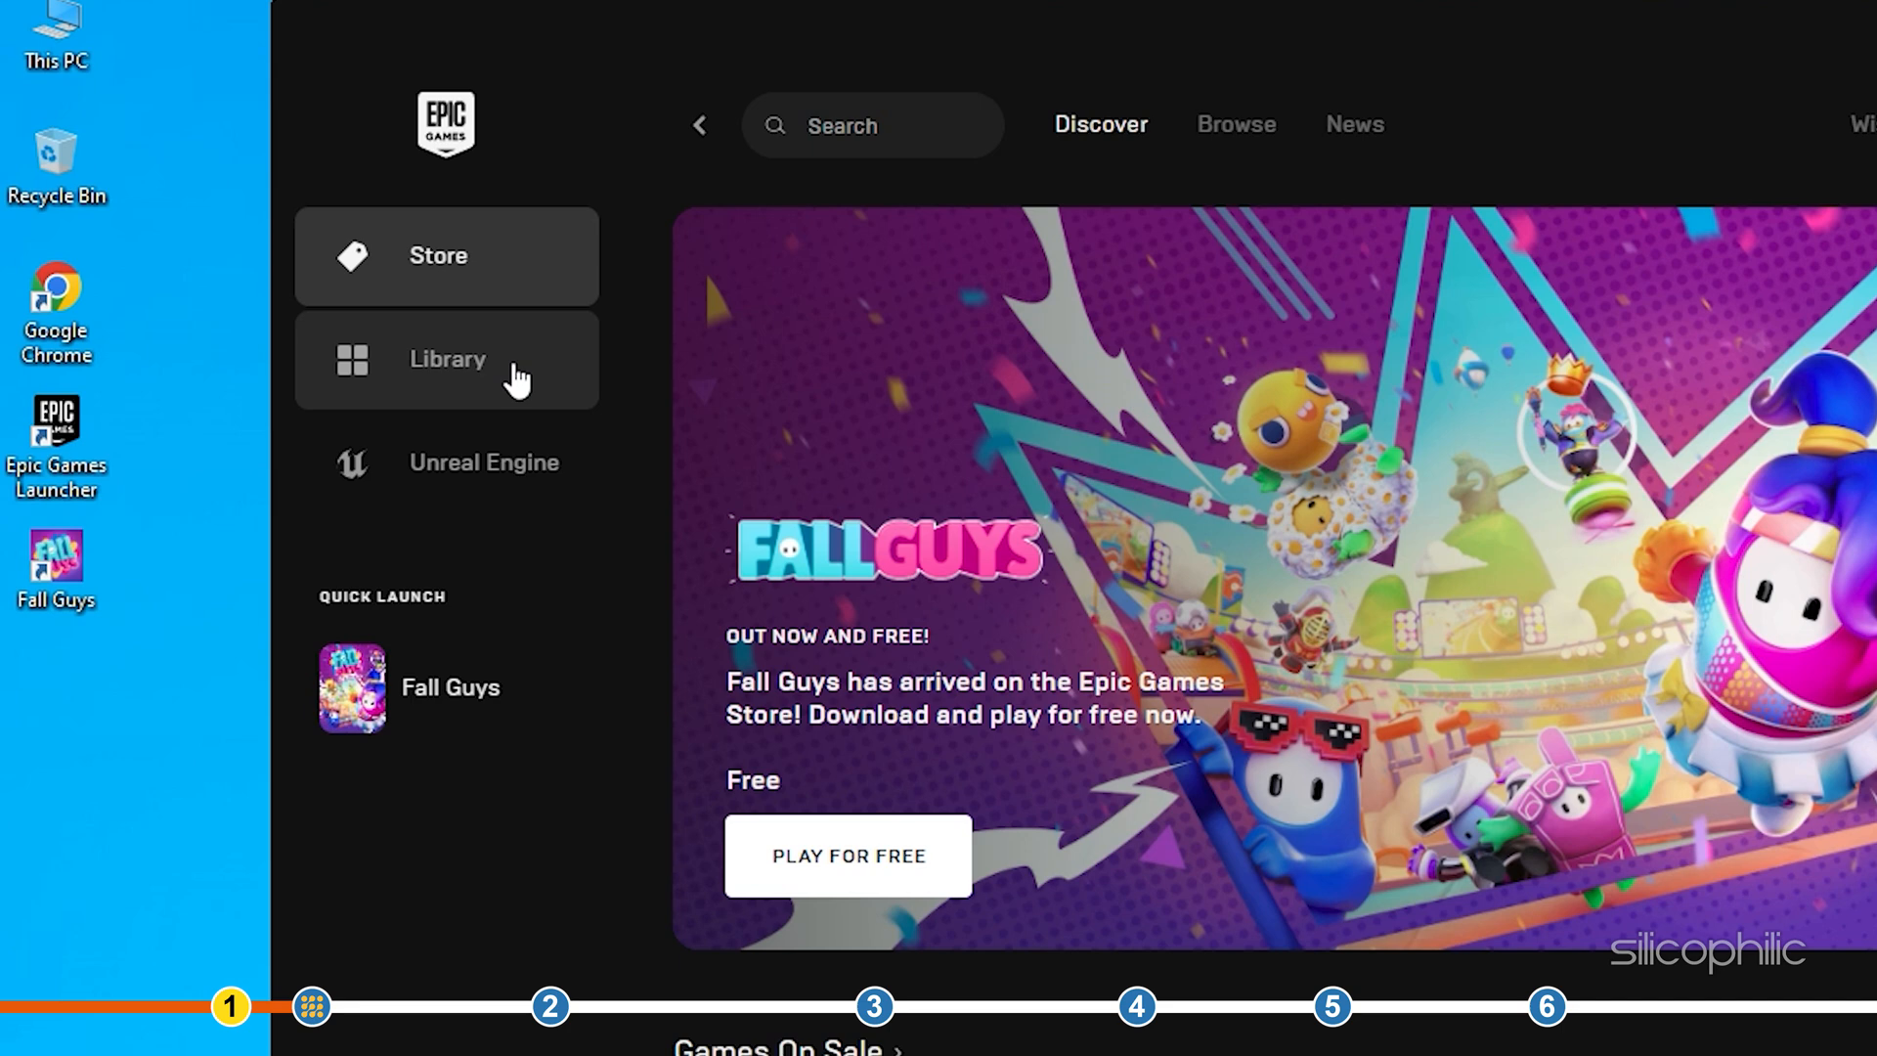
{"action": "left_click", "coordinate": [445, 360]}
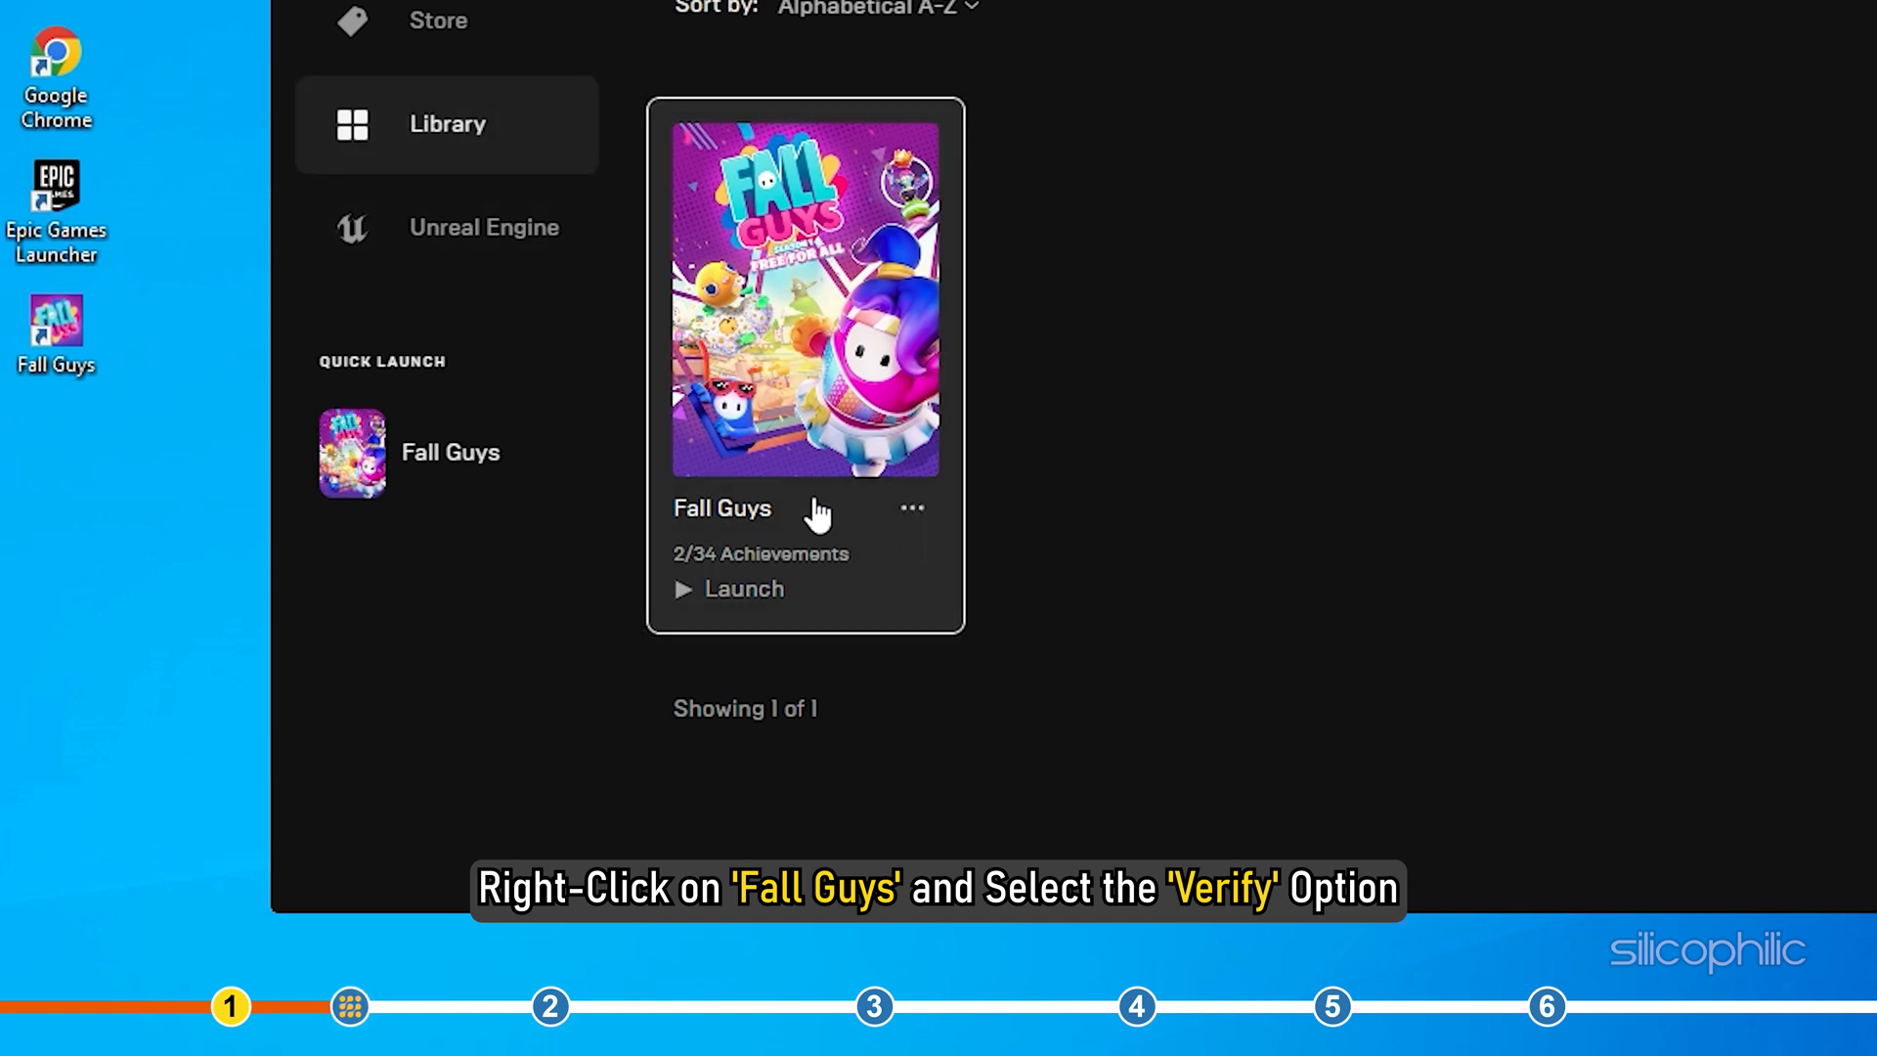
{"action": "right_click", "coordinate": [804, 297]}
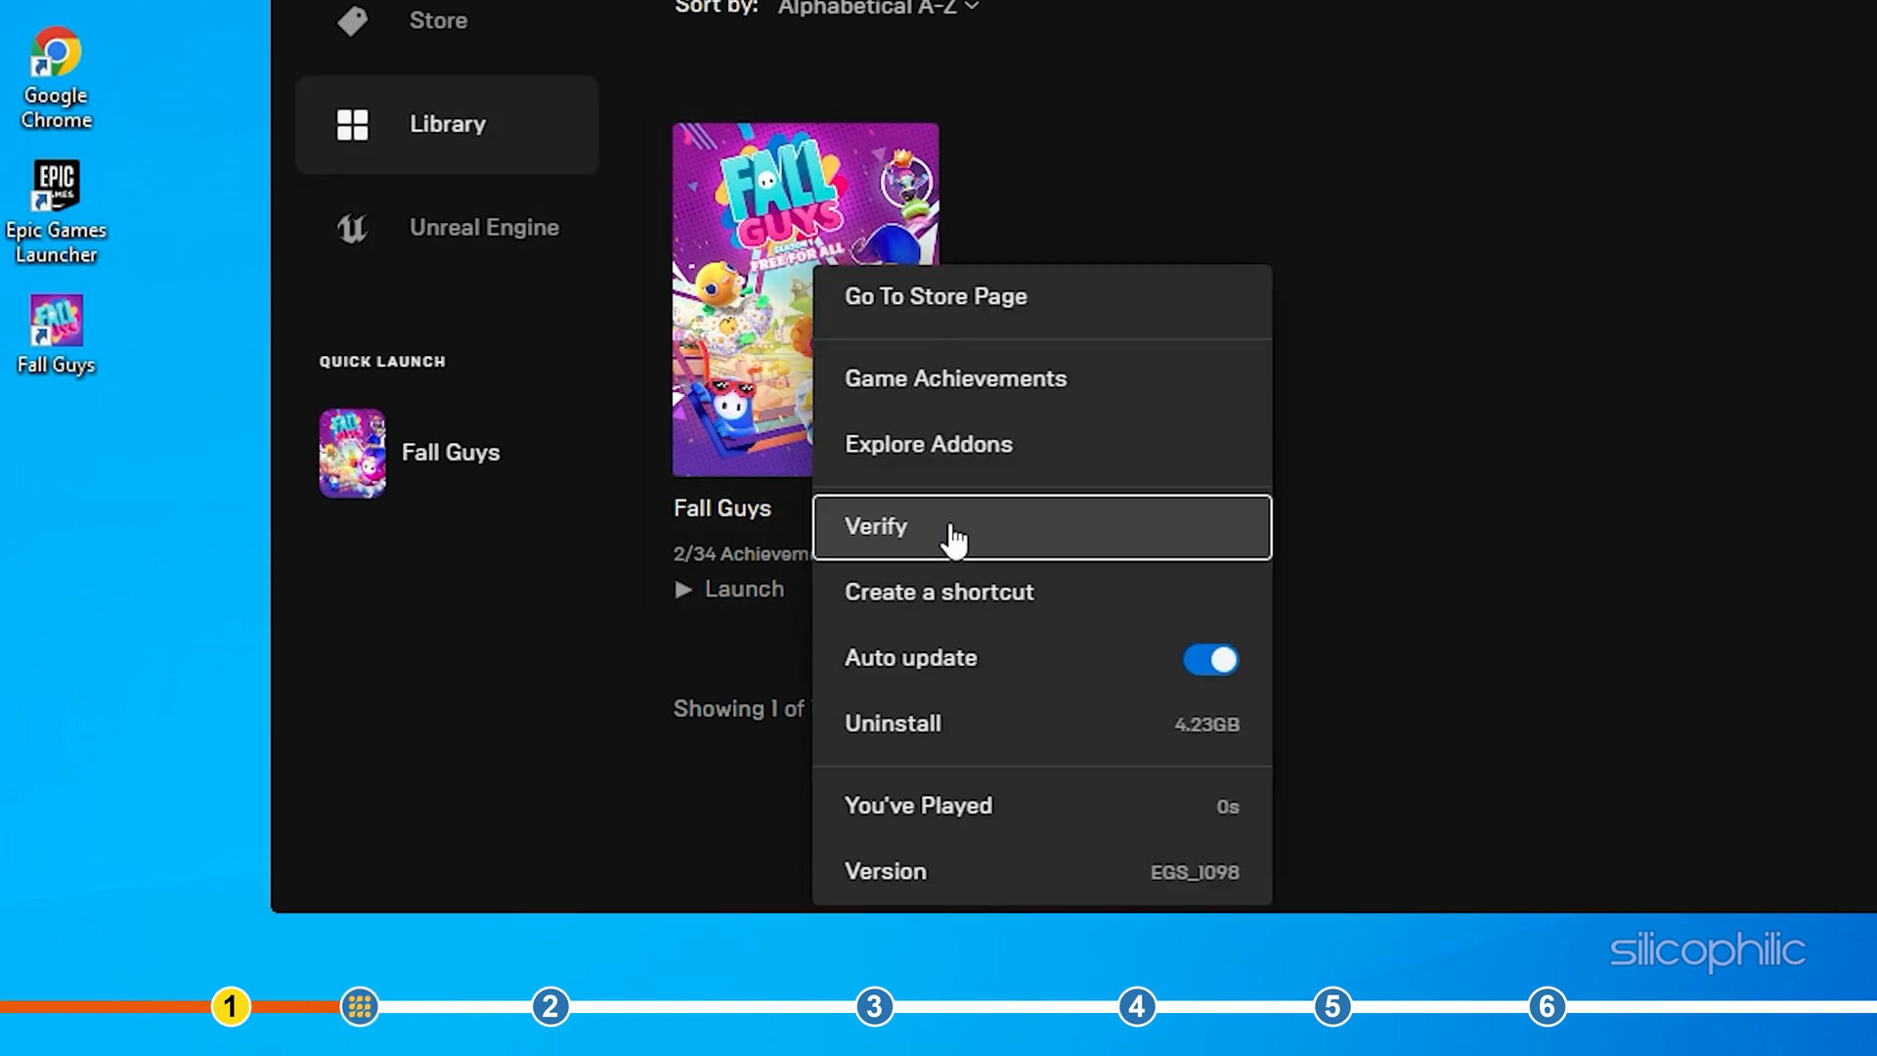
{"action": "left_click", "coordinate": [876, 526]}
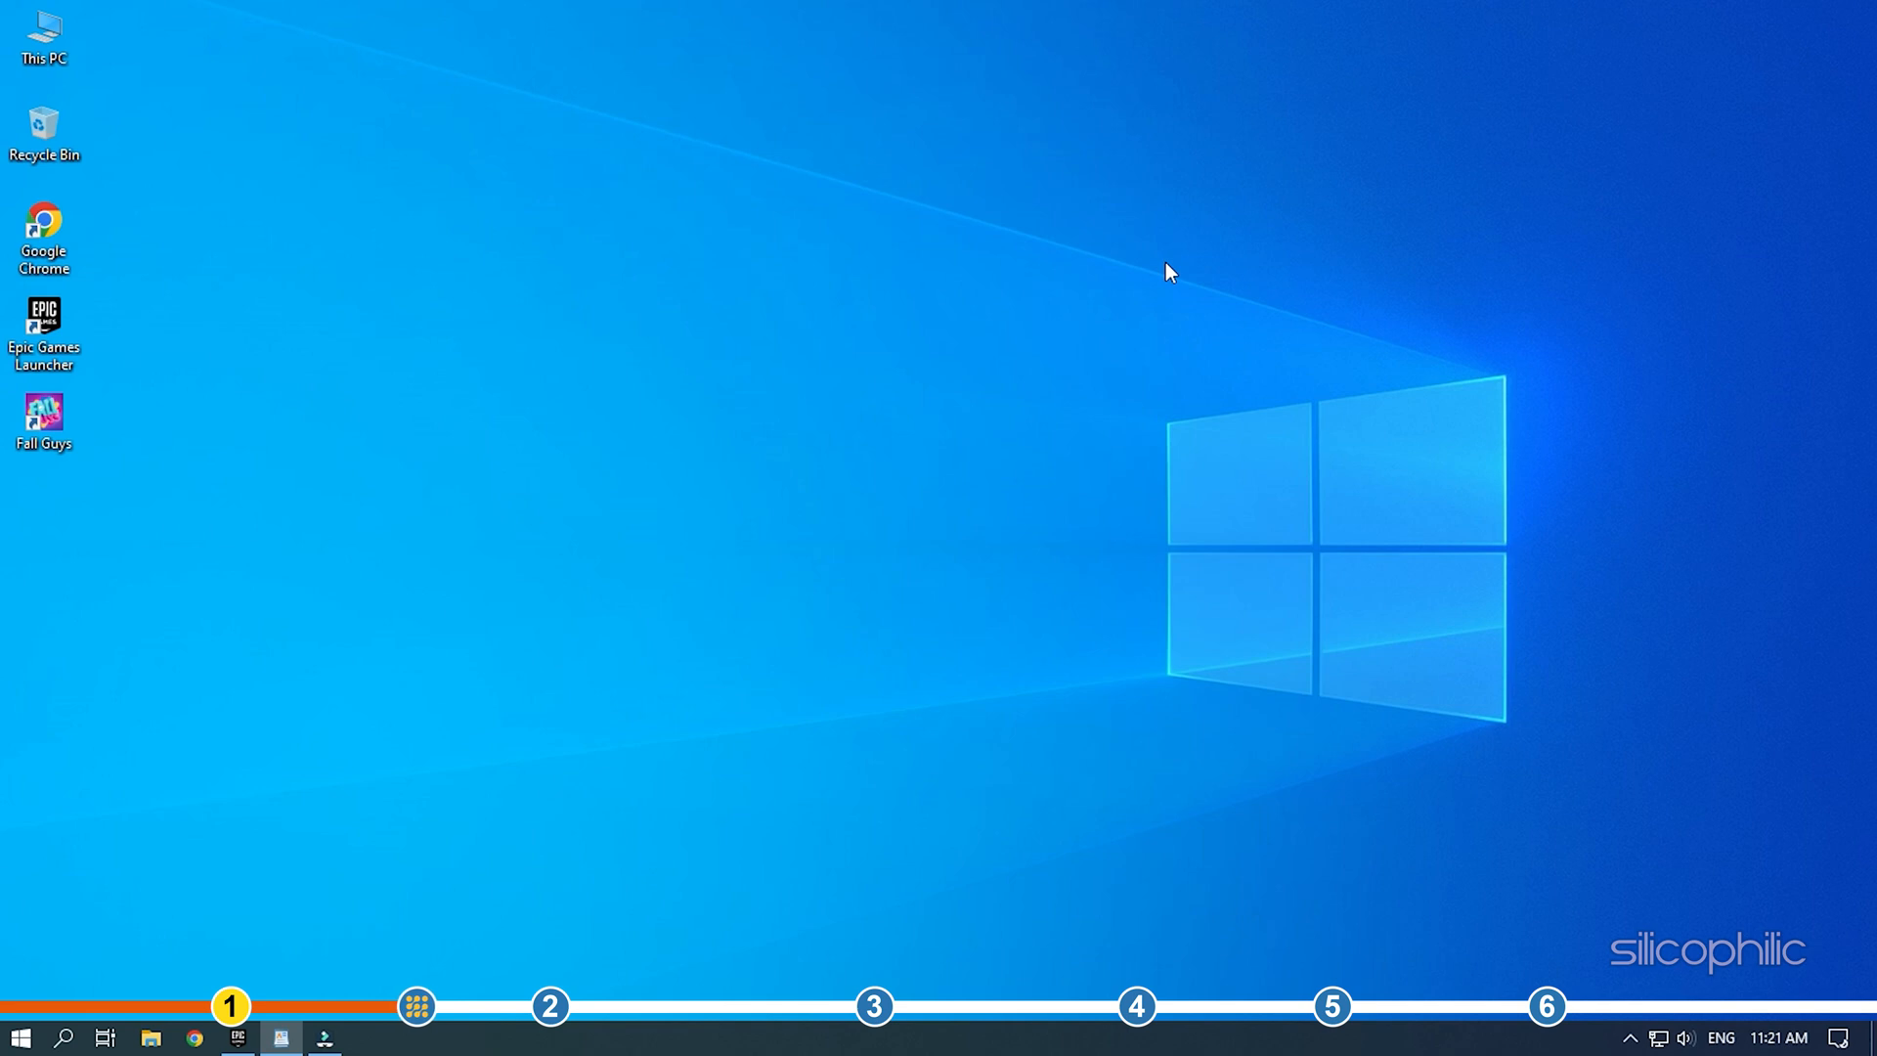
Verify integrity of the HYPERCHARGE: Unboxed Demo files from its Steam Properties Local Files page.
{"action": "left_click", "coordinate": [279, 1036]}
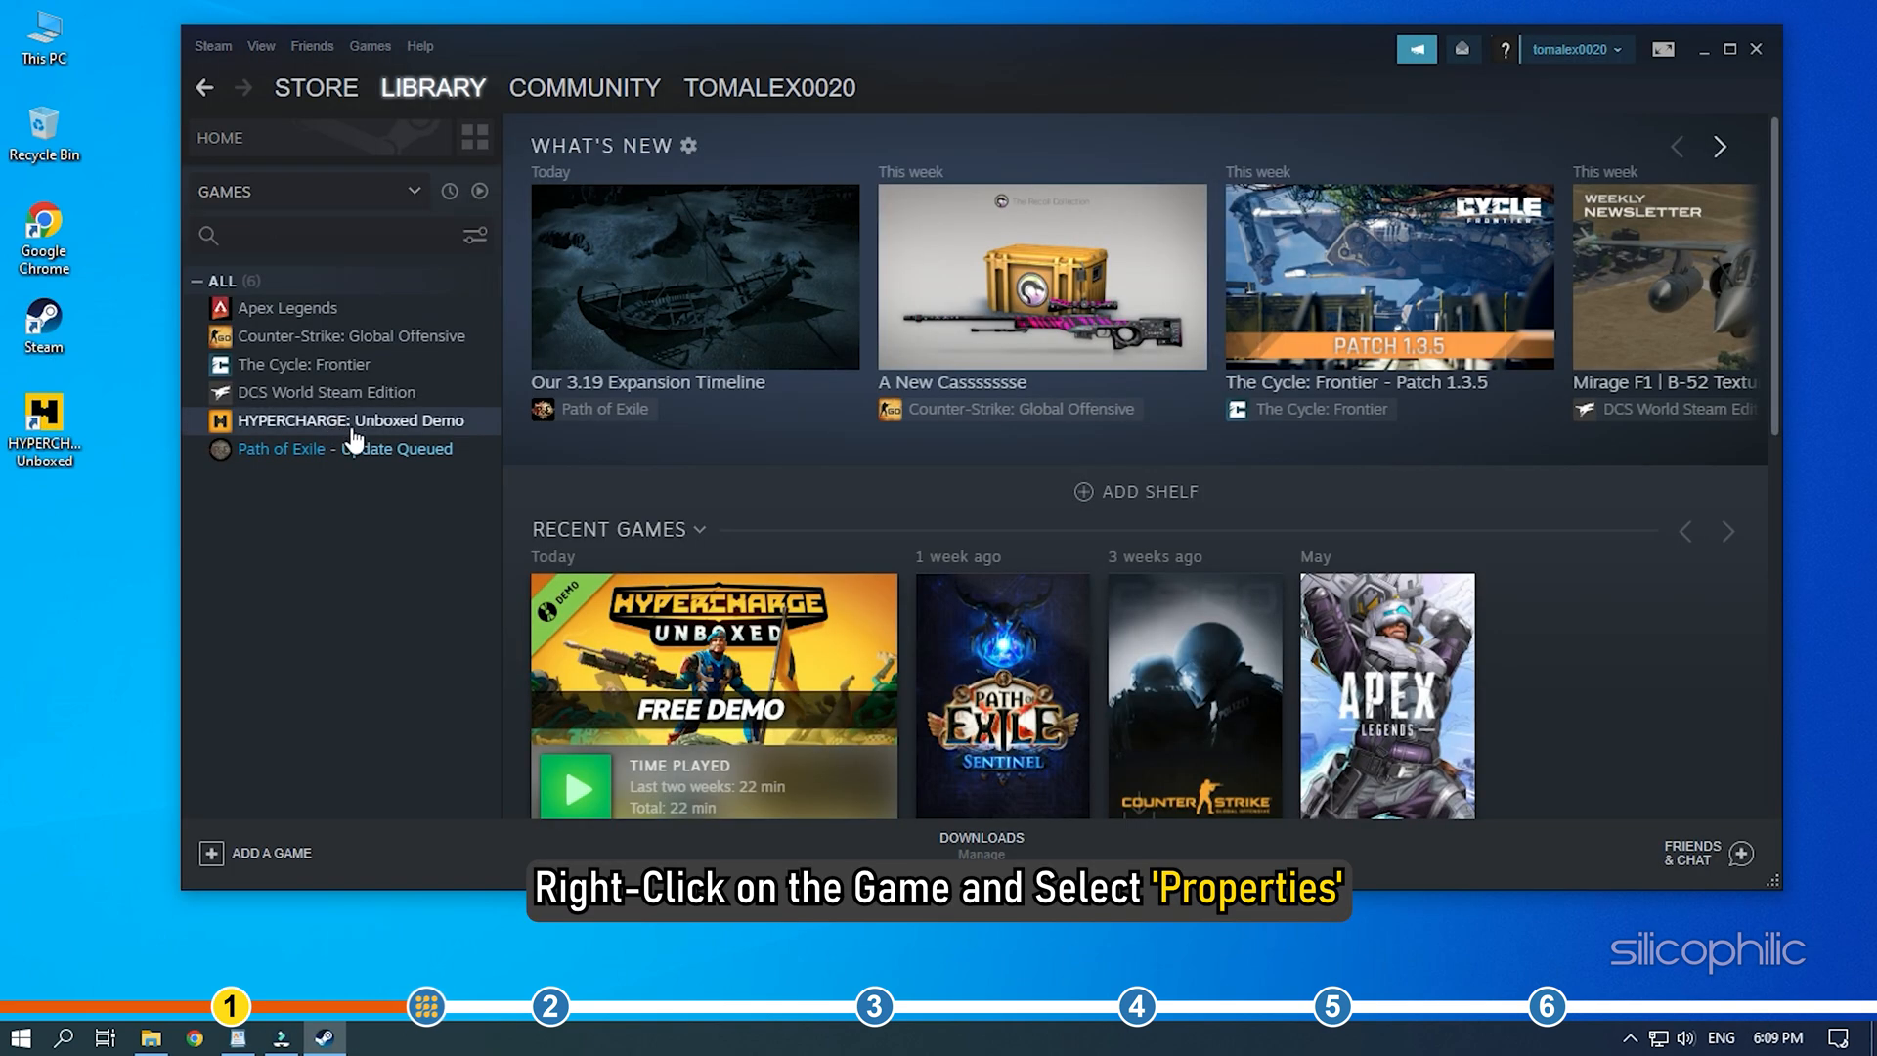
{"action": "mouse_move", "coordinate": [354, 439]}
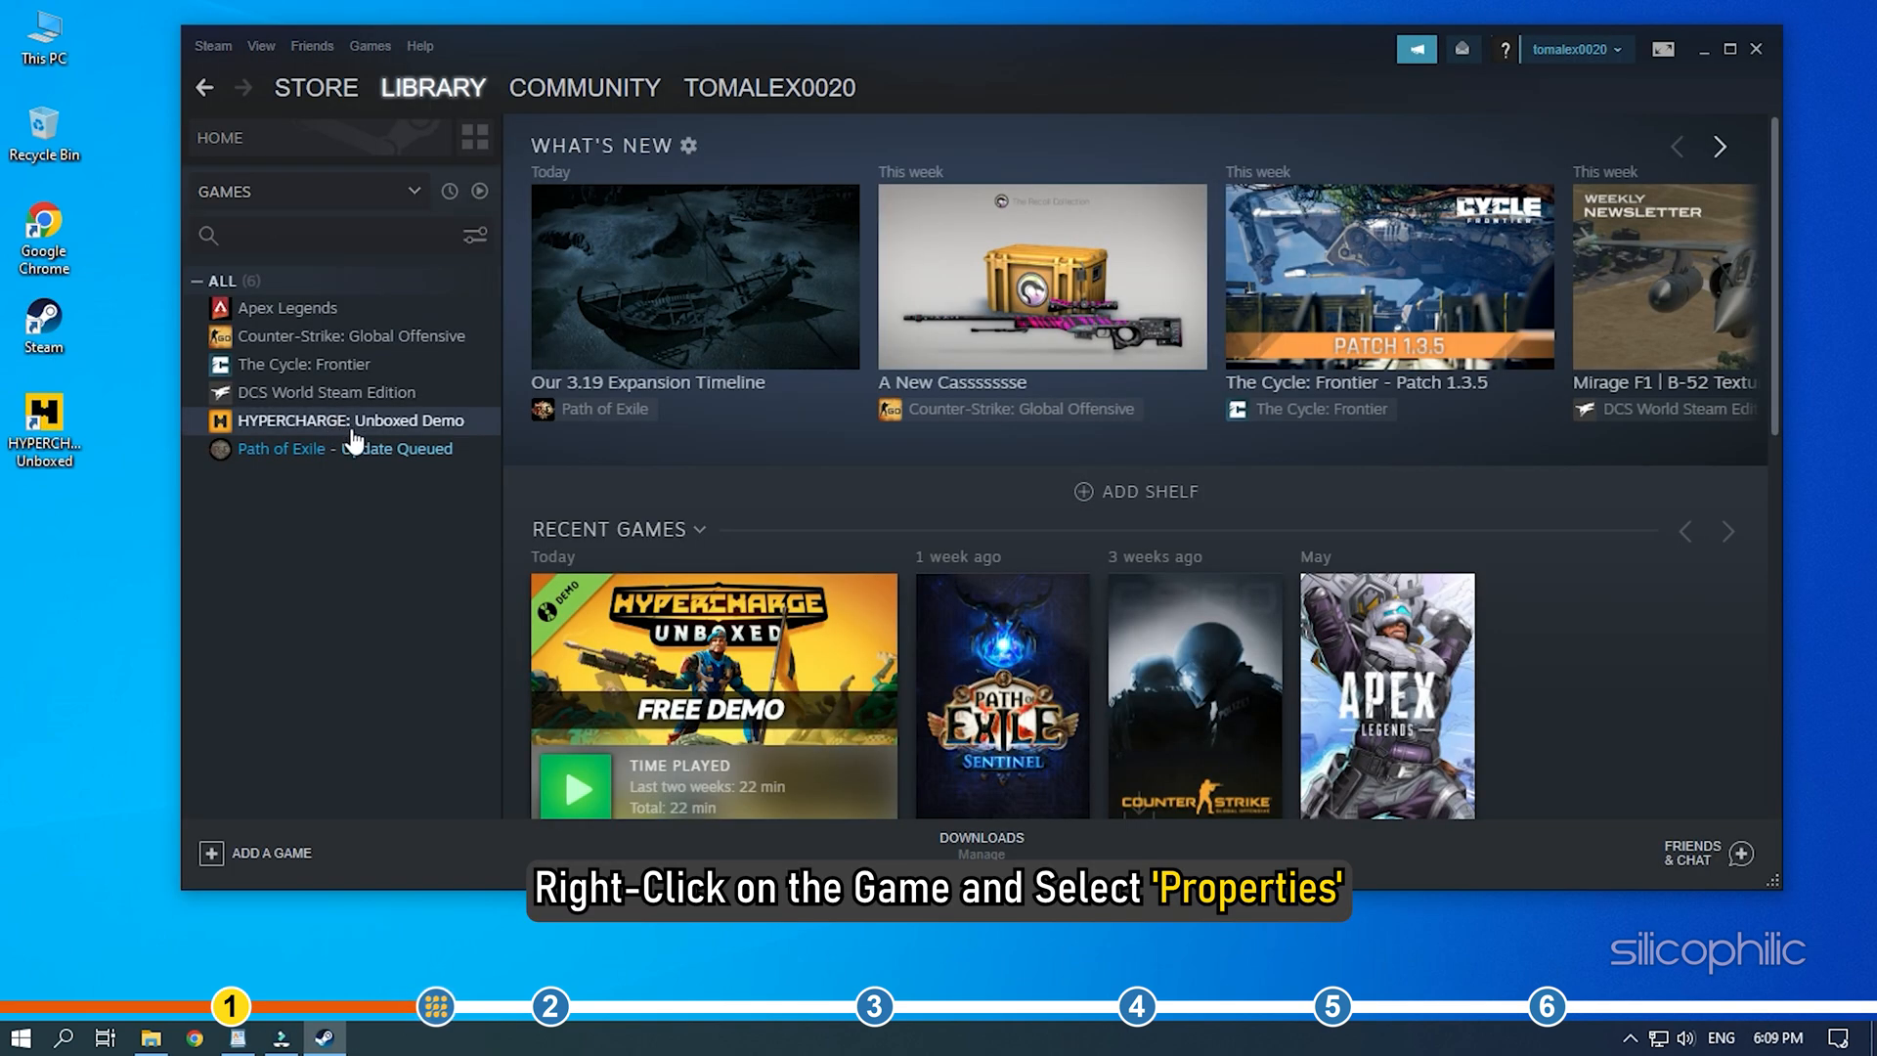
{"action": "right_click", "coordinate": [350, 421]}
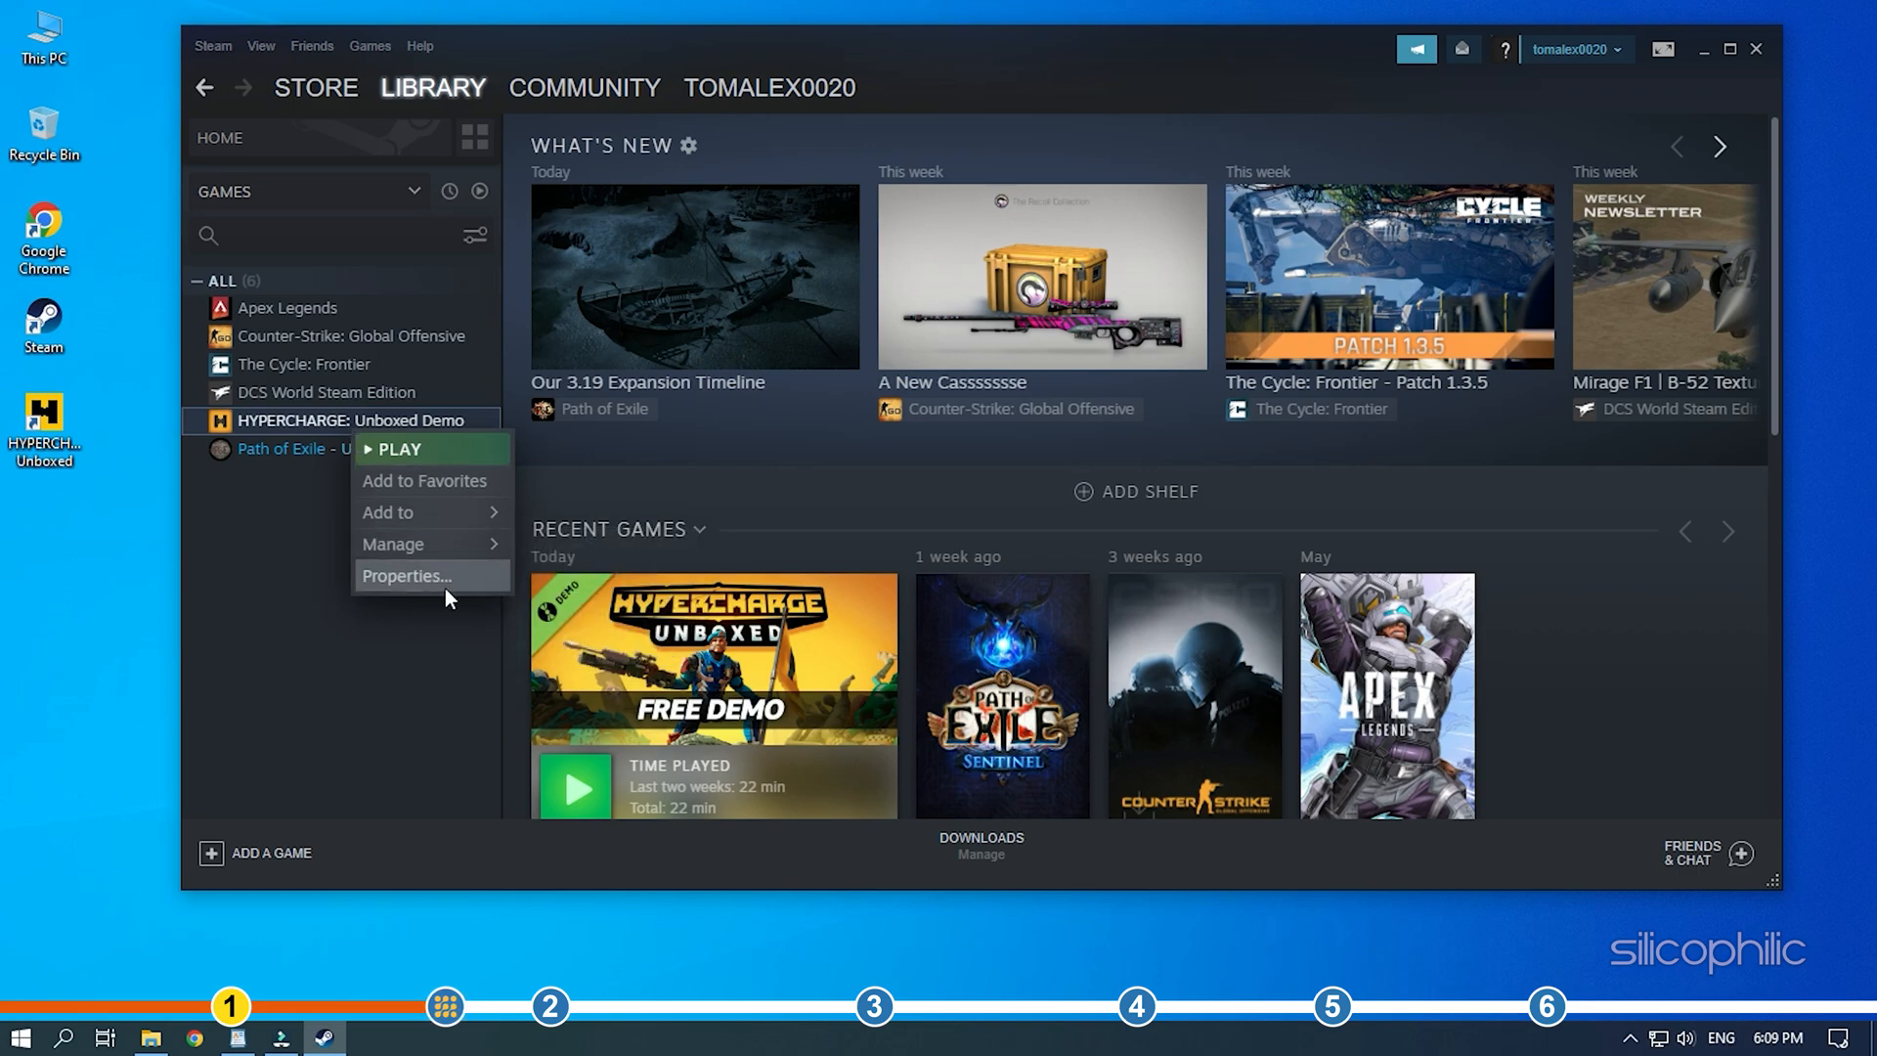
{"action": "left_click", "coordinate": [407, 575]}
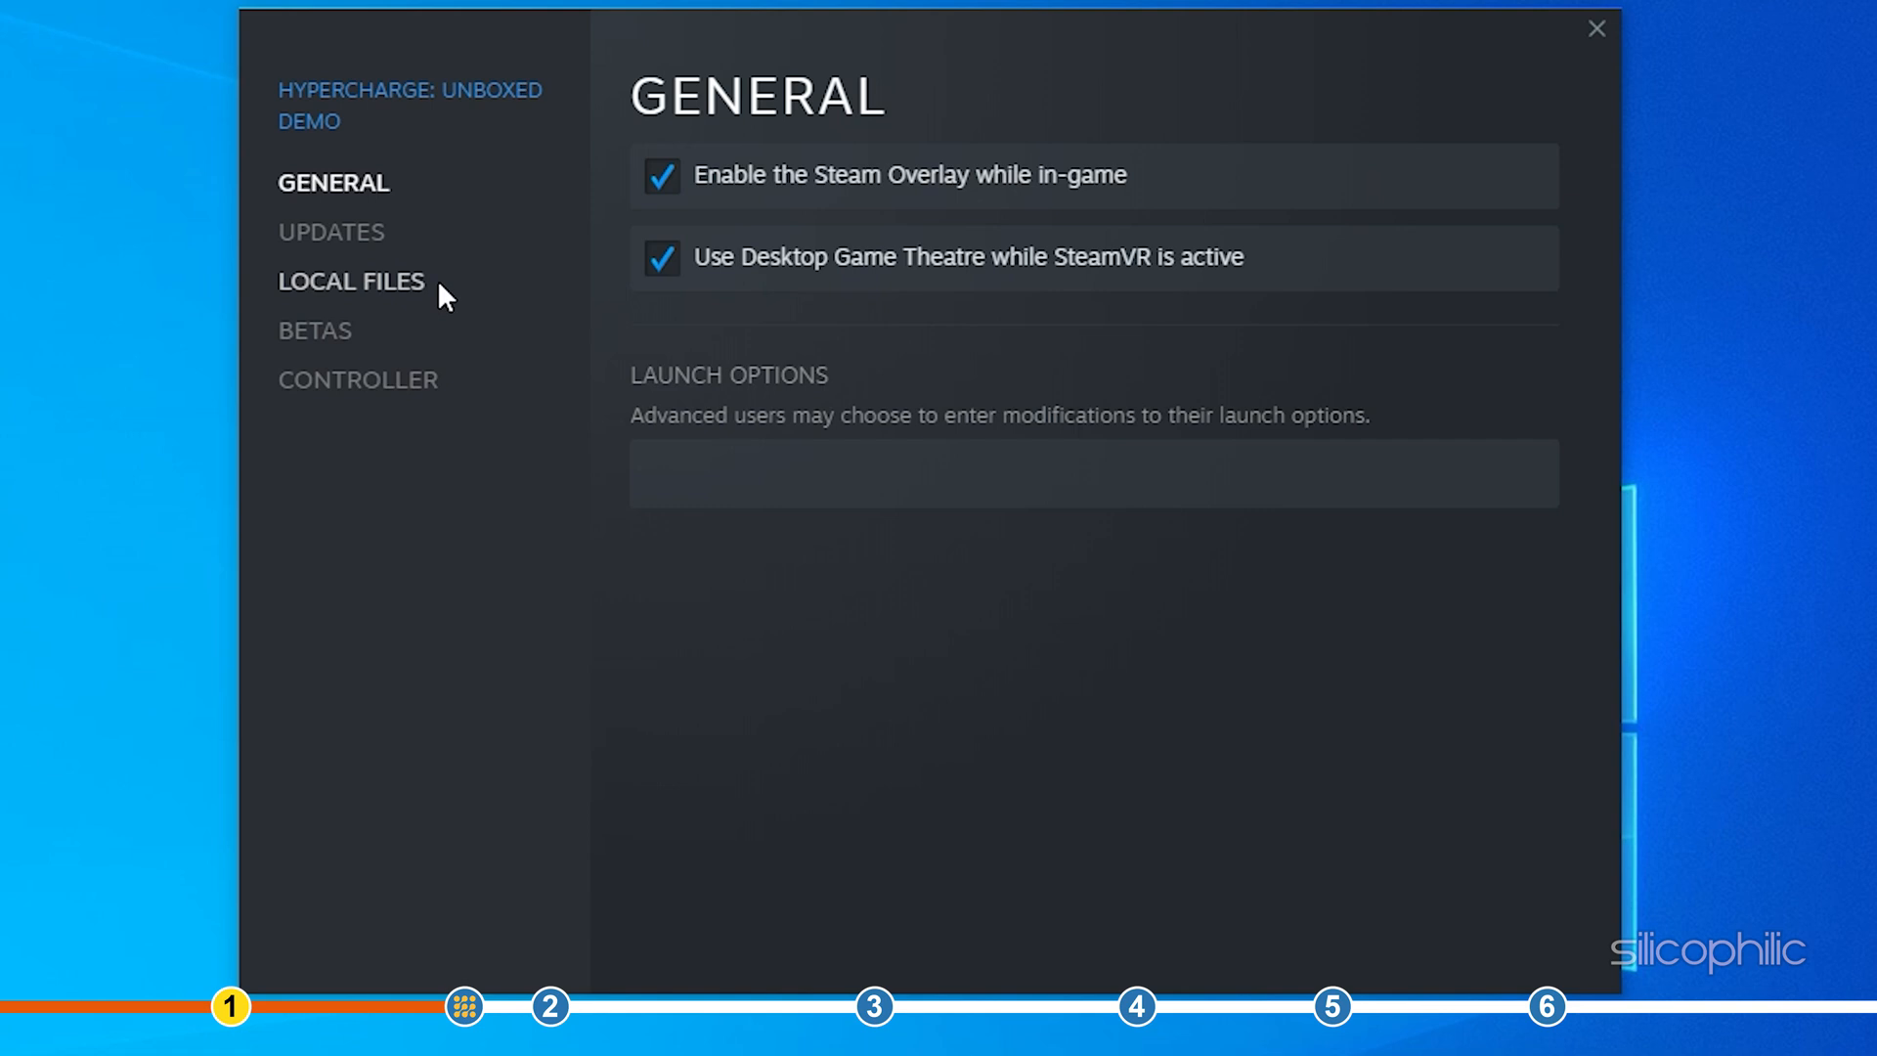
{"action": "left_click", "coordinate": [350, 282]}
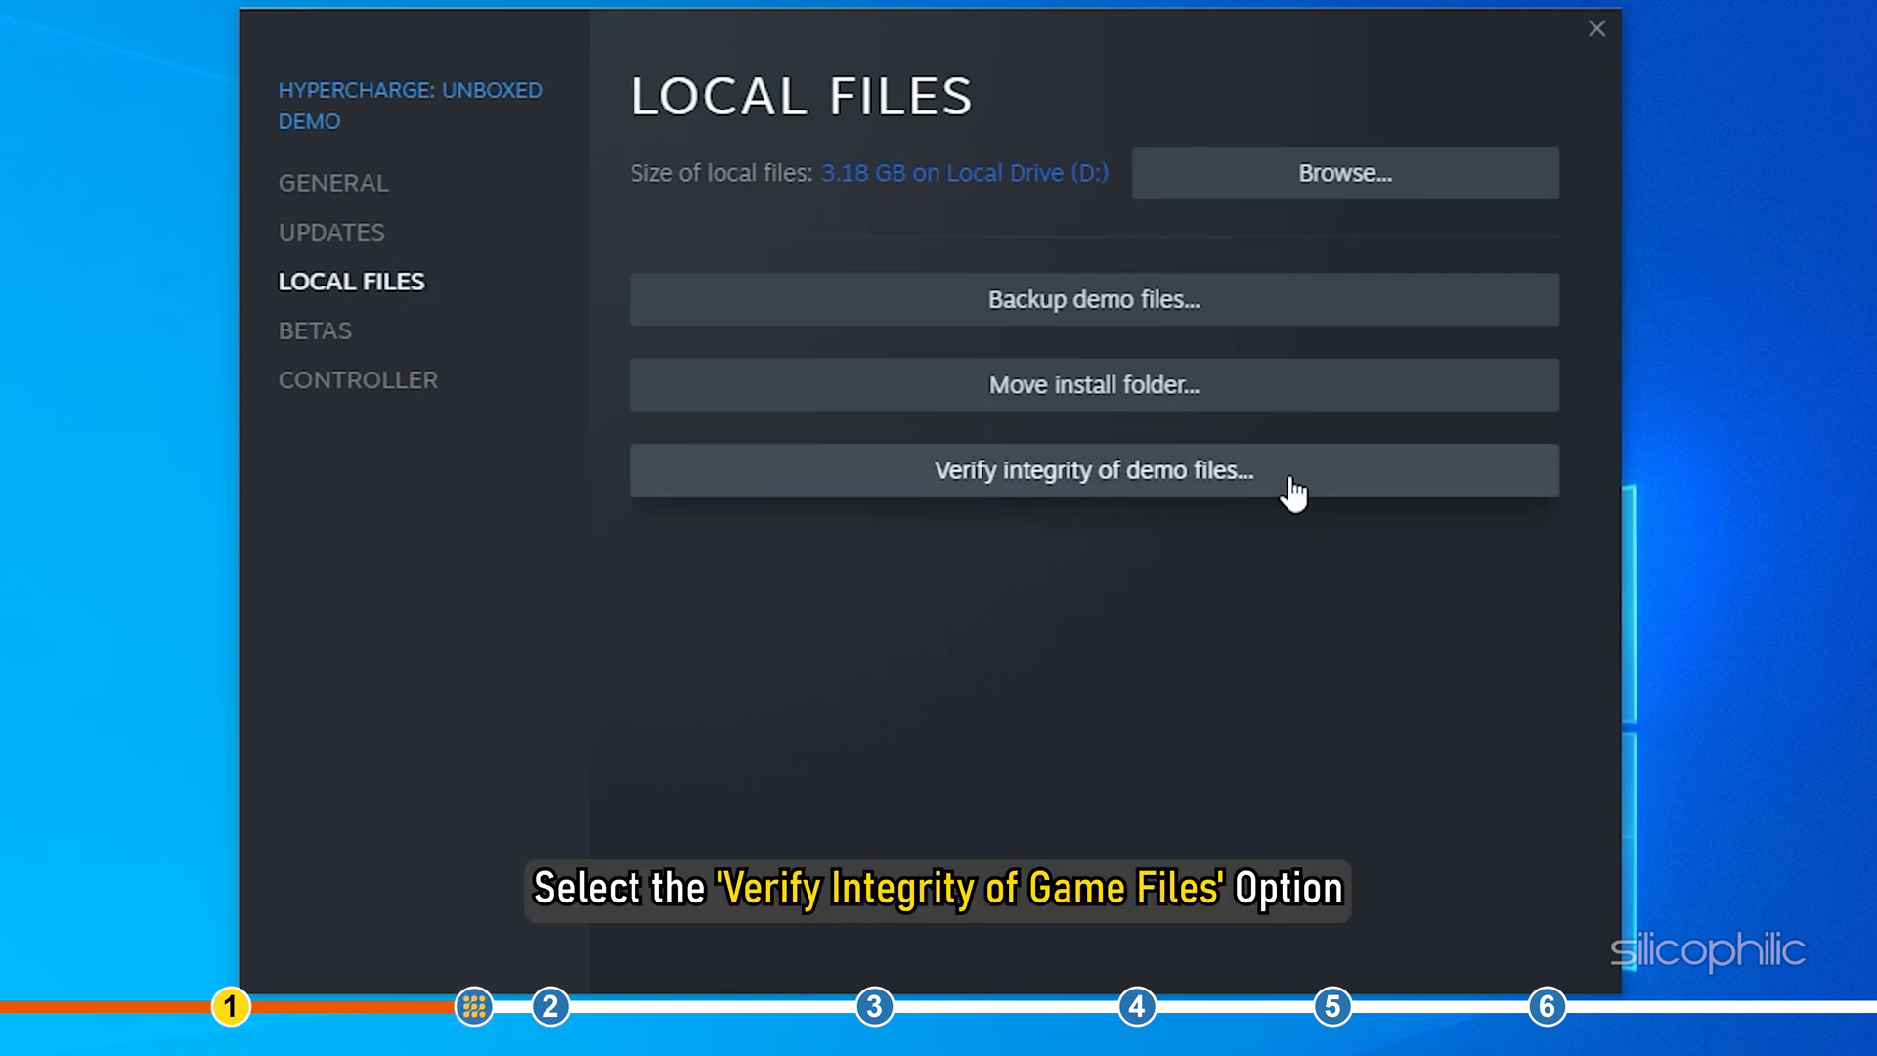
{"action": "left_click", "coordinate": [1091, 469]}
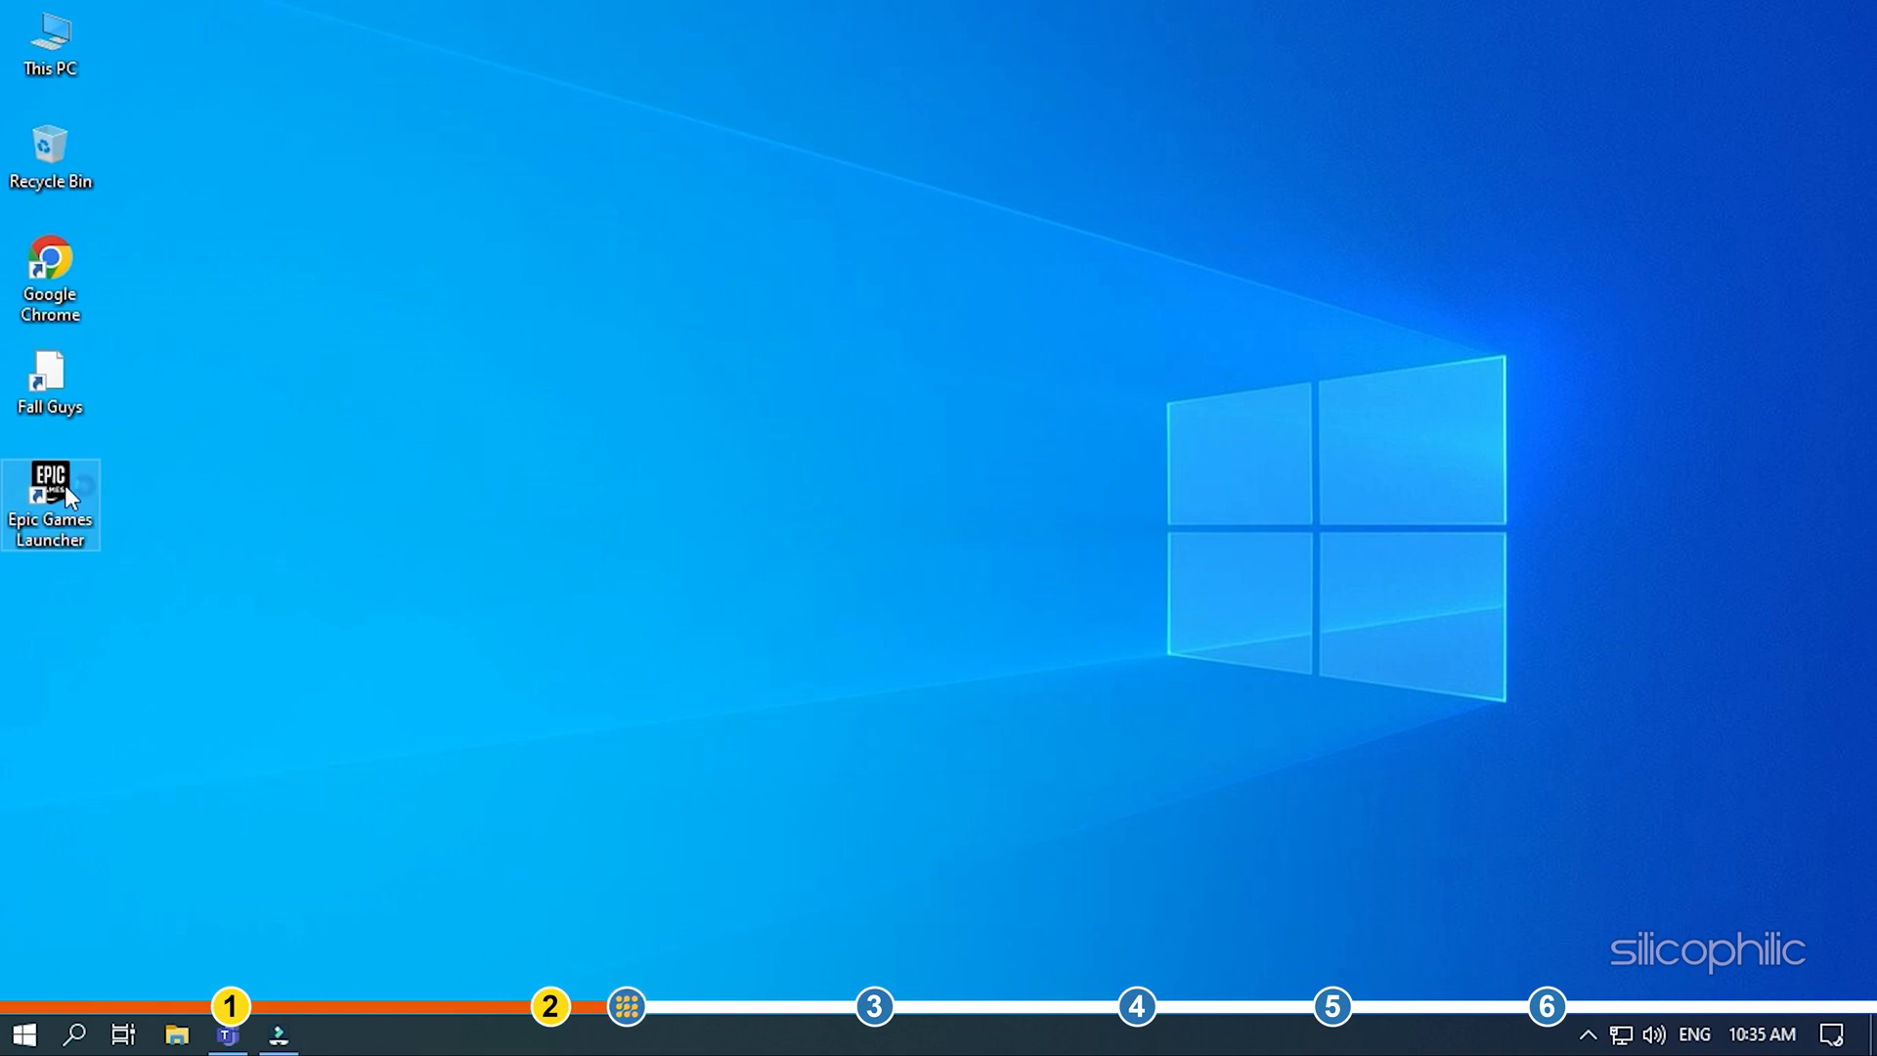
Reach Fall Guys' Manage window in the Epic Library and open its installation folder on disk.
{"action": "double_click", "coordinate": [51, 490]}
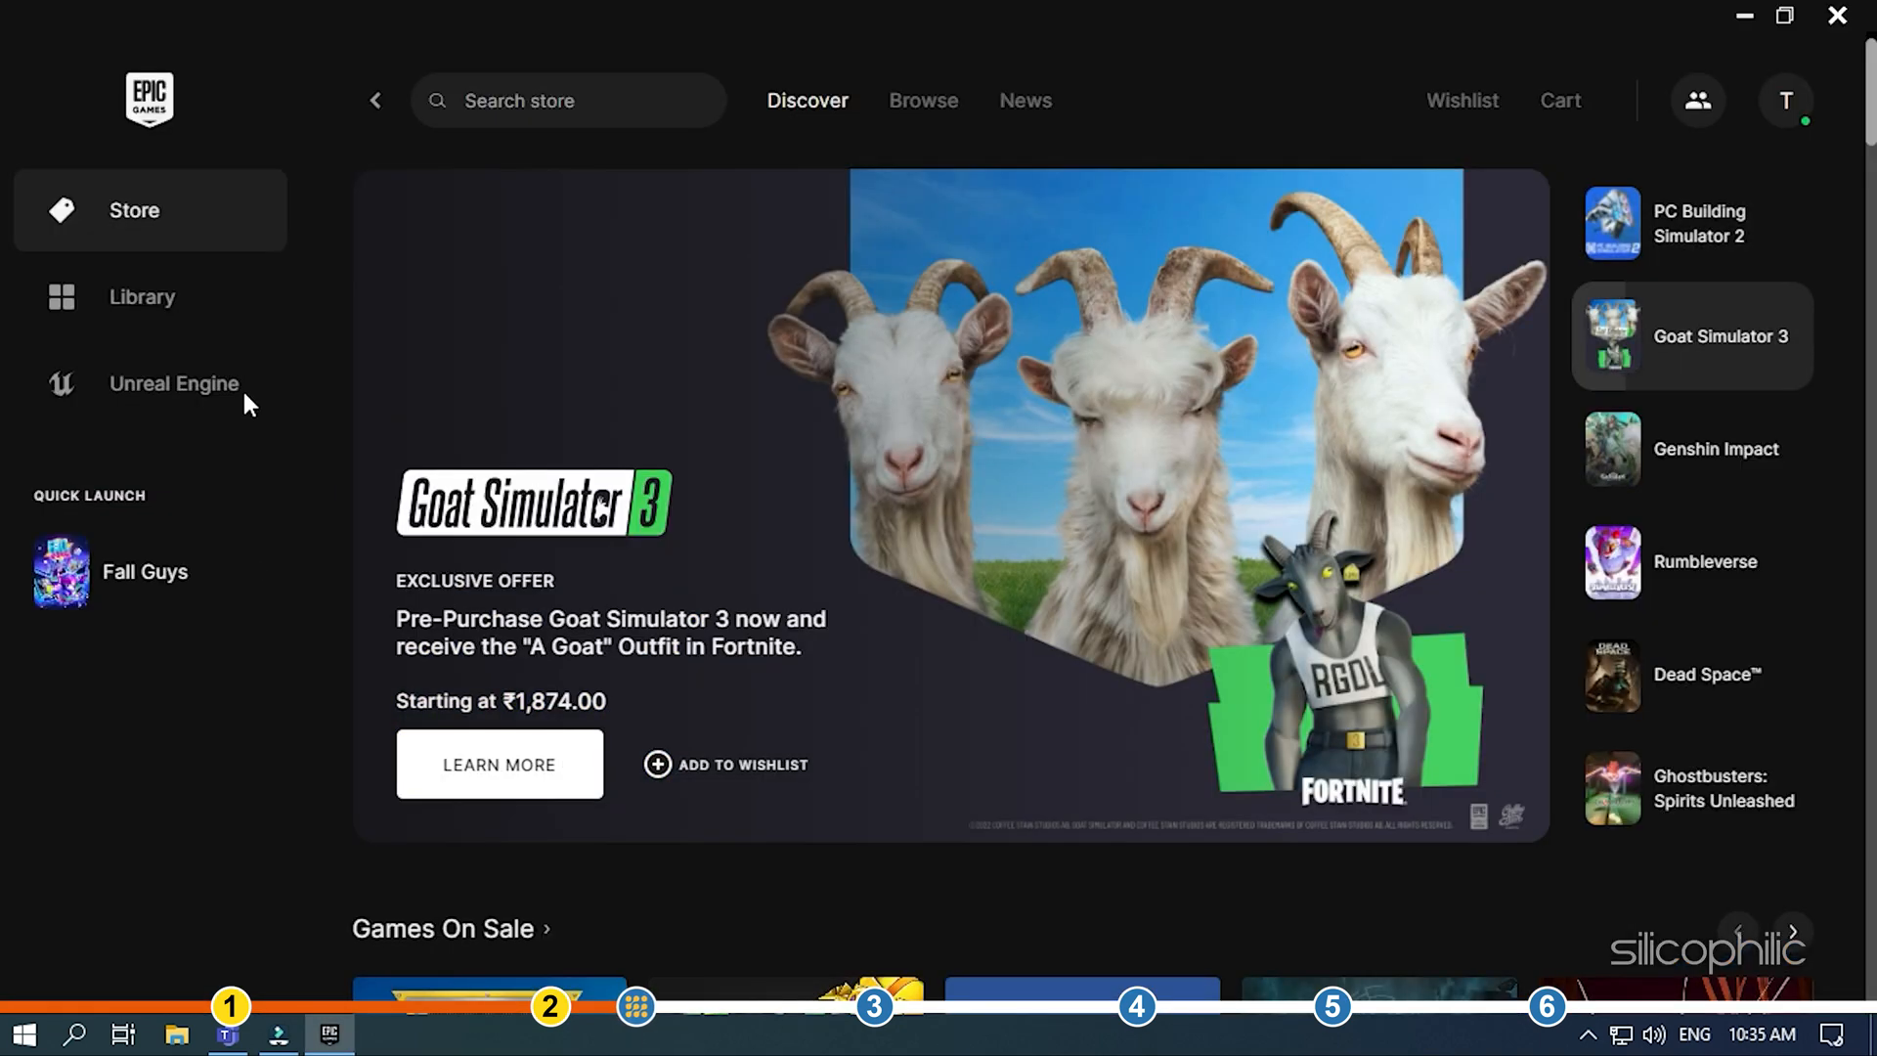
{"action": "left_click", "coordinate": [141, 296]}
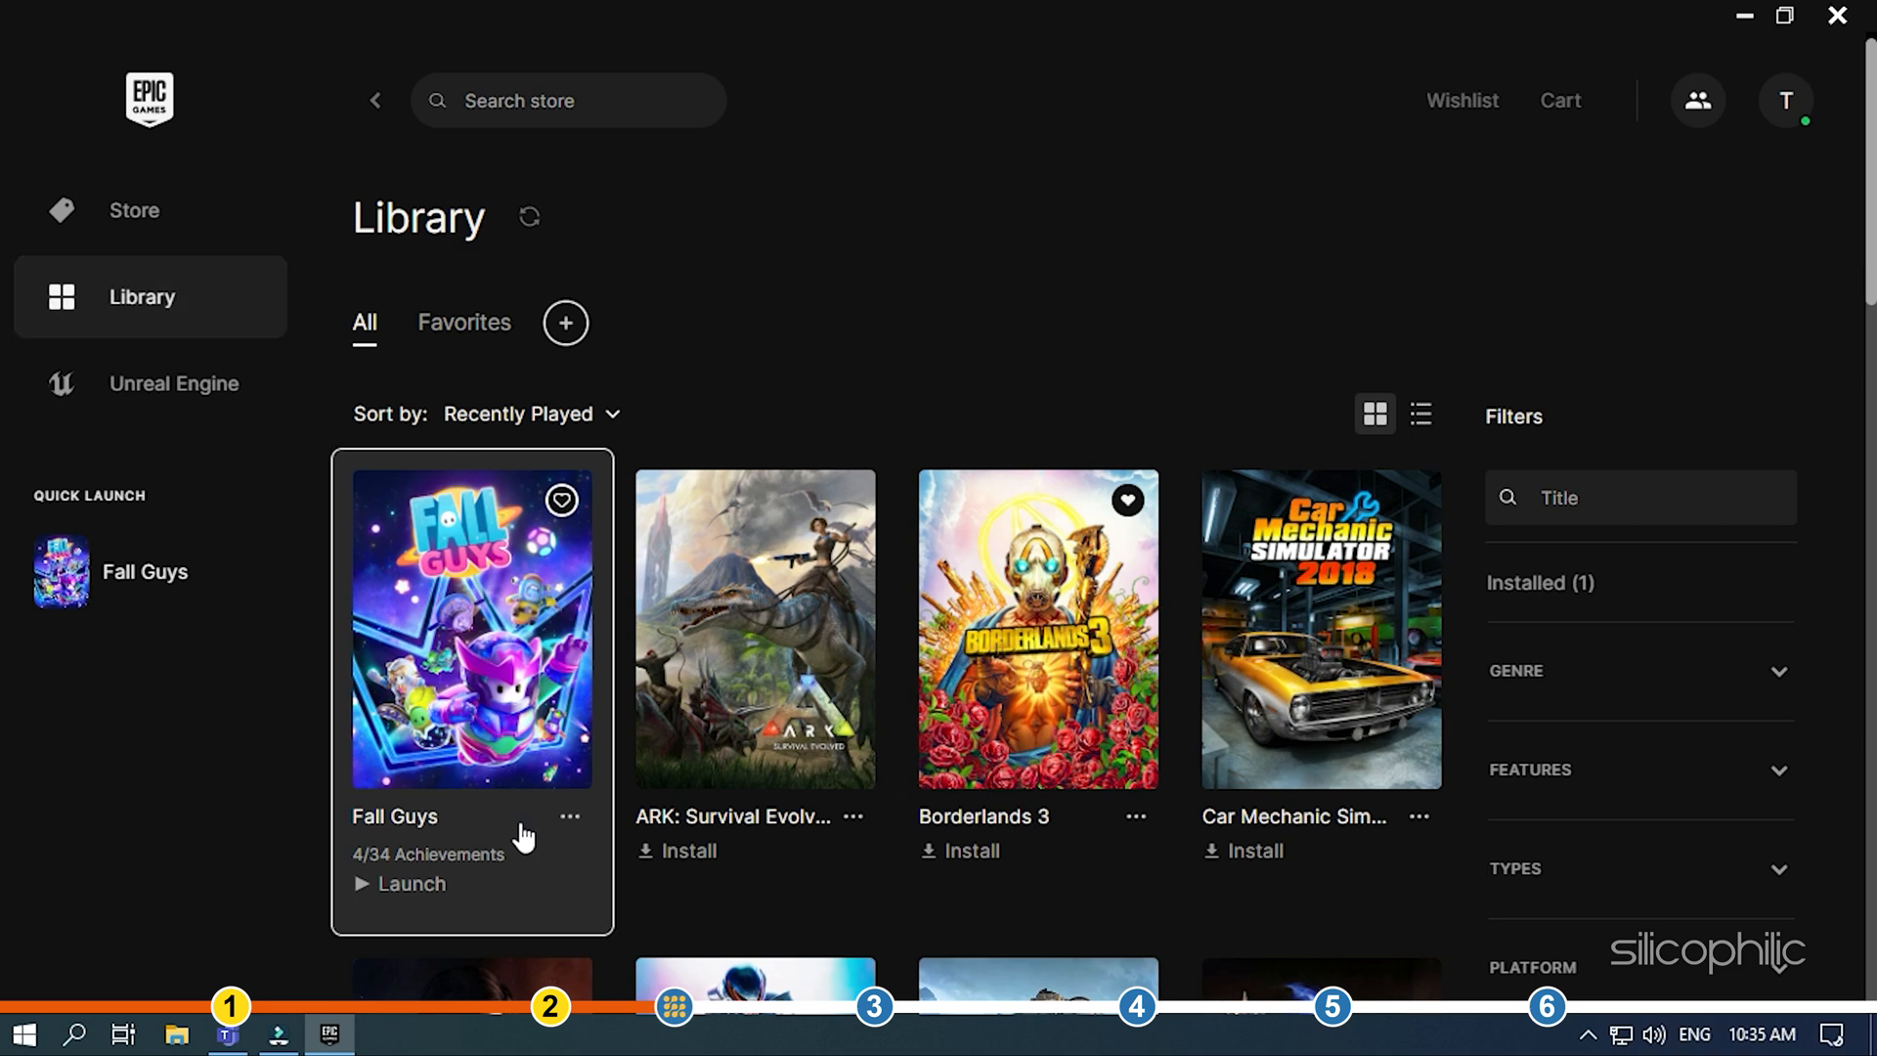
{"action": "left_click", "coordinate": [569, 817]}
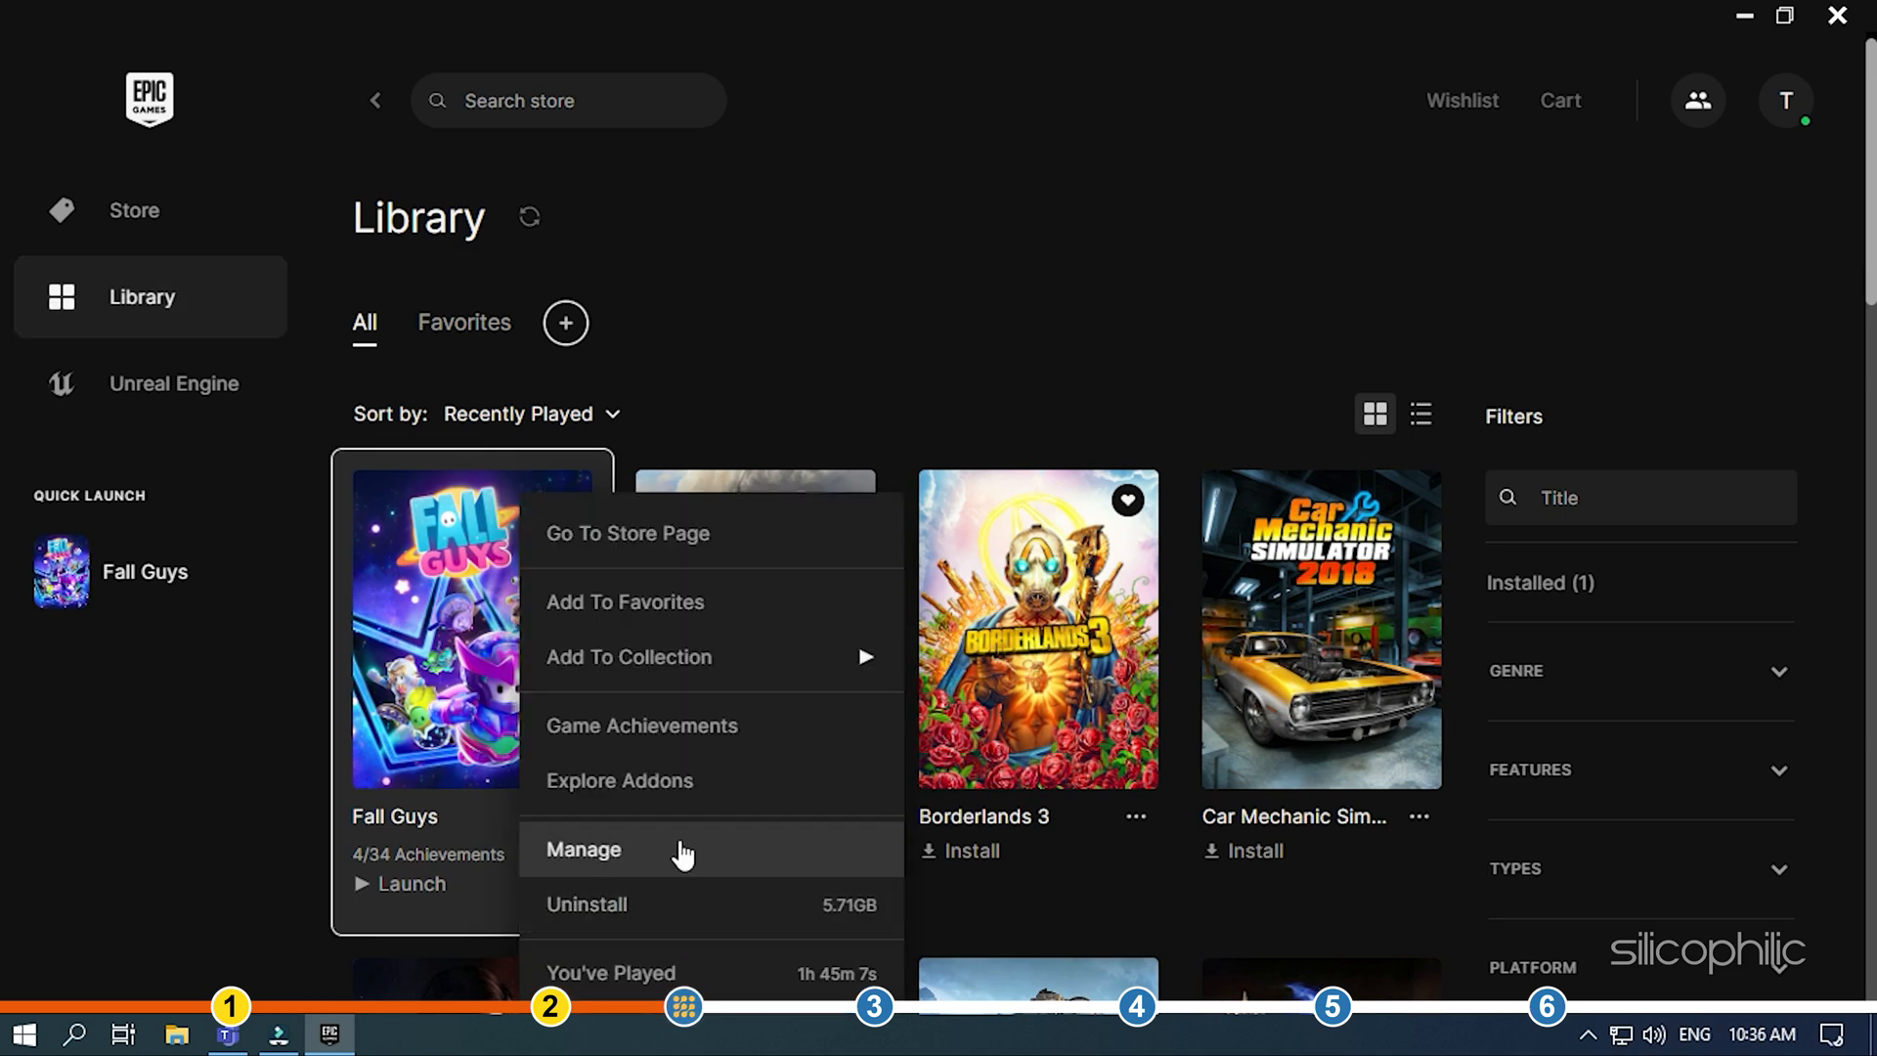
{"action": "left_click", "coordinate": [584, 849]}
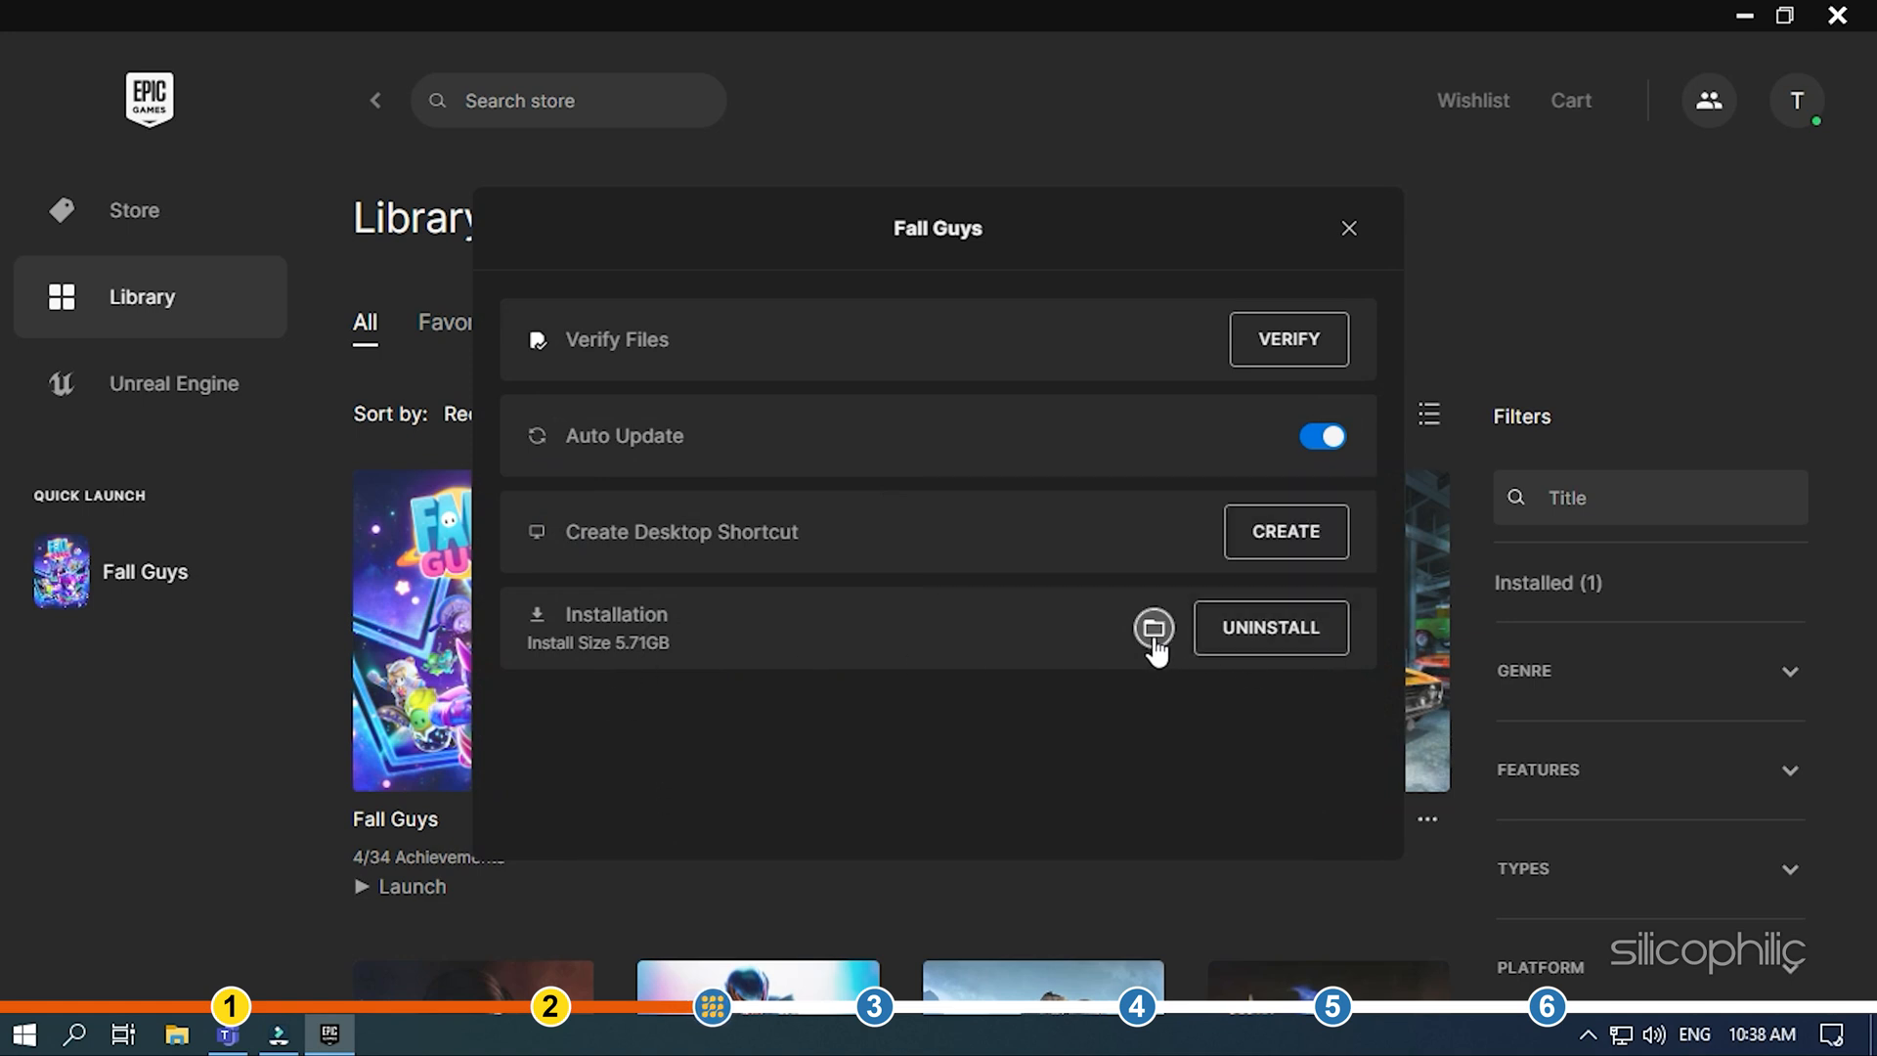
{"action": "left_click", "coordinate": [1154, 628]}
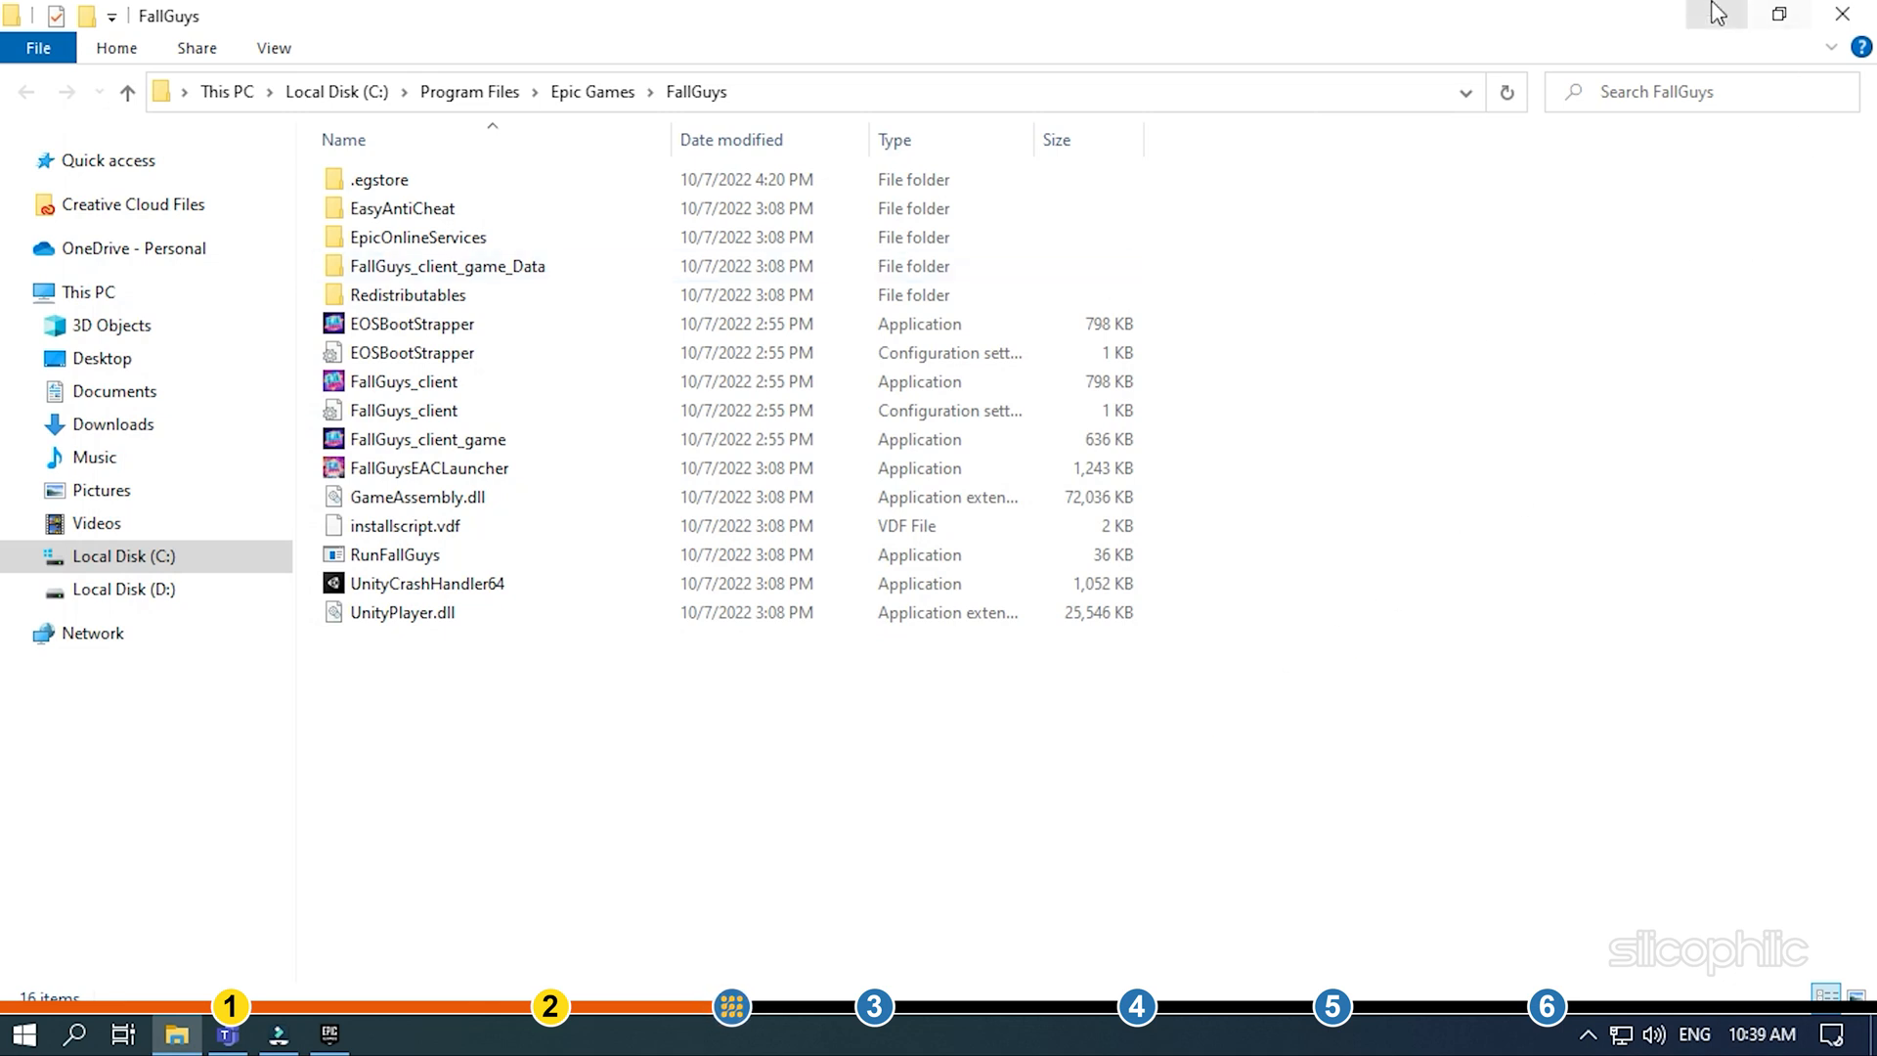
{"action": "mouse_move", "coordinate": [403, 381]}
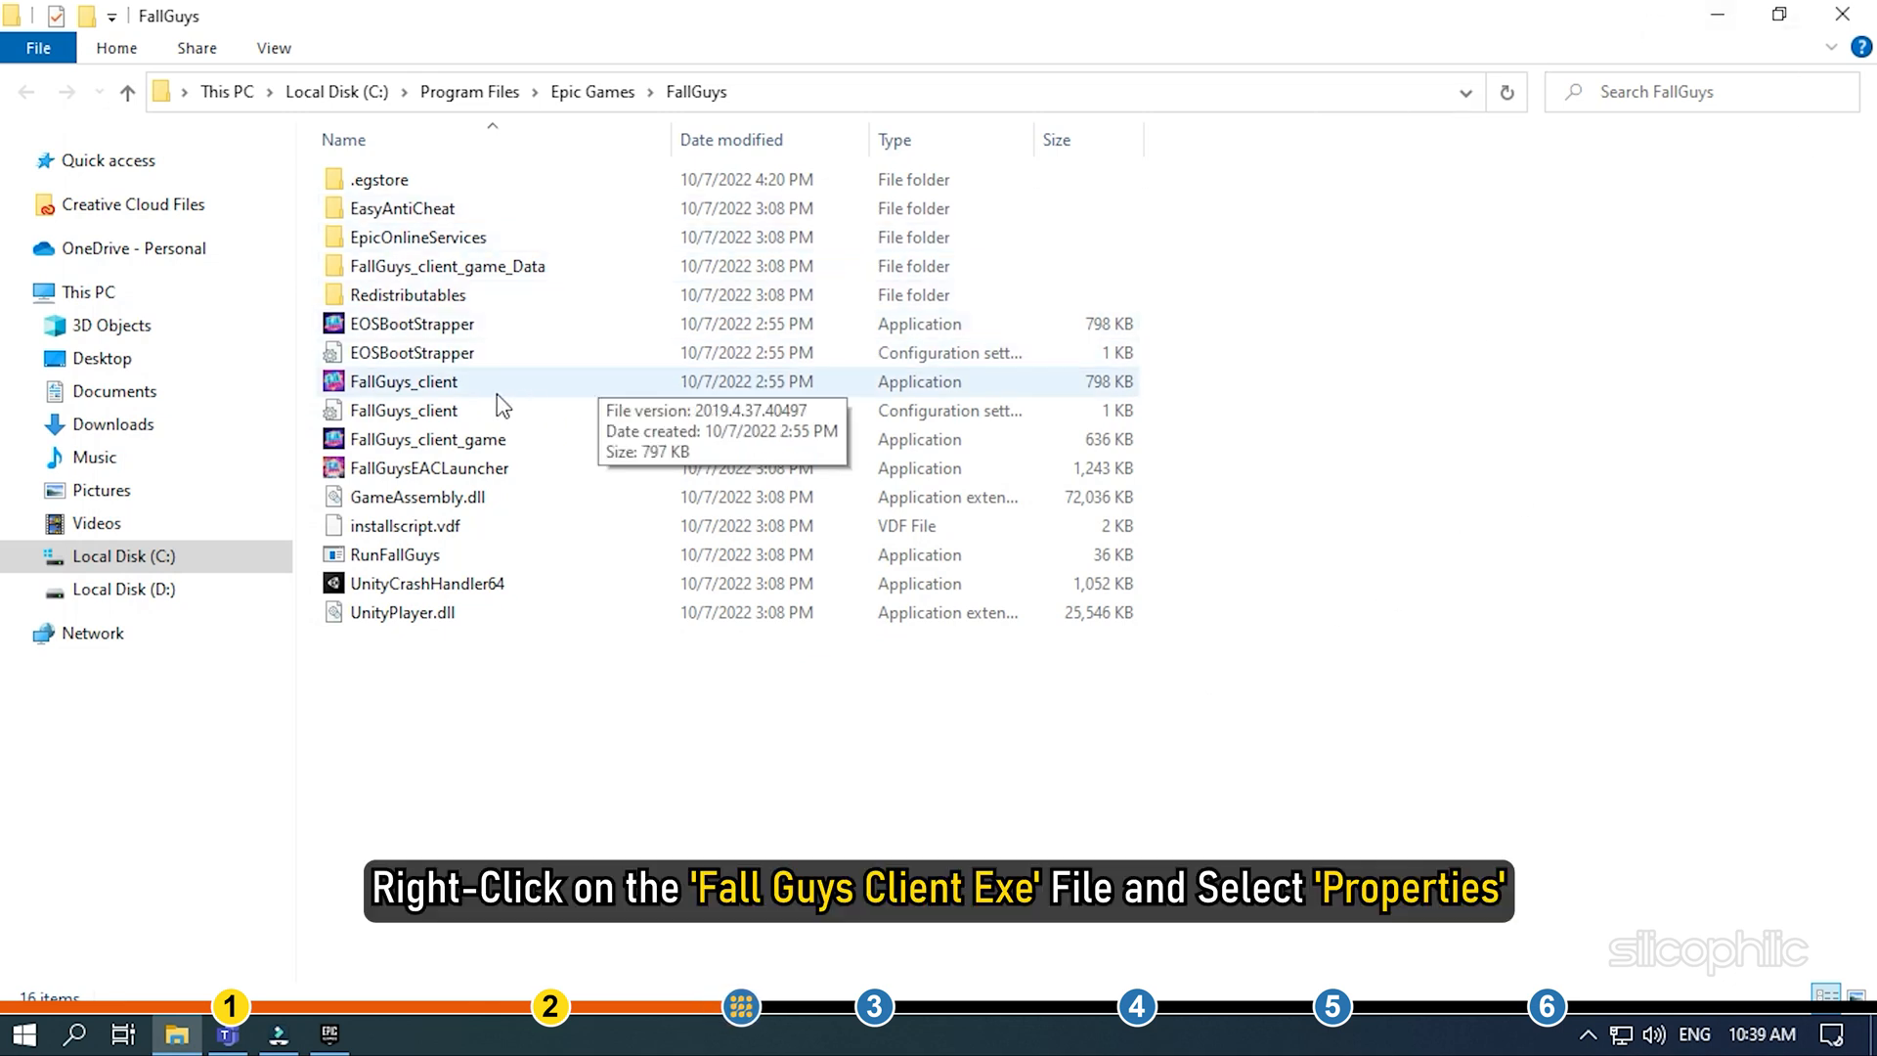
{"action": "mouse_move", "coordinate": [466, 395]}
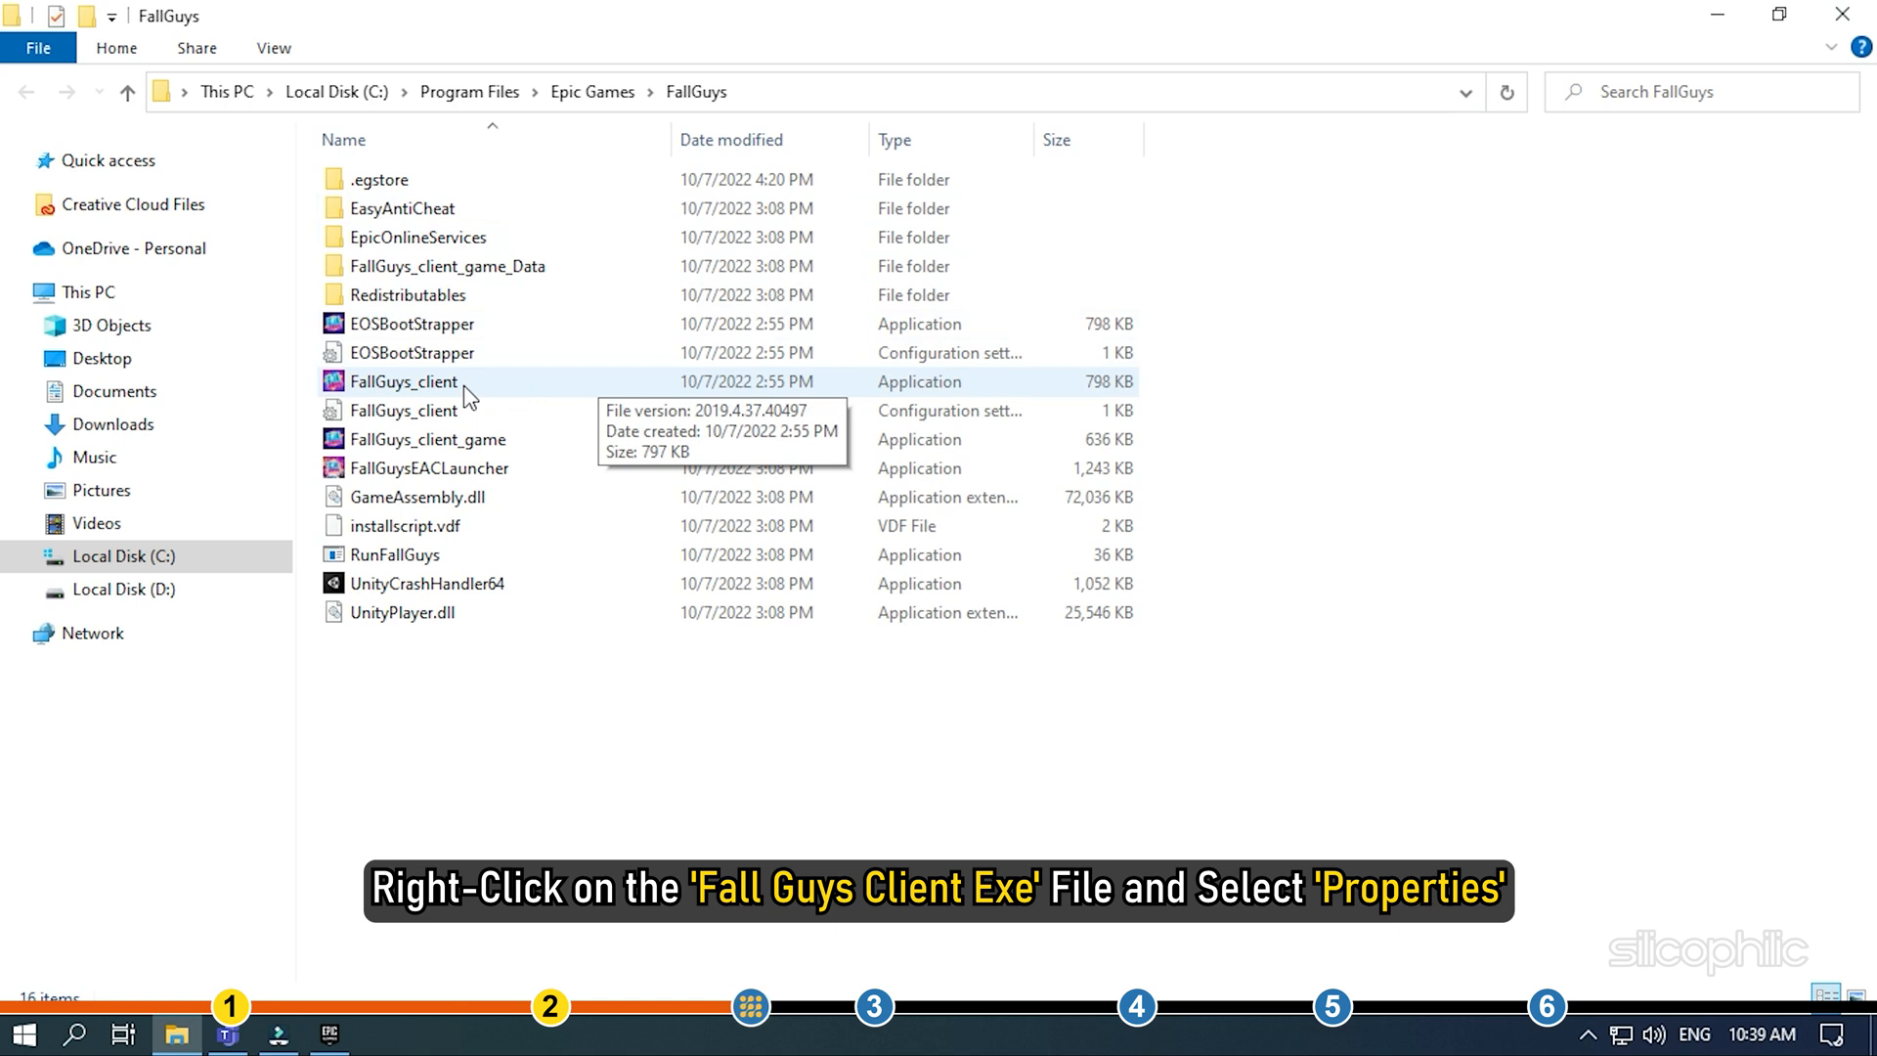
Show the Properties window of FallGuys_client.exe in the installation folder.
{"action": "left_click", "coordinate": [402, 381]}
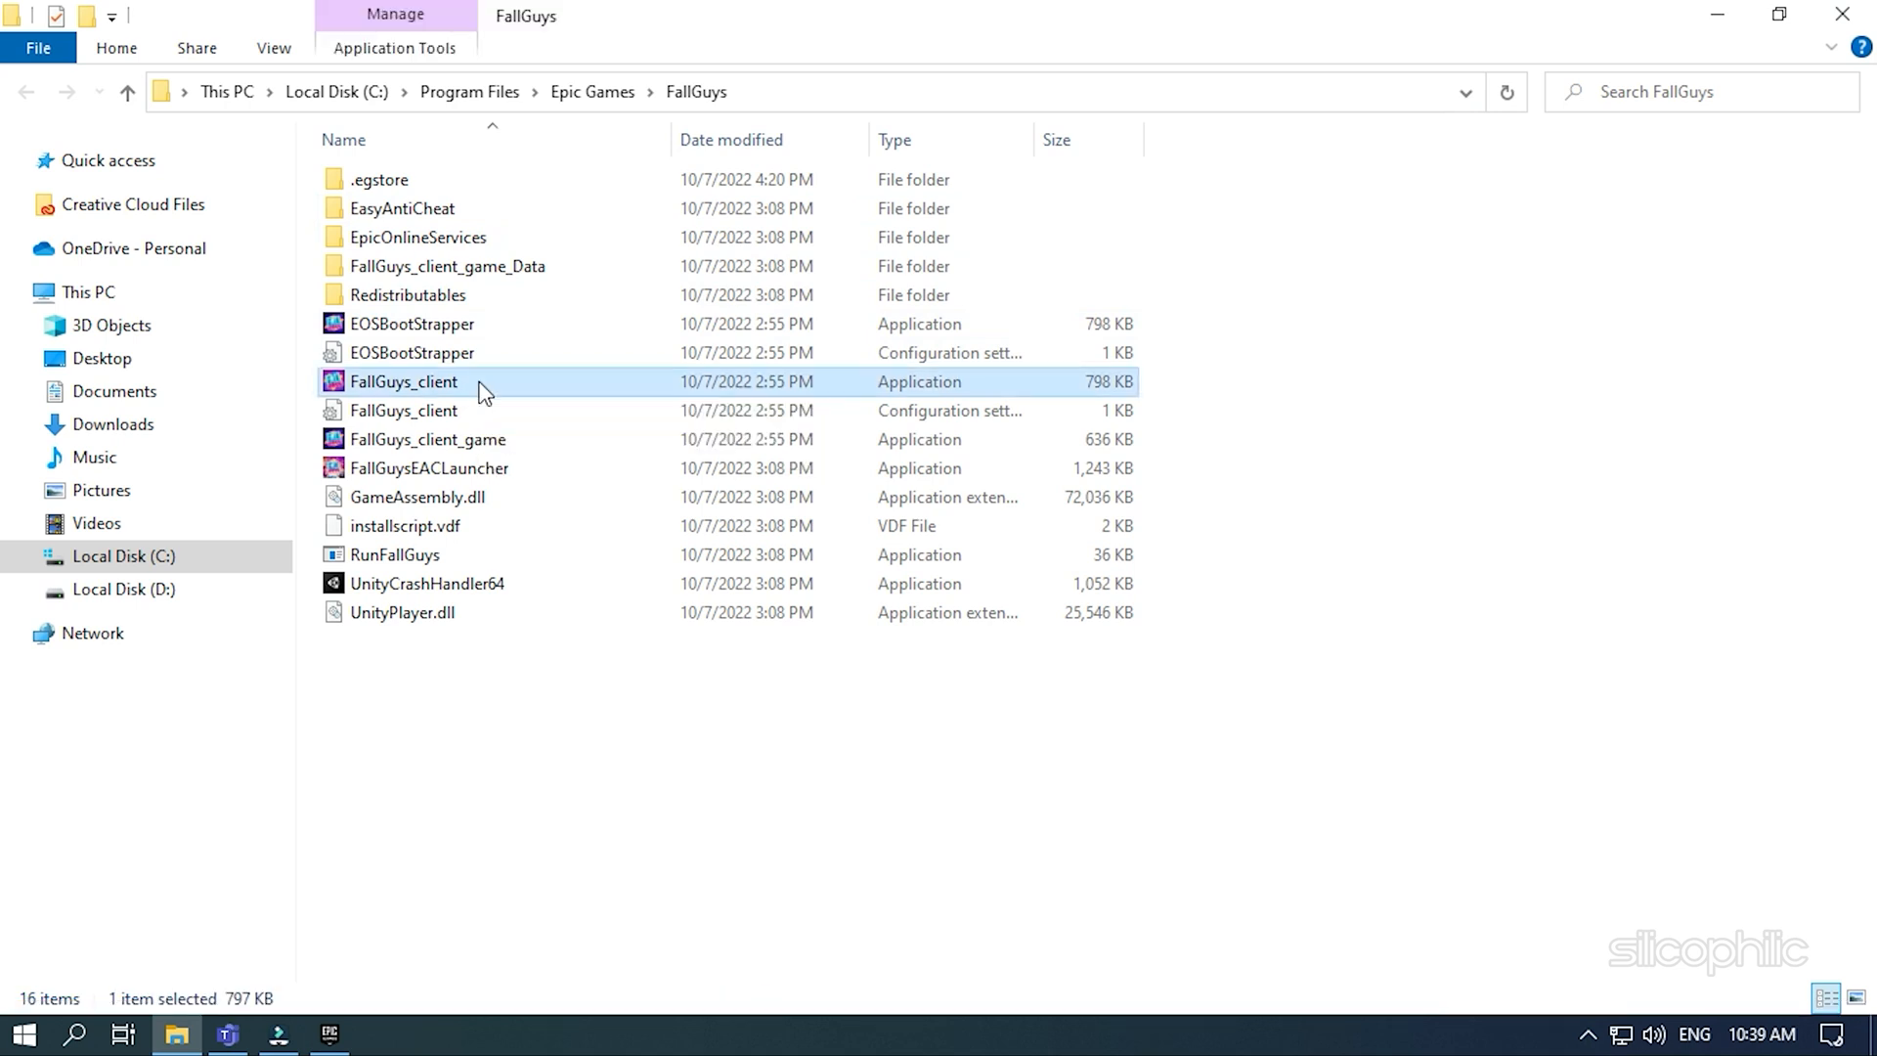
{"action": "right_click", "coordinate": [402, 382]}
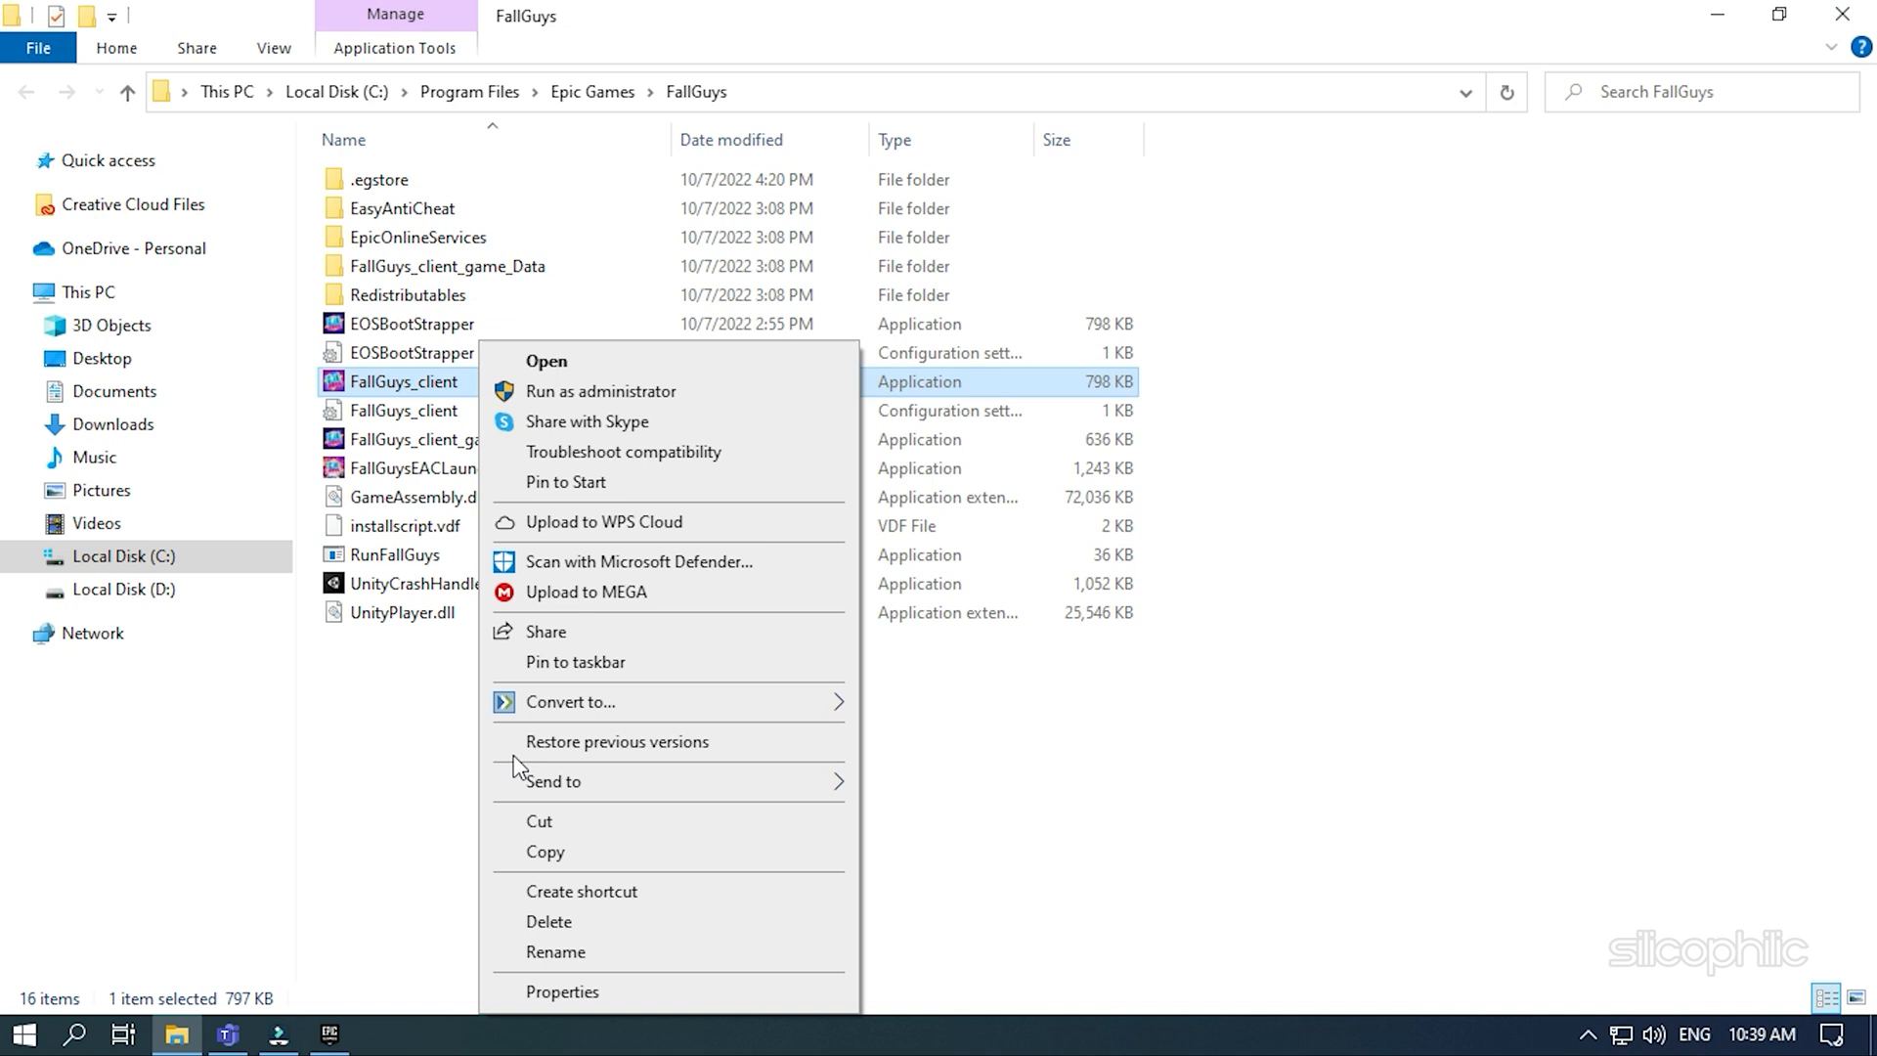
{"action": "left_click", "coordinate": [561, 991]}
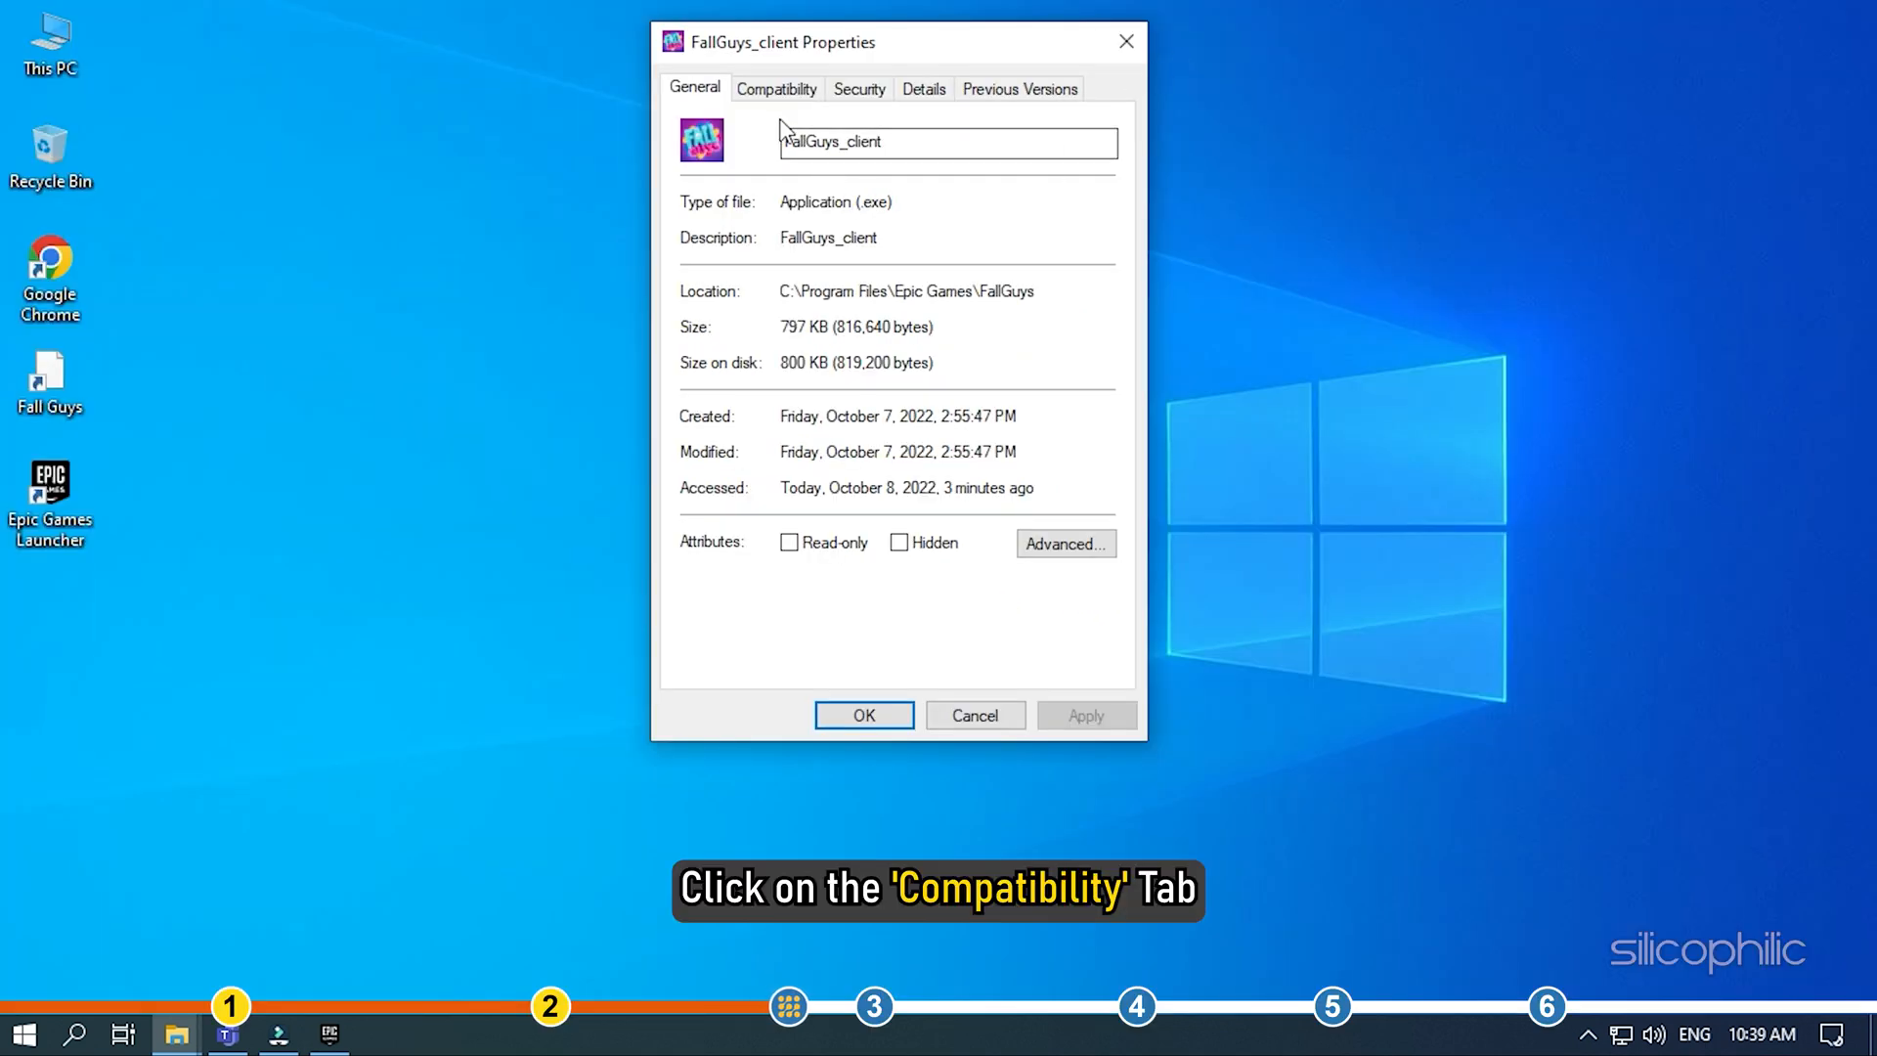
Enable Run as administrator and Disable fullscreen optimizations on the Compatibility page and apply.
{"action": "left_click", "coordinate": [777, 88]}
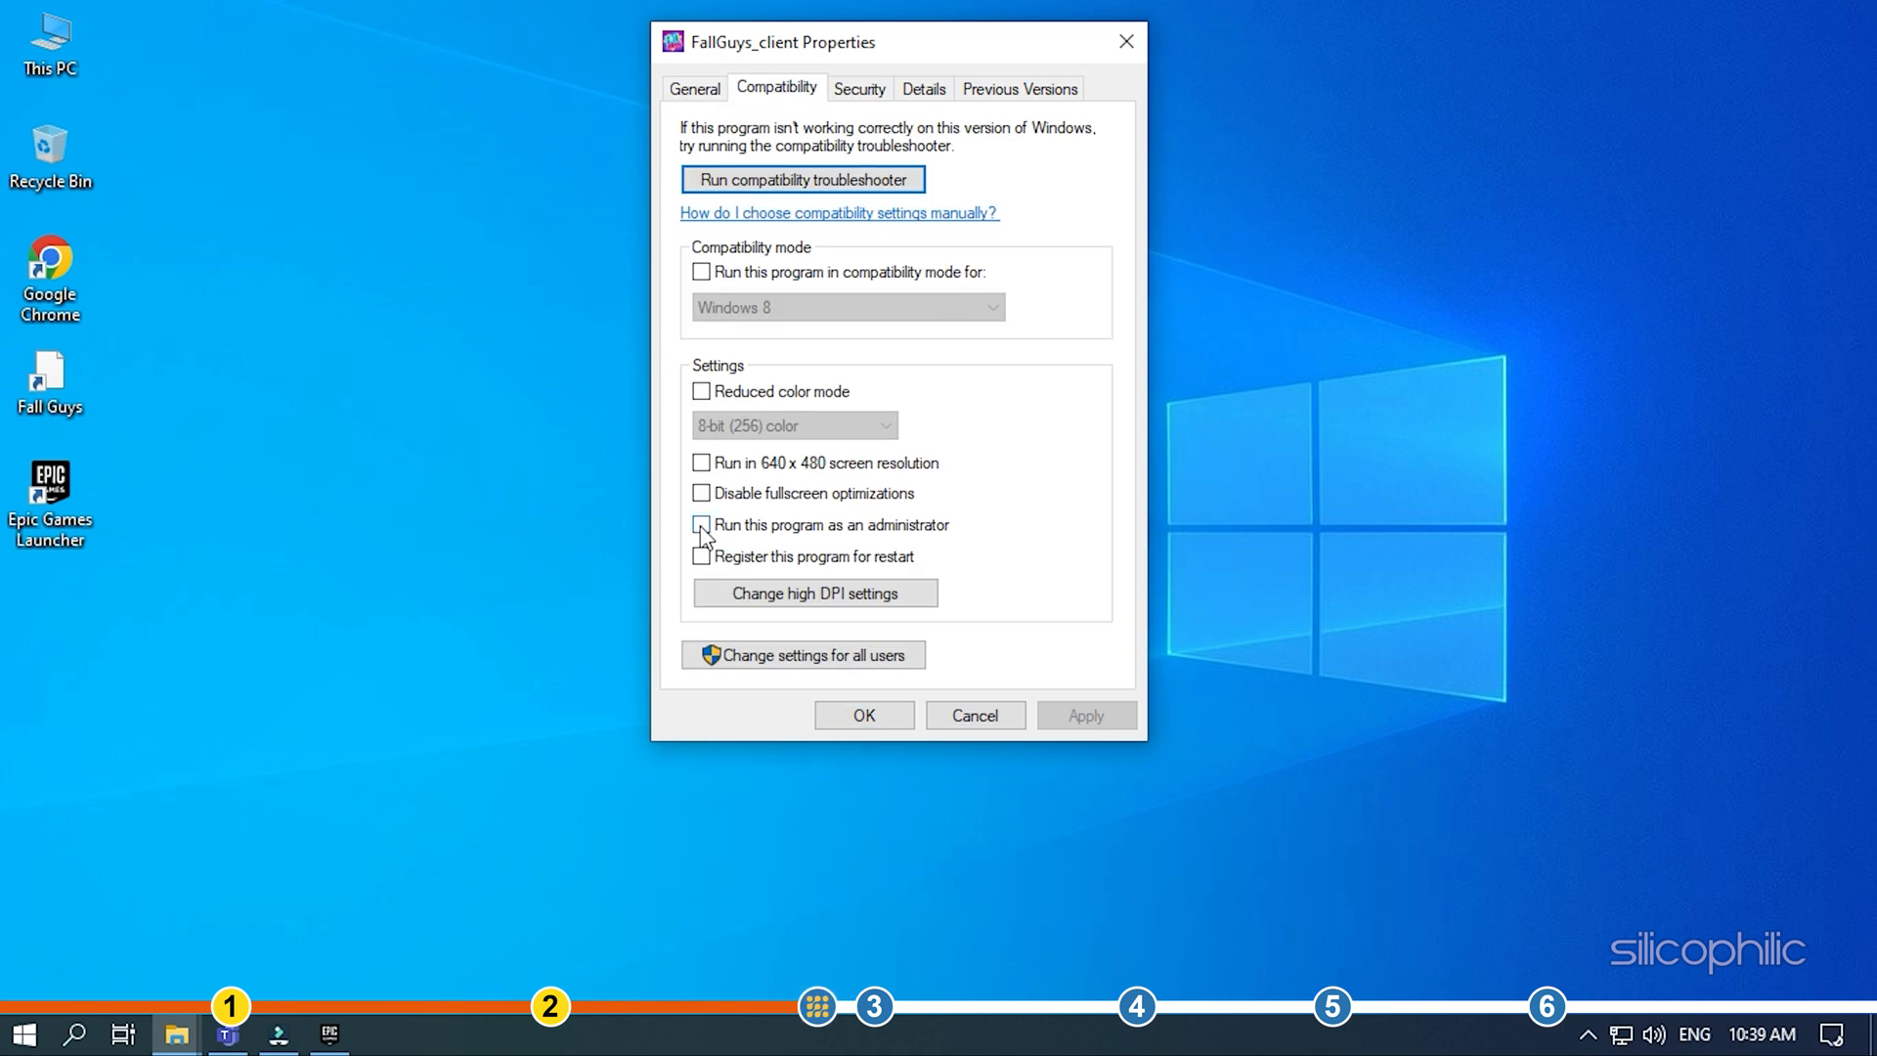
{"action": "left_click", "coordinate": [702, 524]}
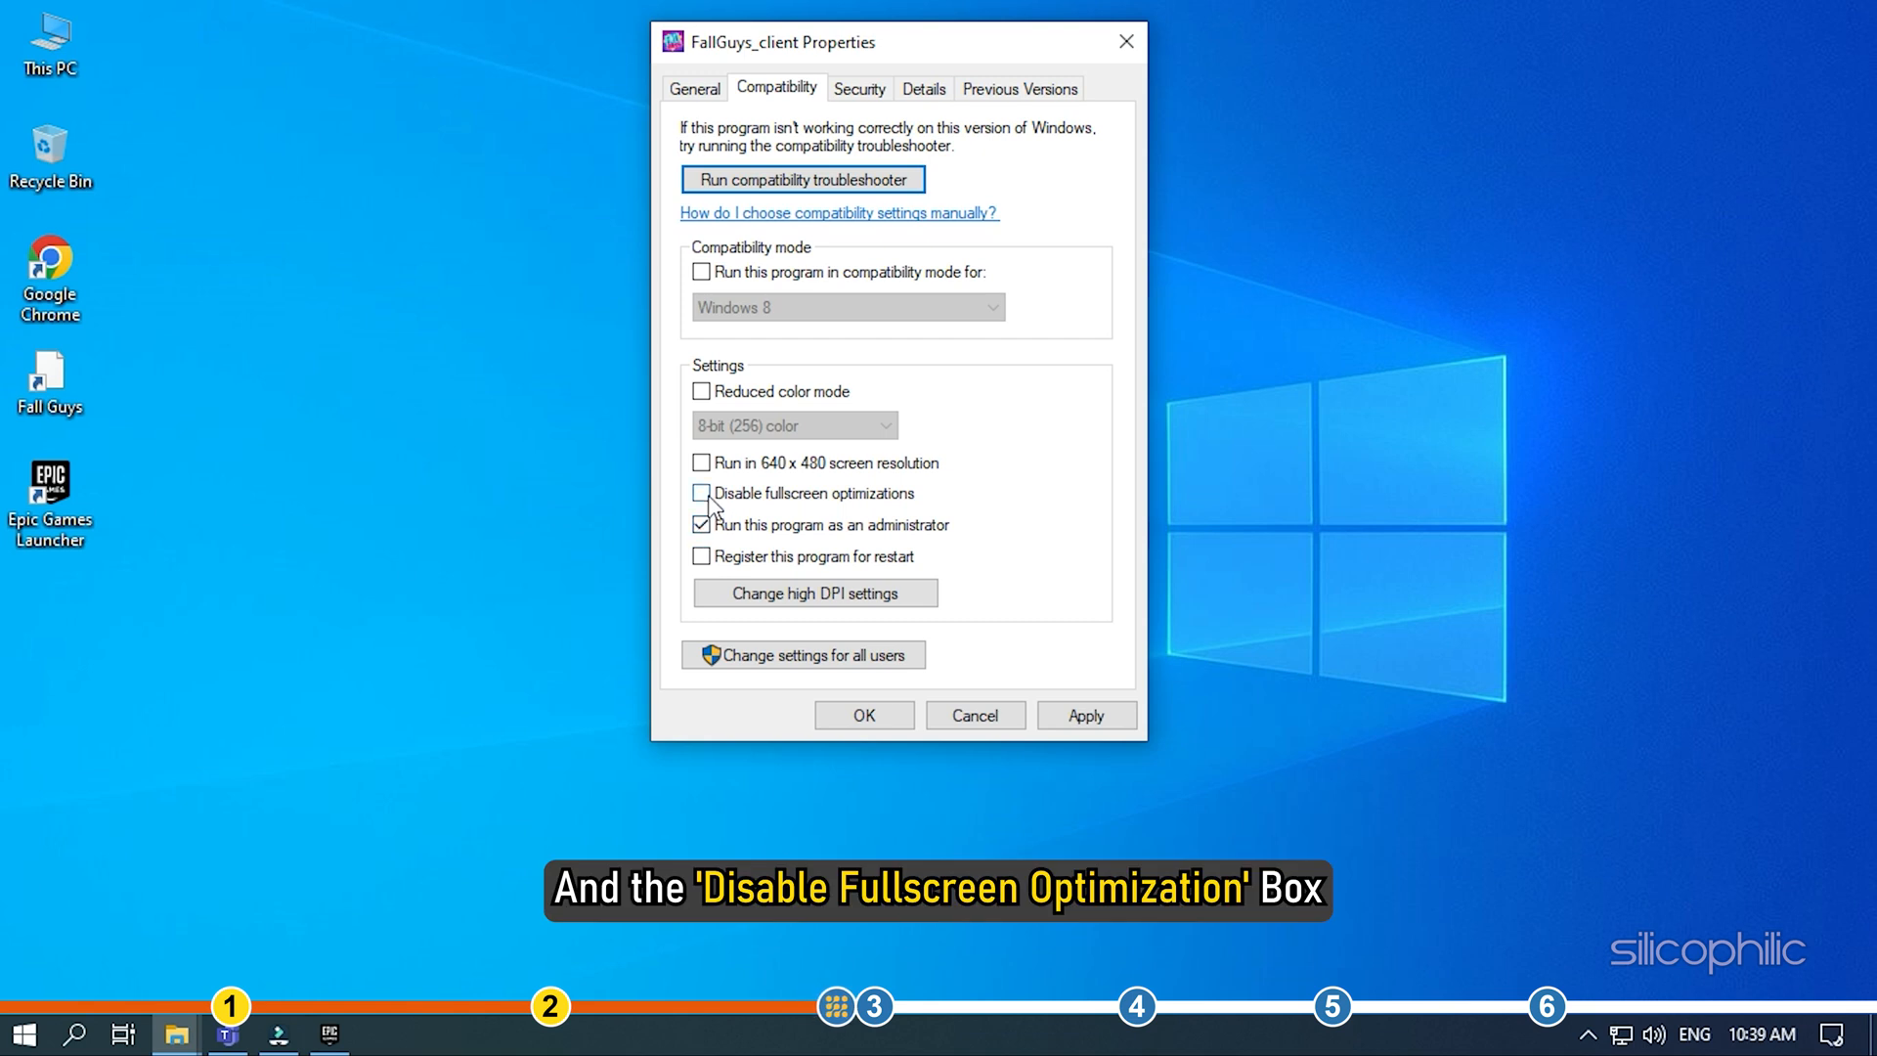
{"action": "left_click", "coordinate": [702, 493]}
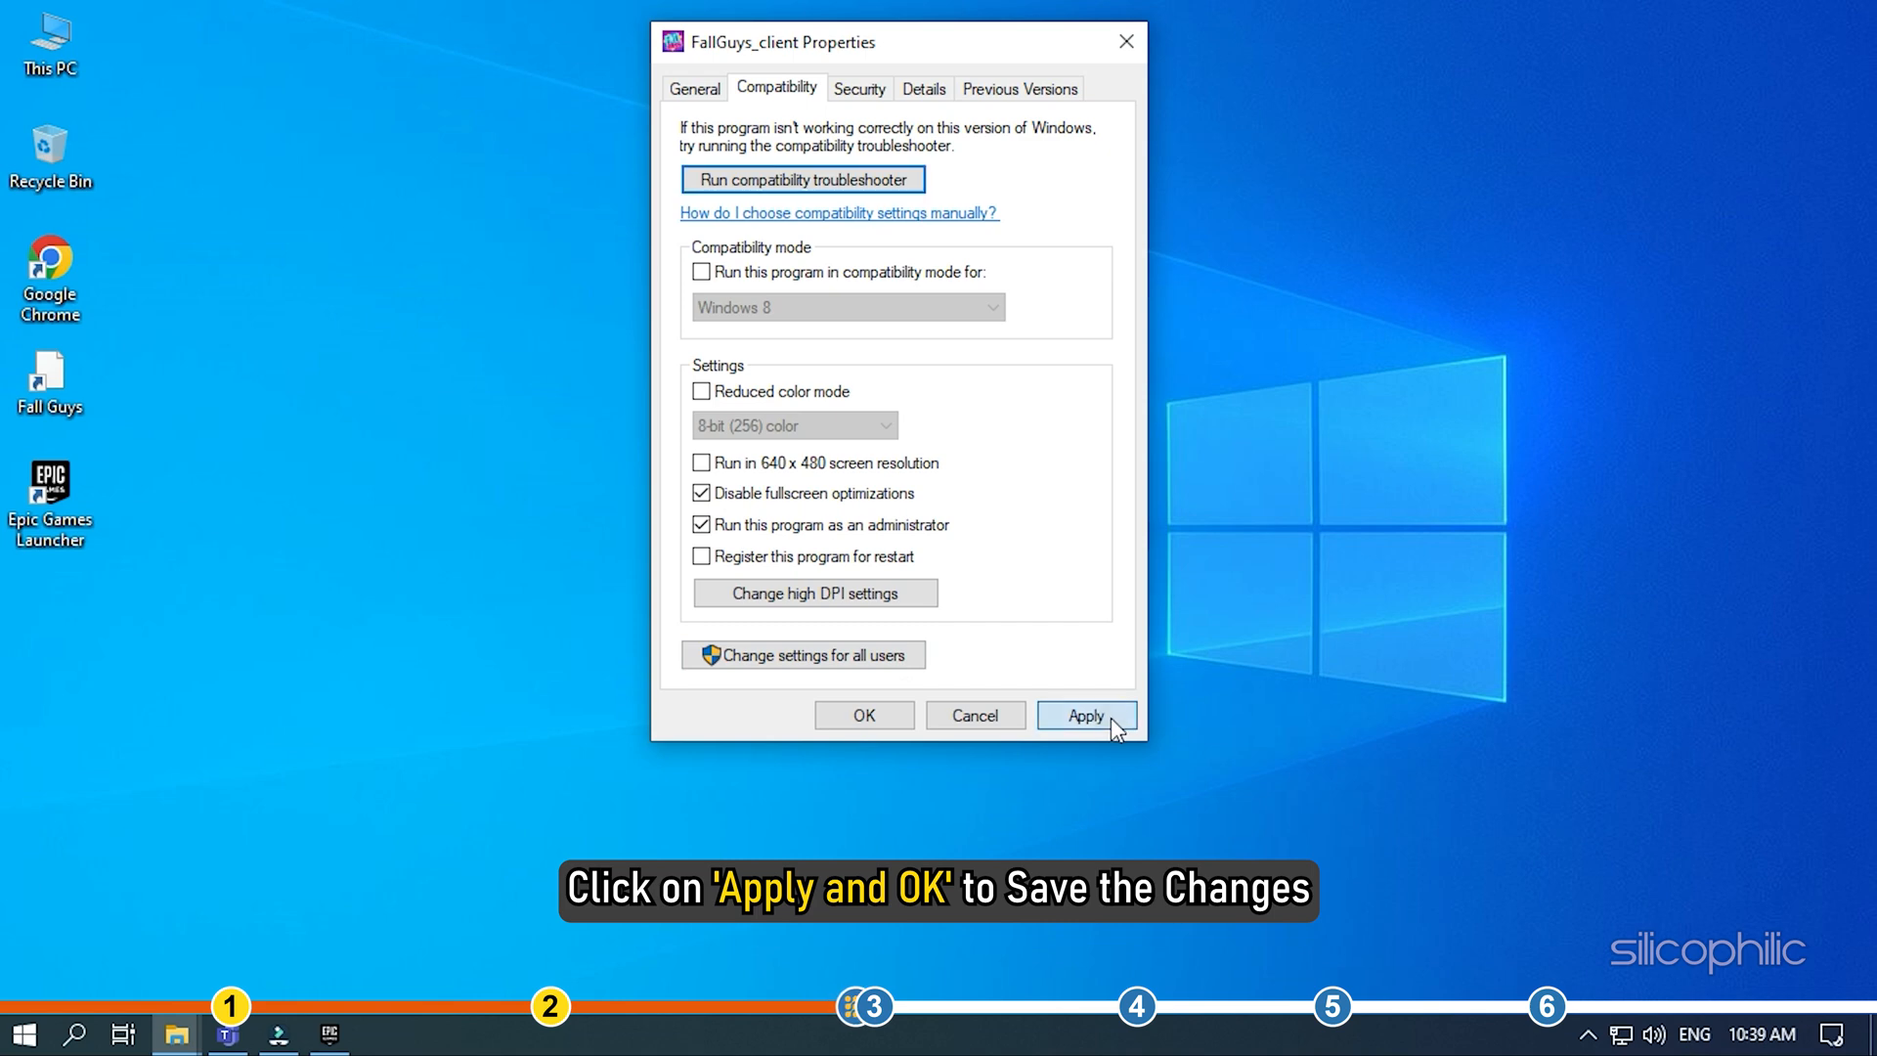
{"action": "left_click", "coordinate": [862, 716]}
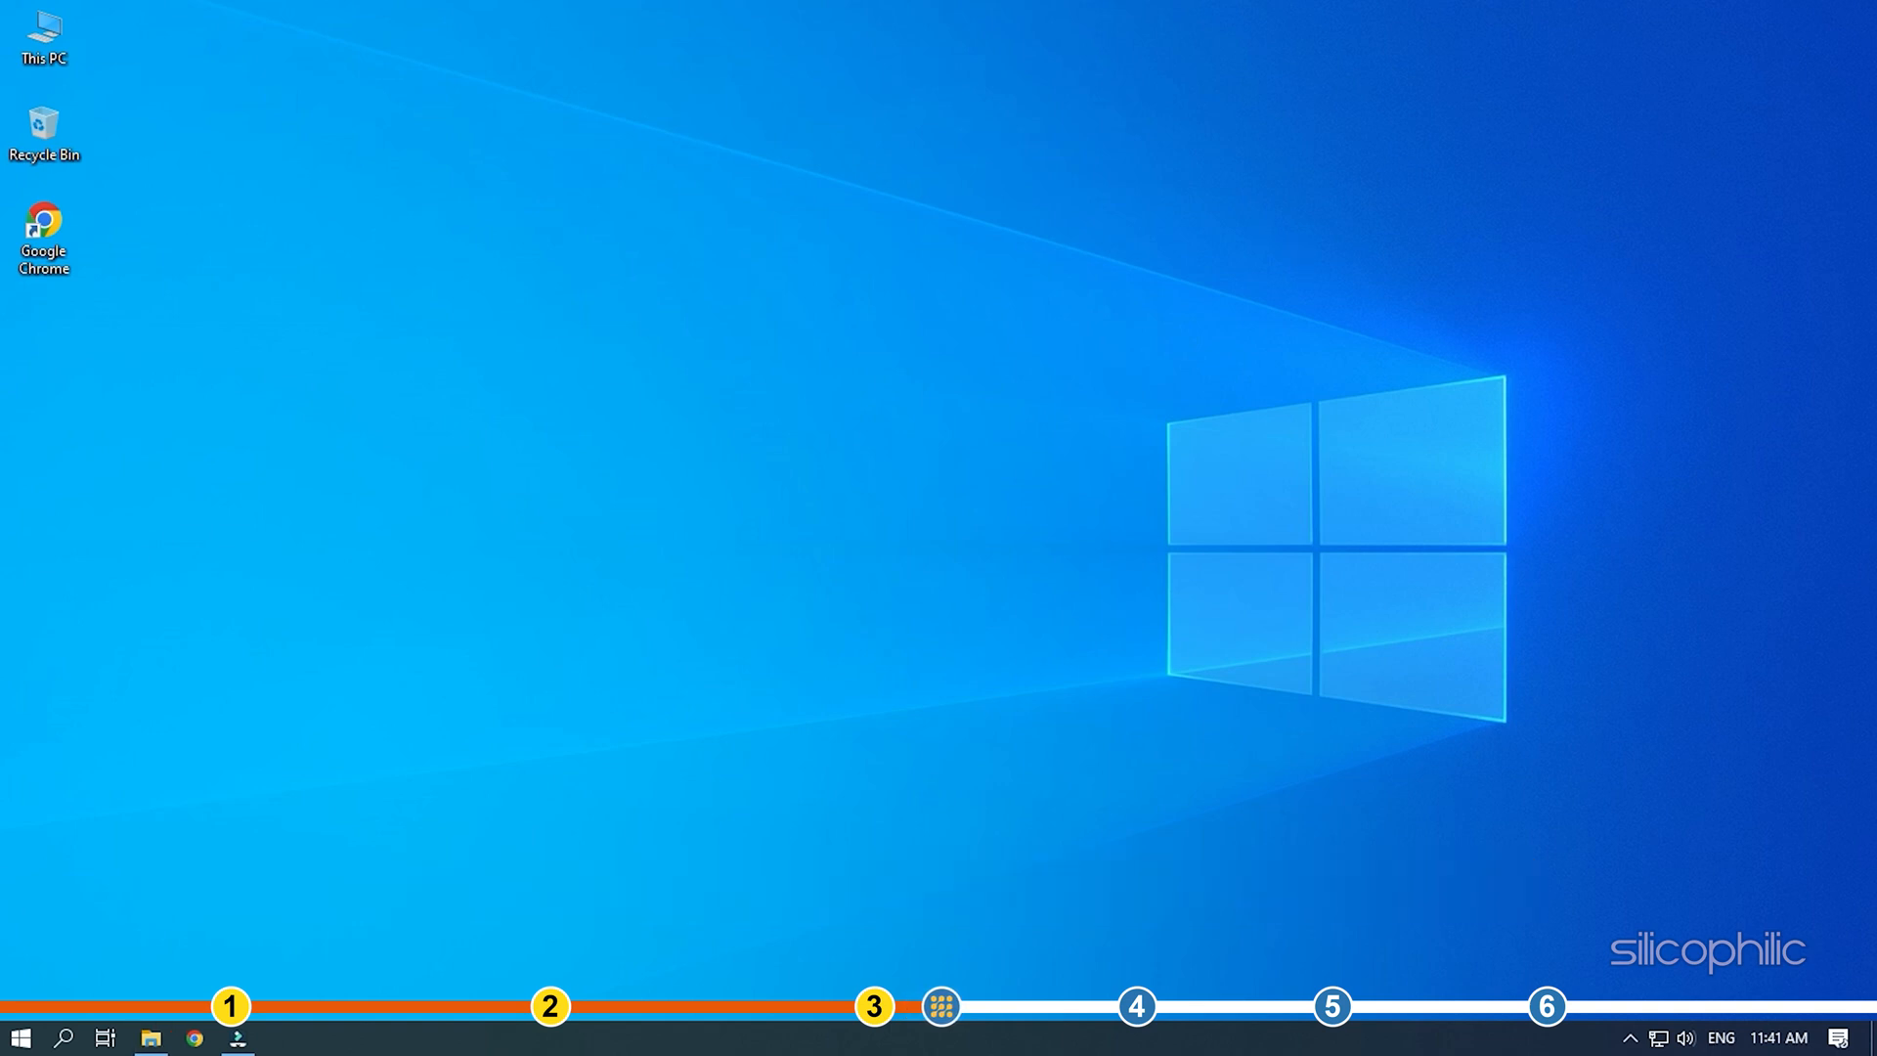
Launch Device Manager from the Start button's system tools menu.
{"action": "right_click", "coordinate": [20, 1038]}
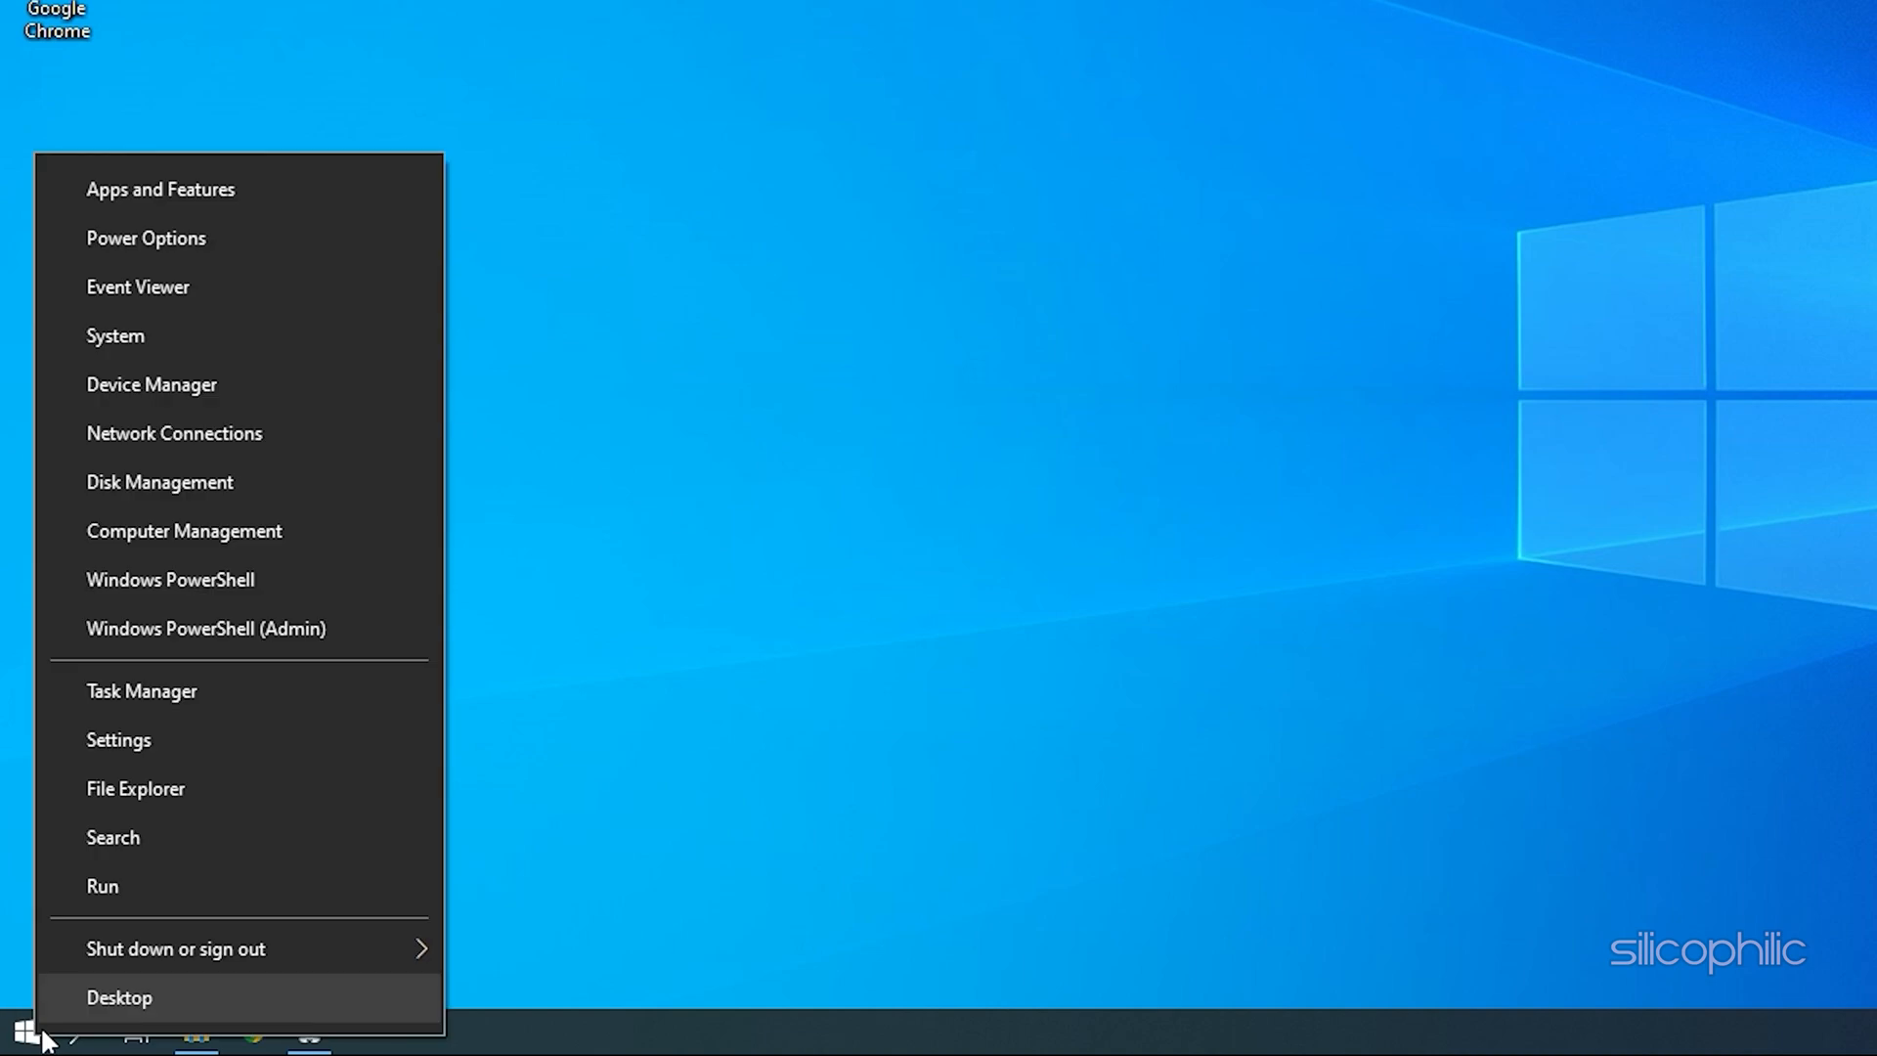
{"action": "left_click", "coordinate": [151, 385]}
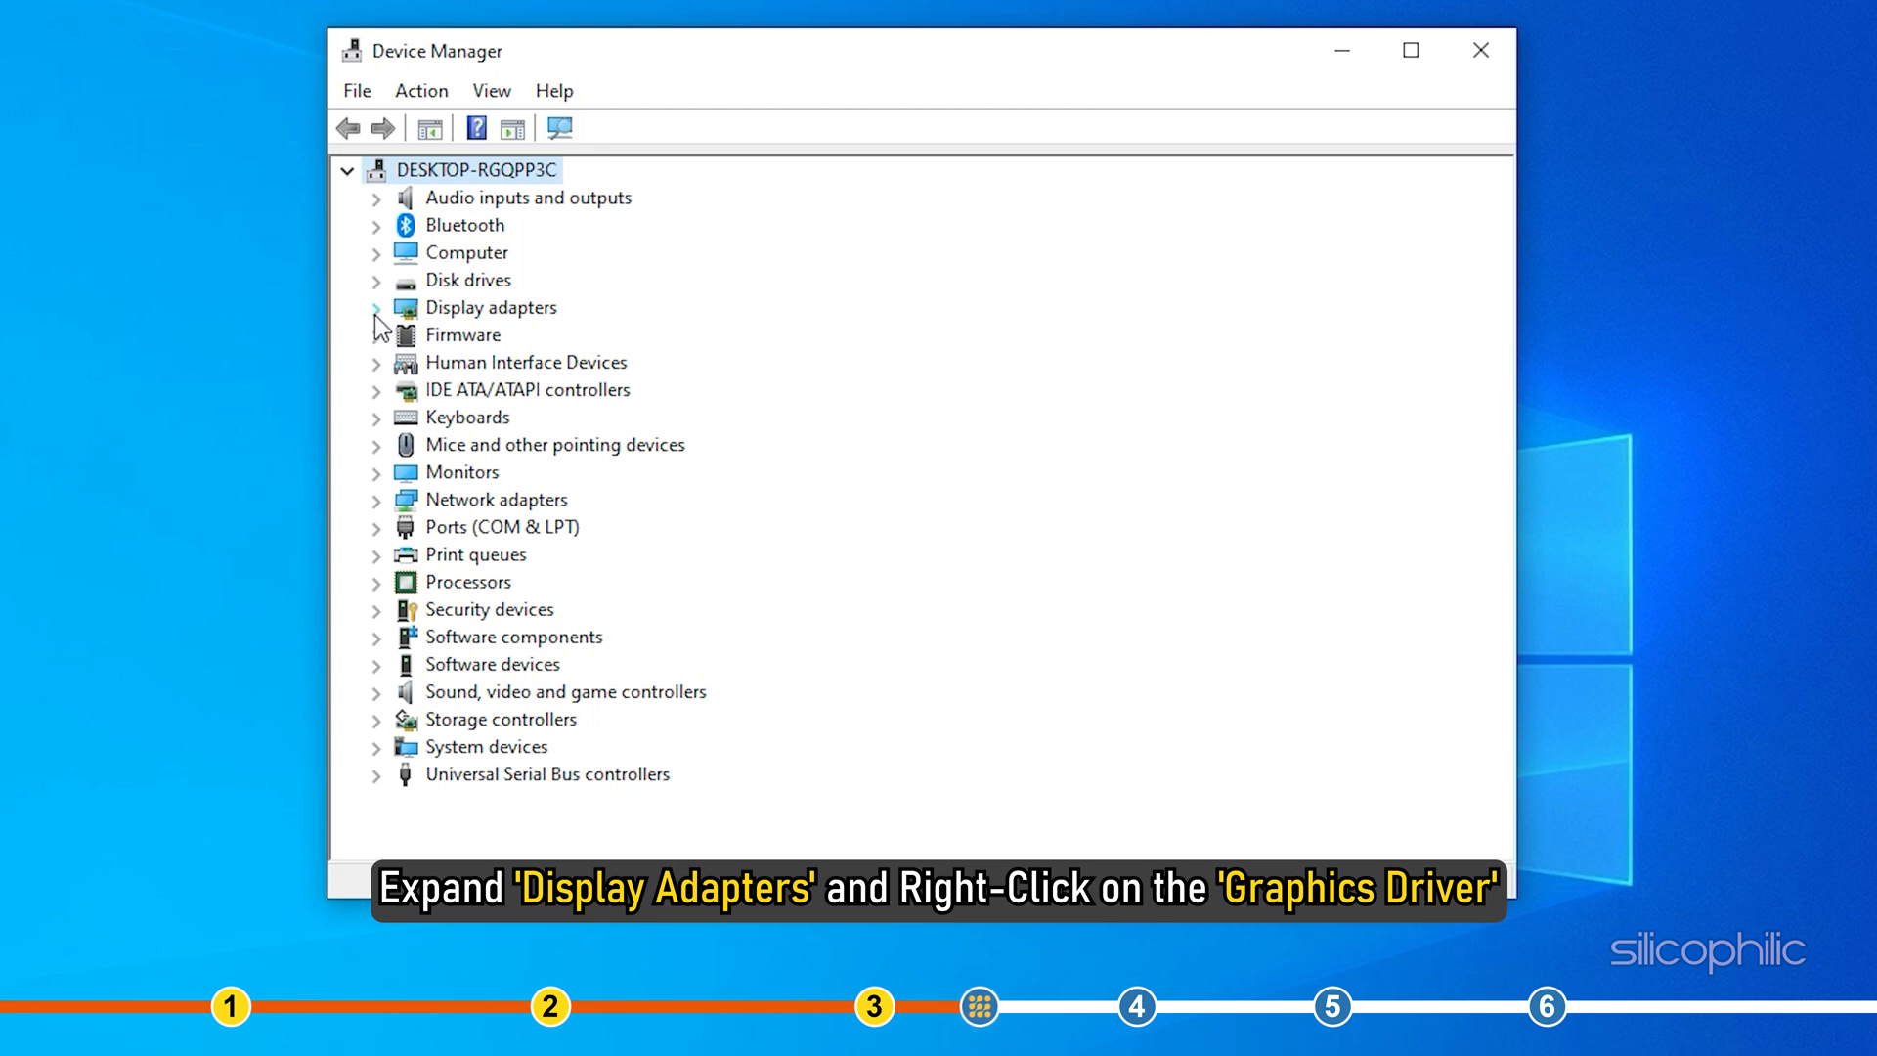
Update the AMD Radeon RX Vega 11 Graphics driver via automatic search, confirming the best driver is installed.
{"action": "left_click", "coordinate": [375, 307]}
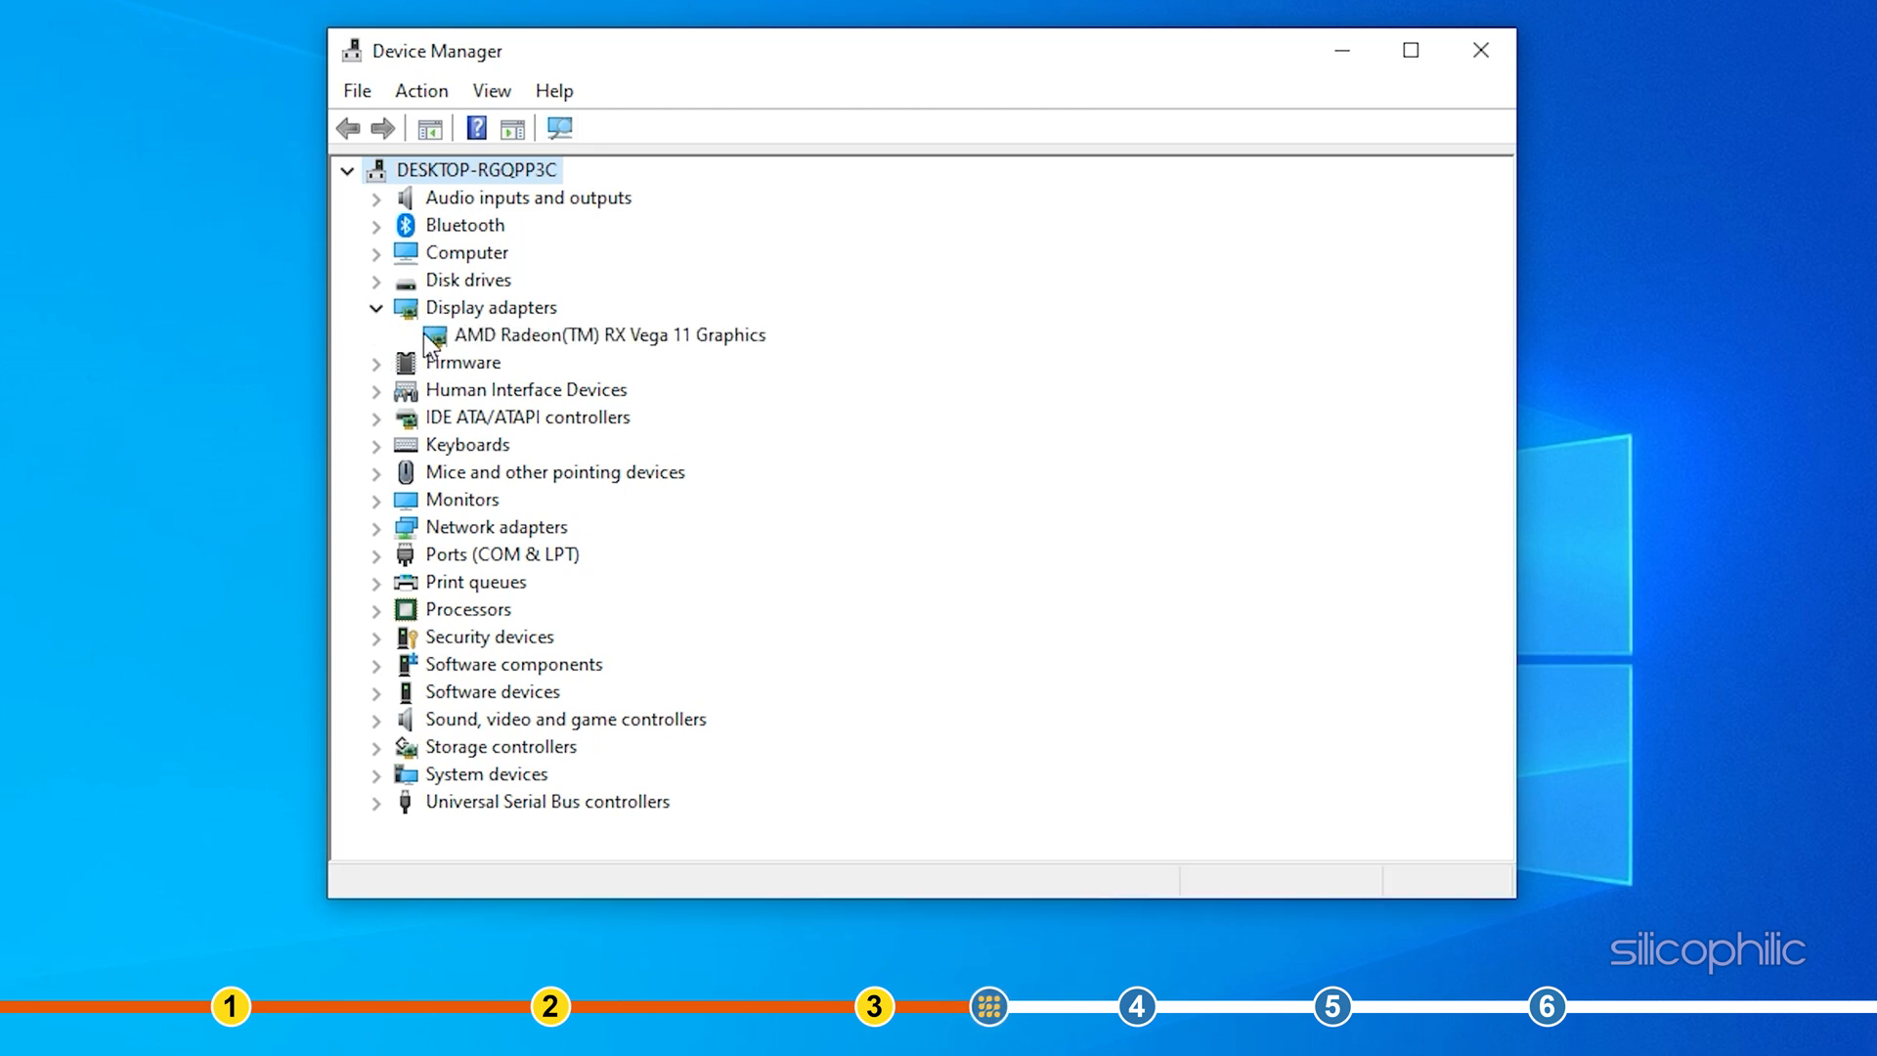
{"action": "right_click", "coordinate": [610, 334]}
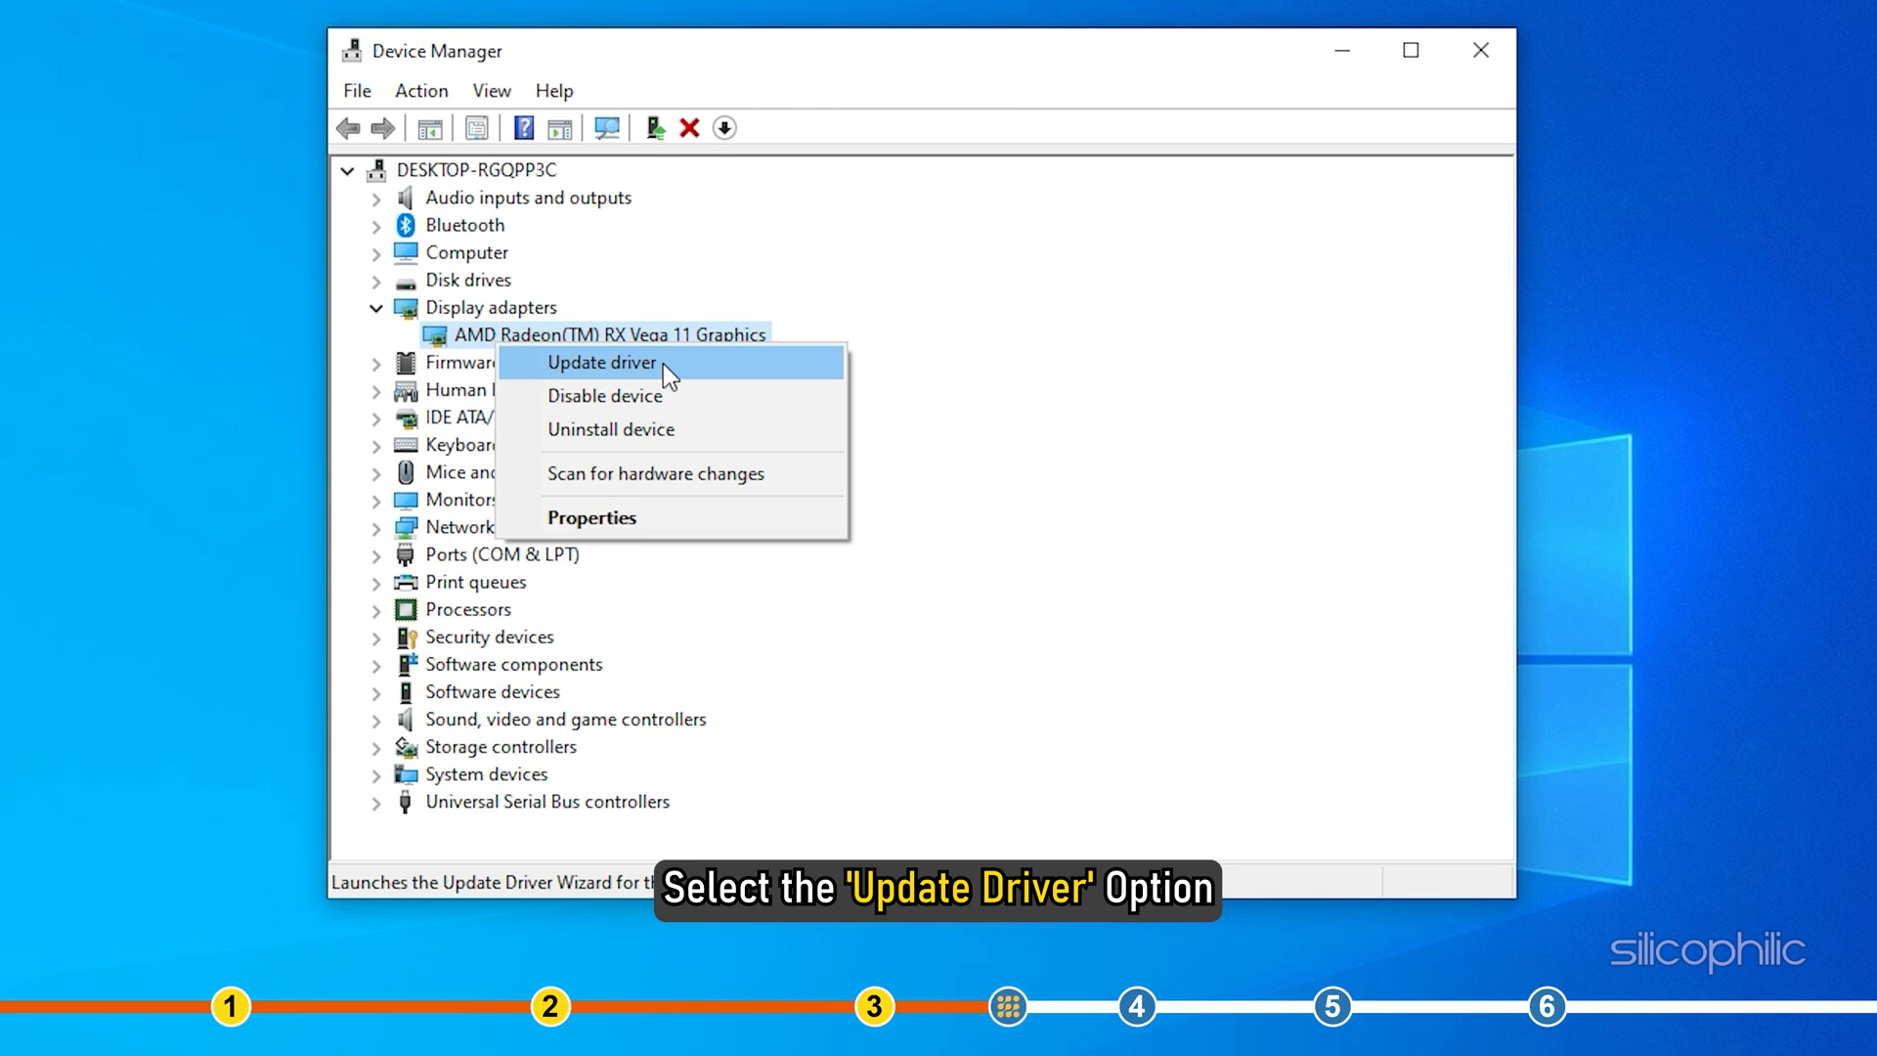
{"action": "left_click", "coordinate": [601, 361]}
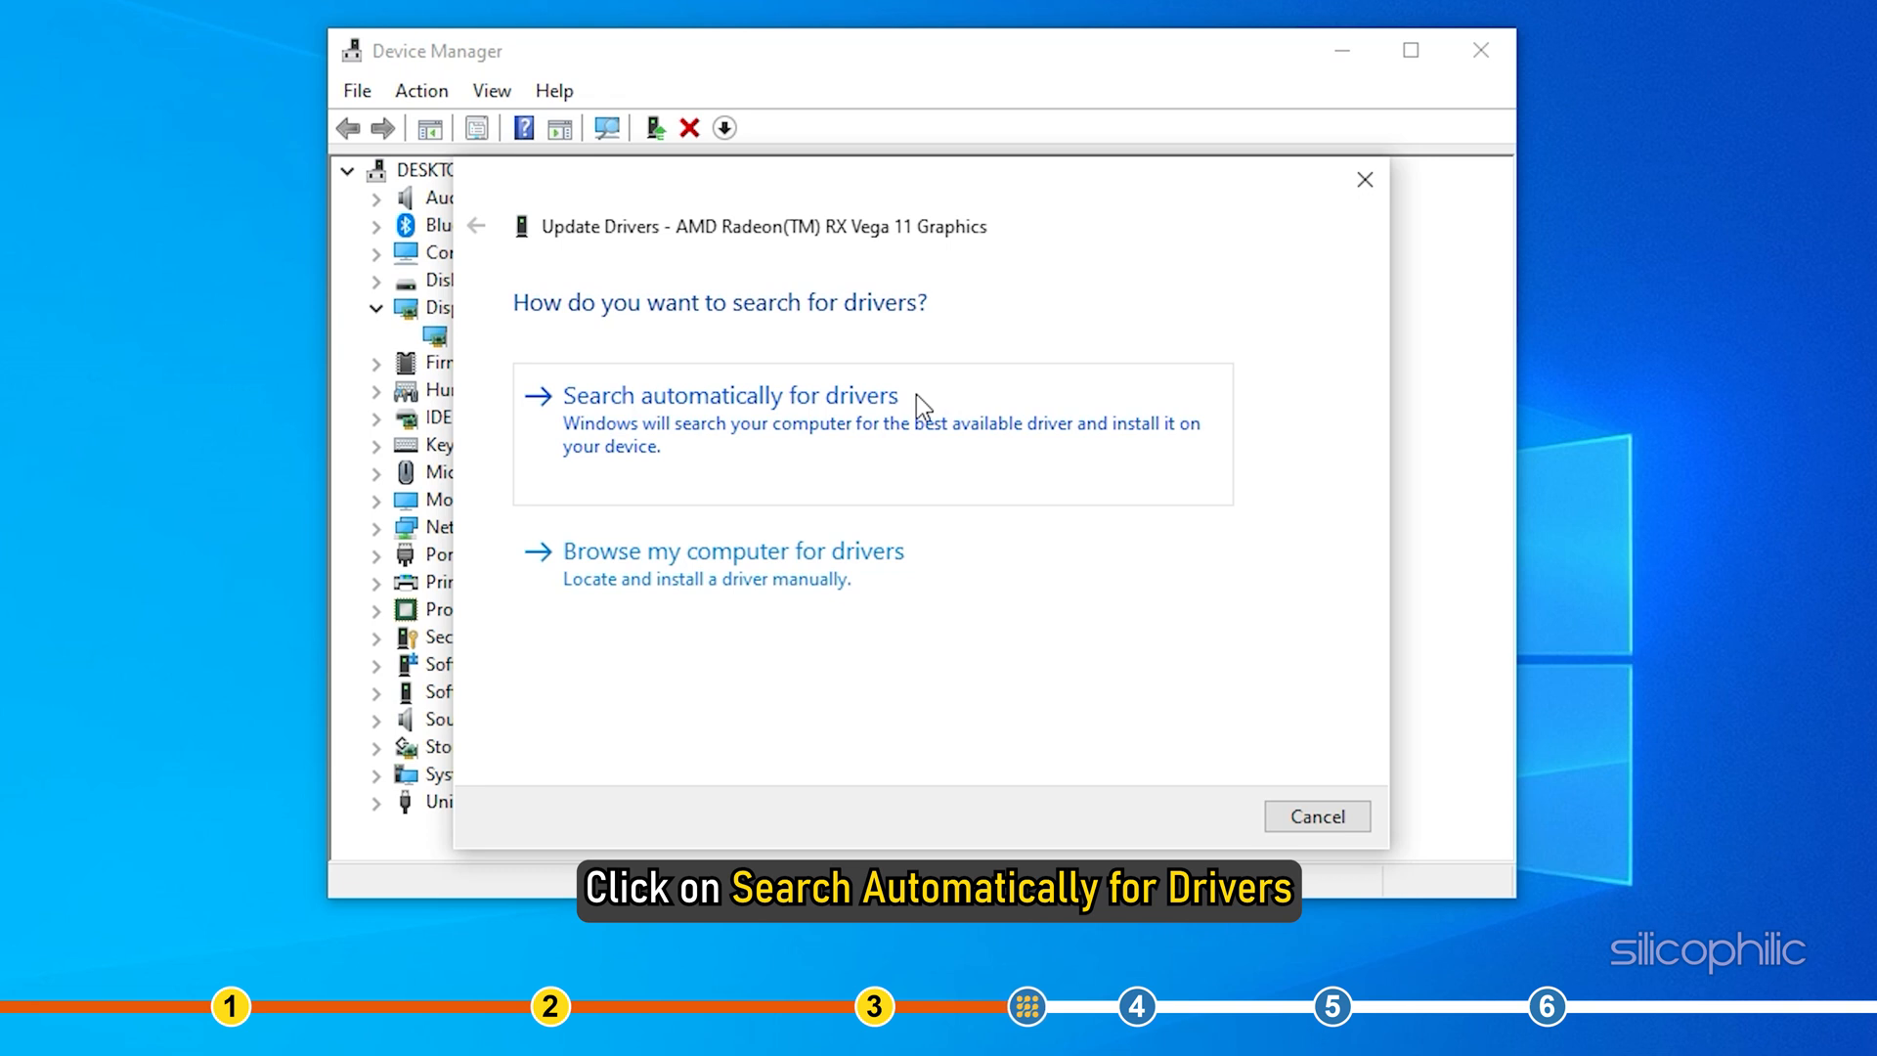
{"action": "left_click", "coordinate": [729, 395]}
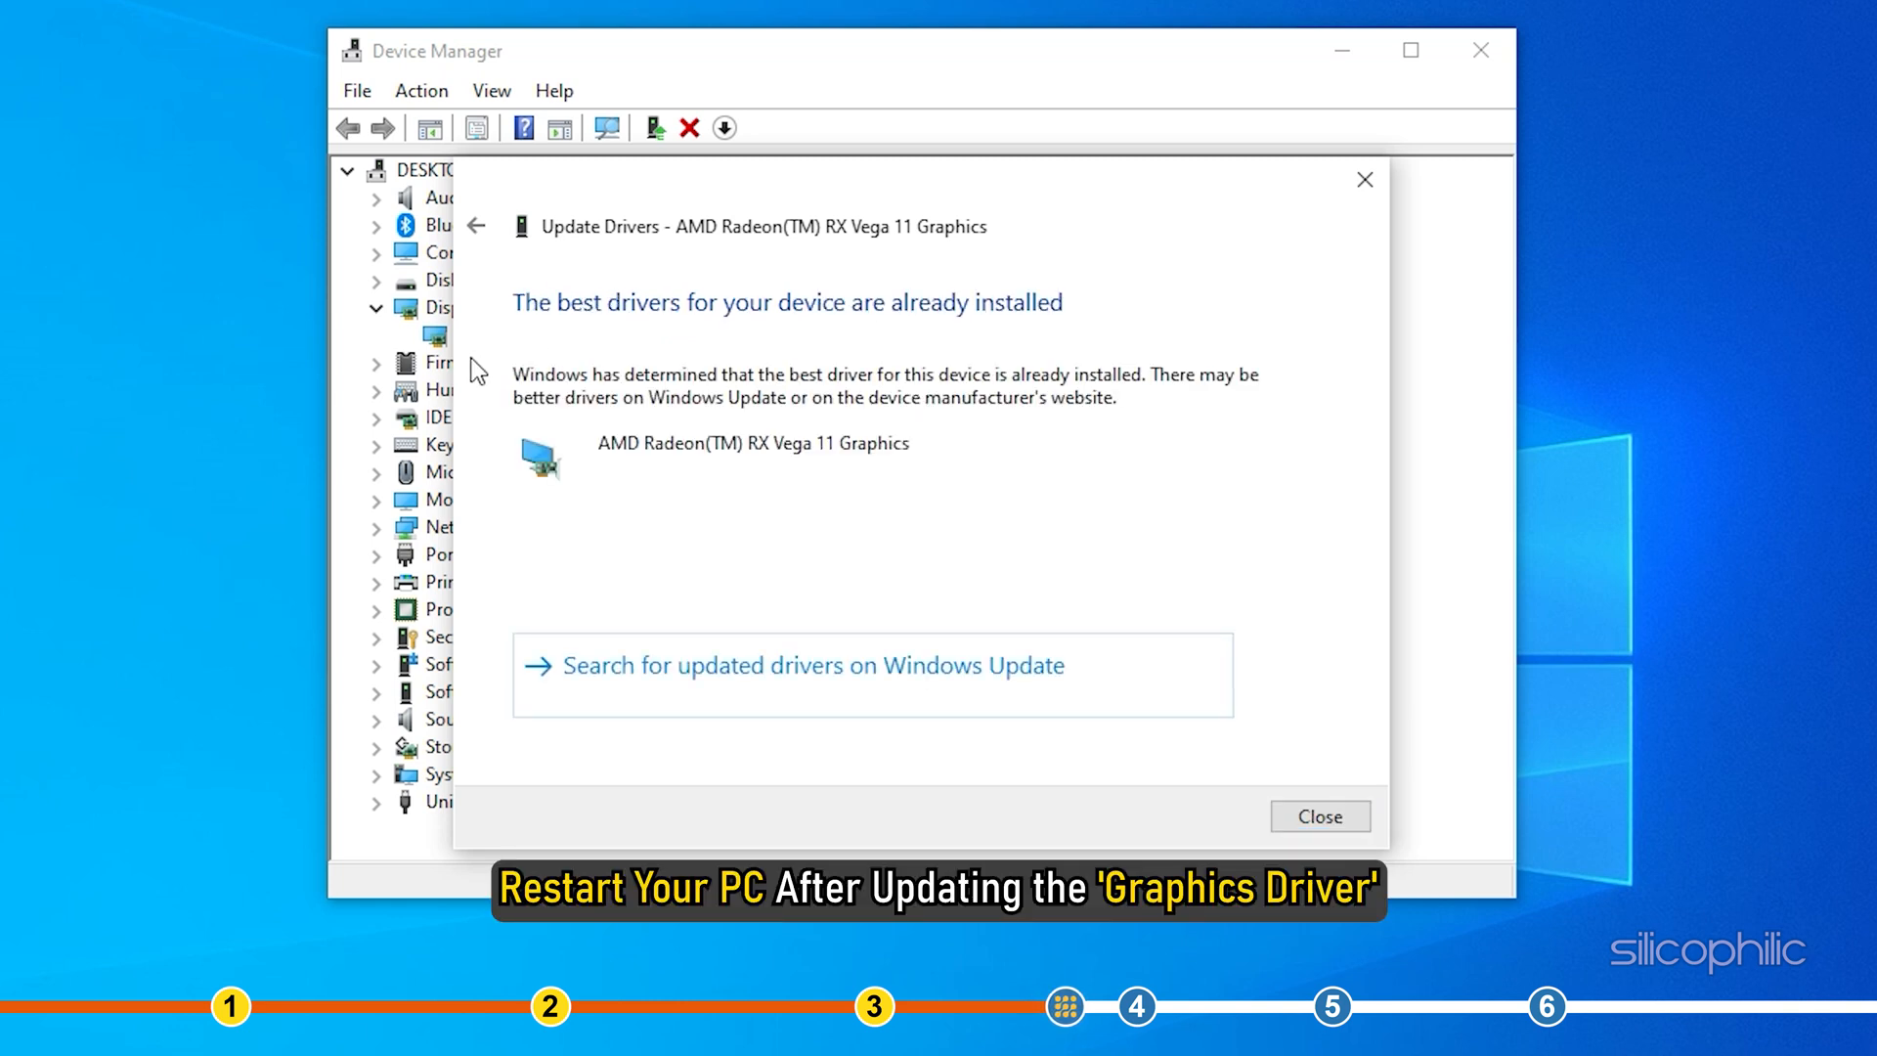
{"action": "mouse_move", "coordinate": [1316, 825]}
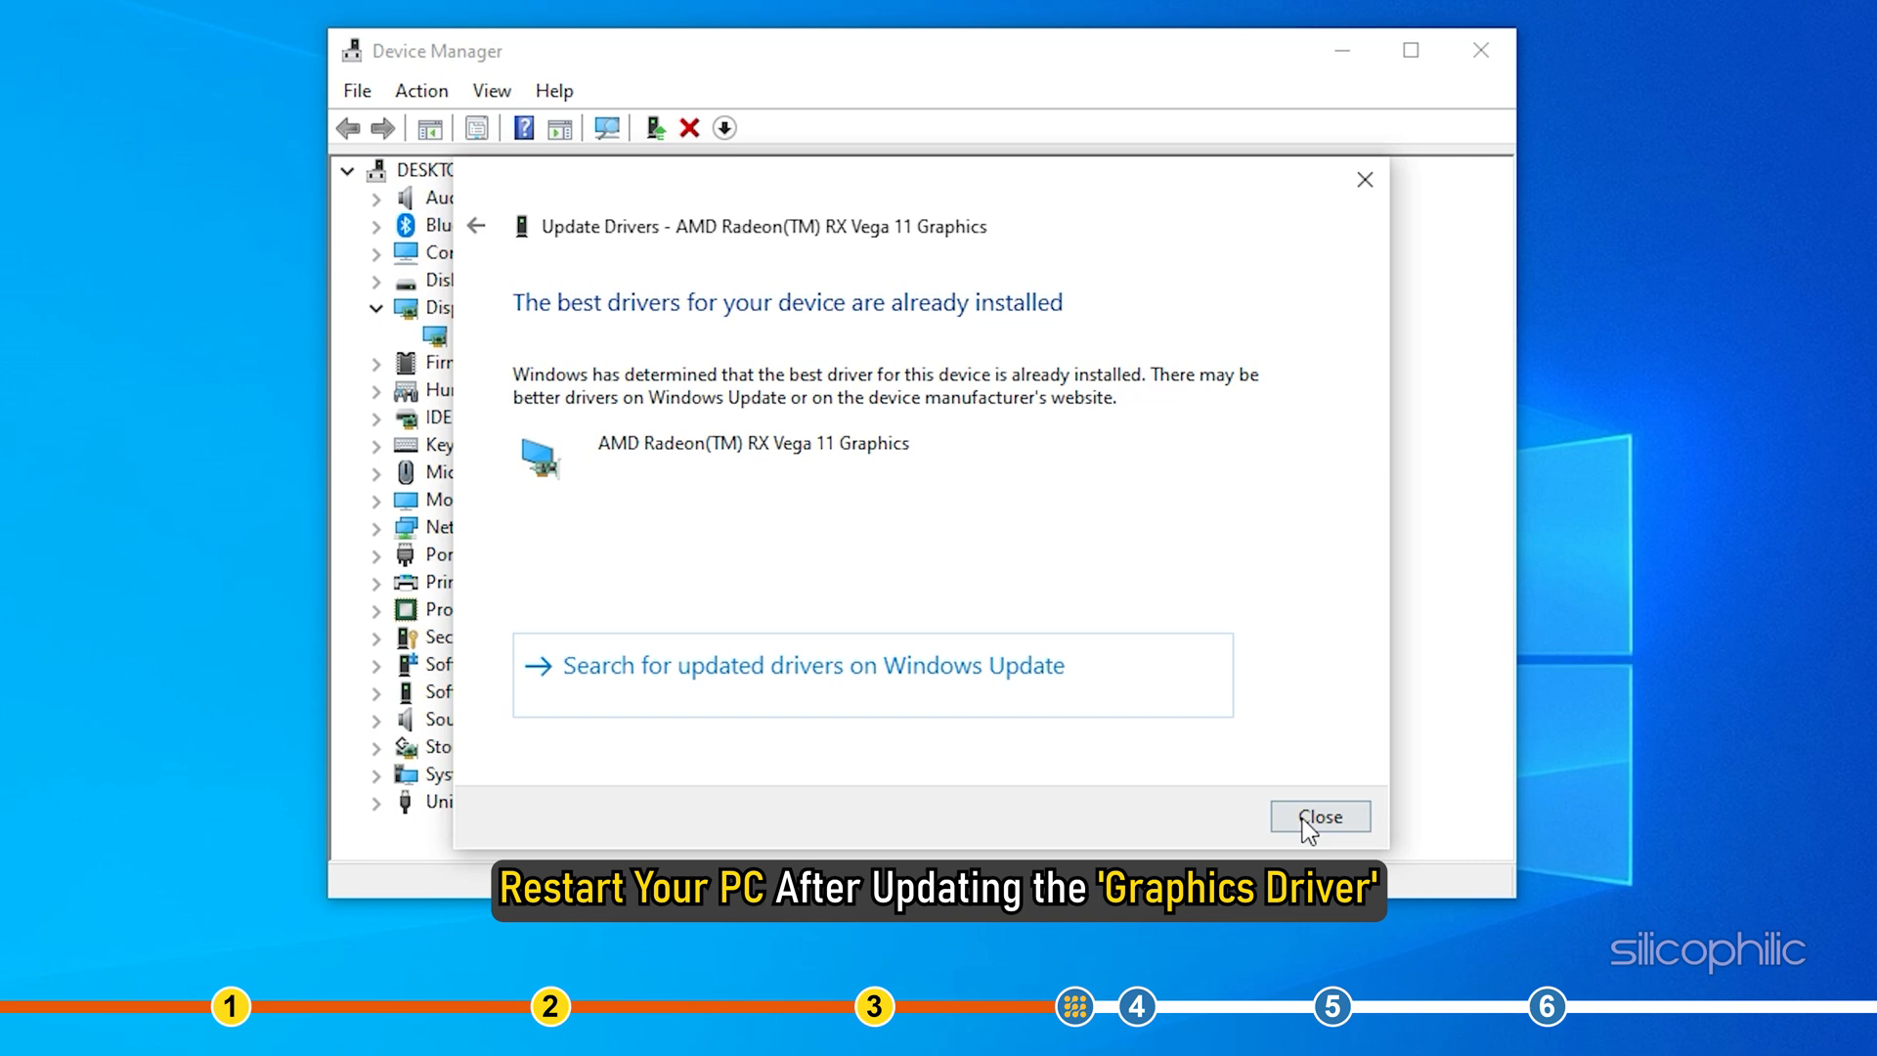
{"action": "left_click", "coordinate": [1318, 817]}
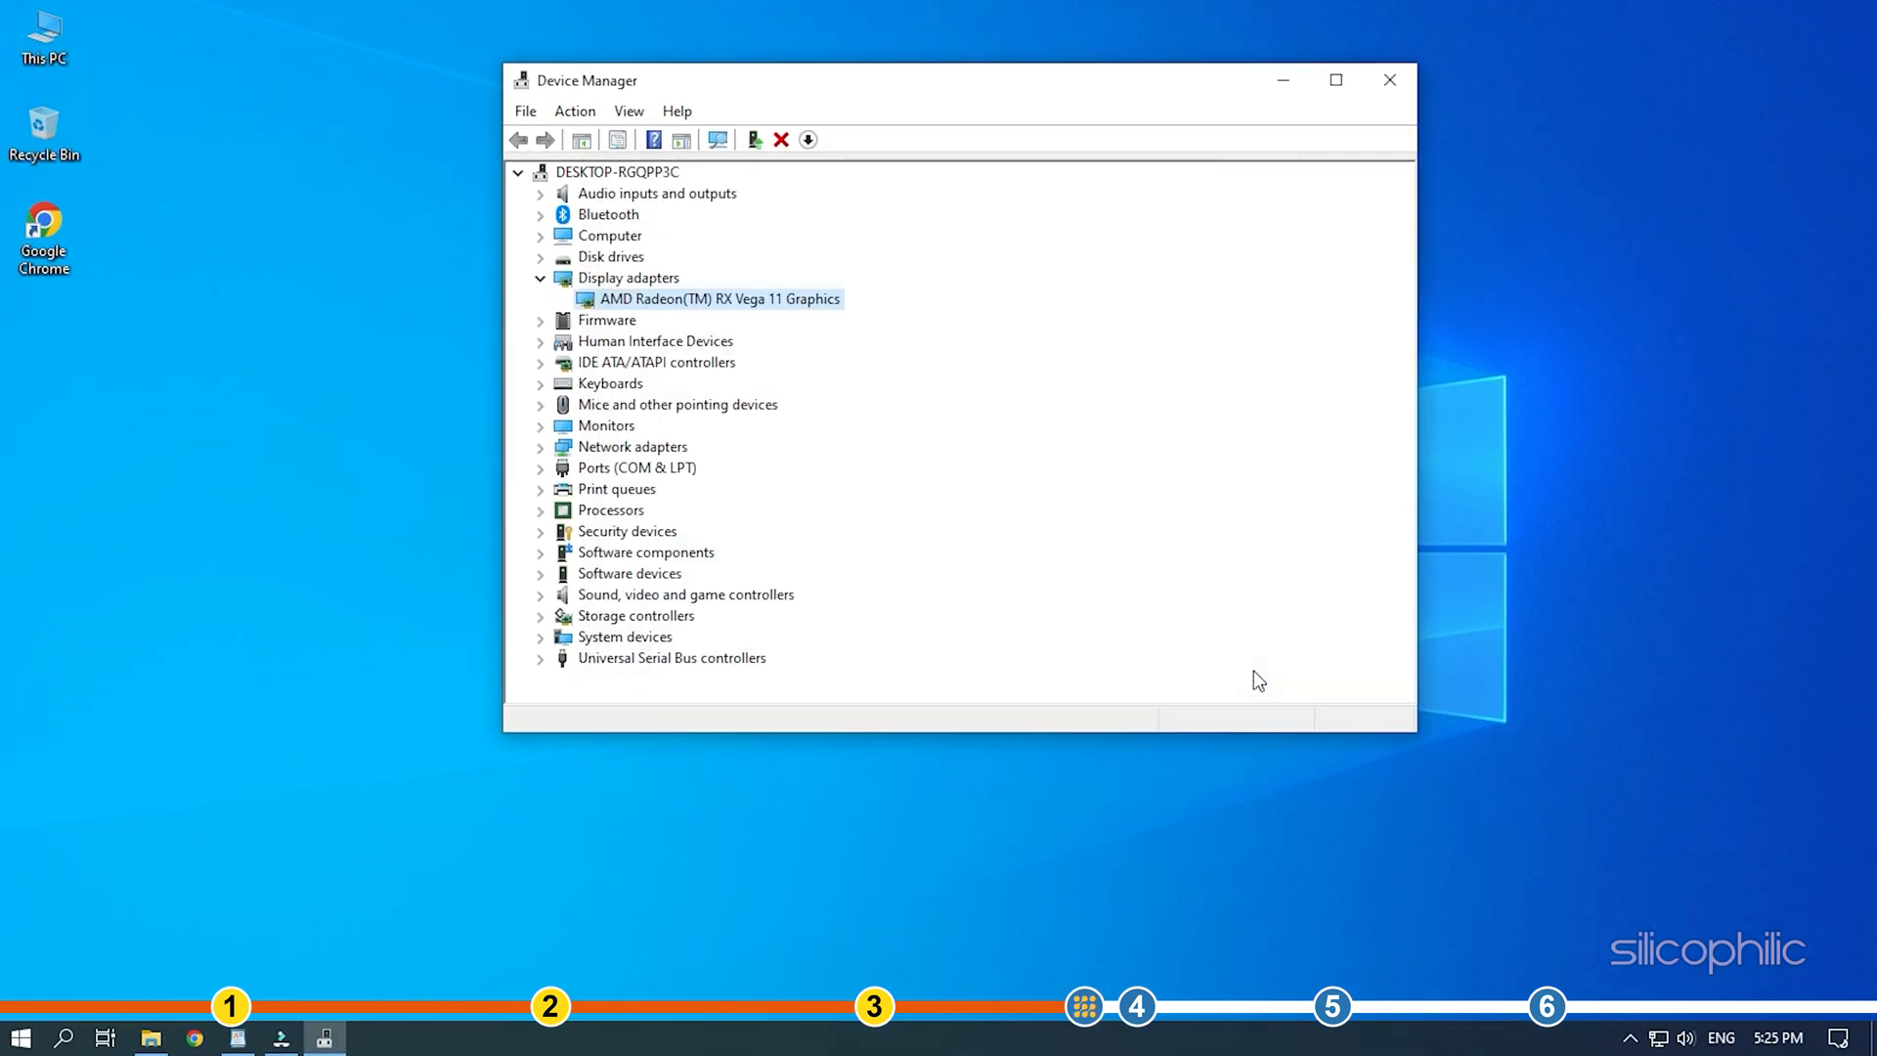
Close the Device Manager window.
{"action": "left_click", "coordinate": [1388, 80]}
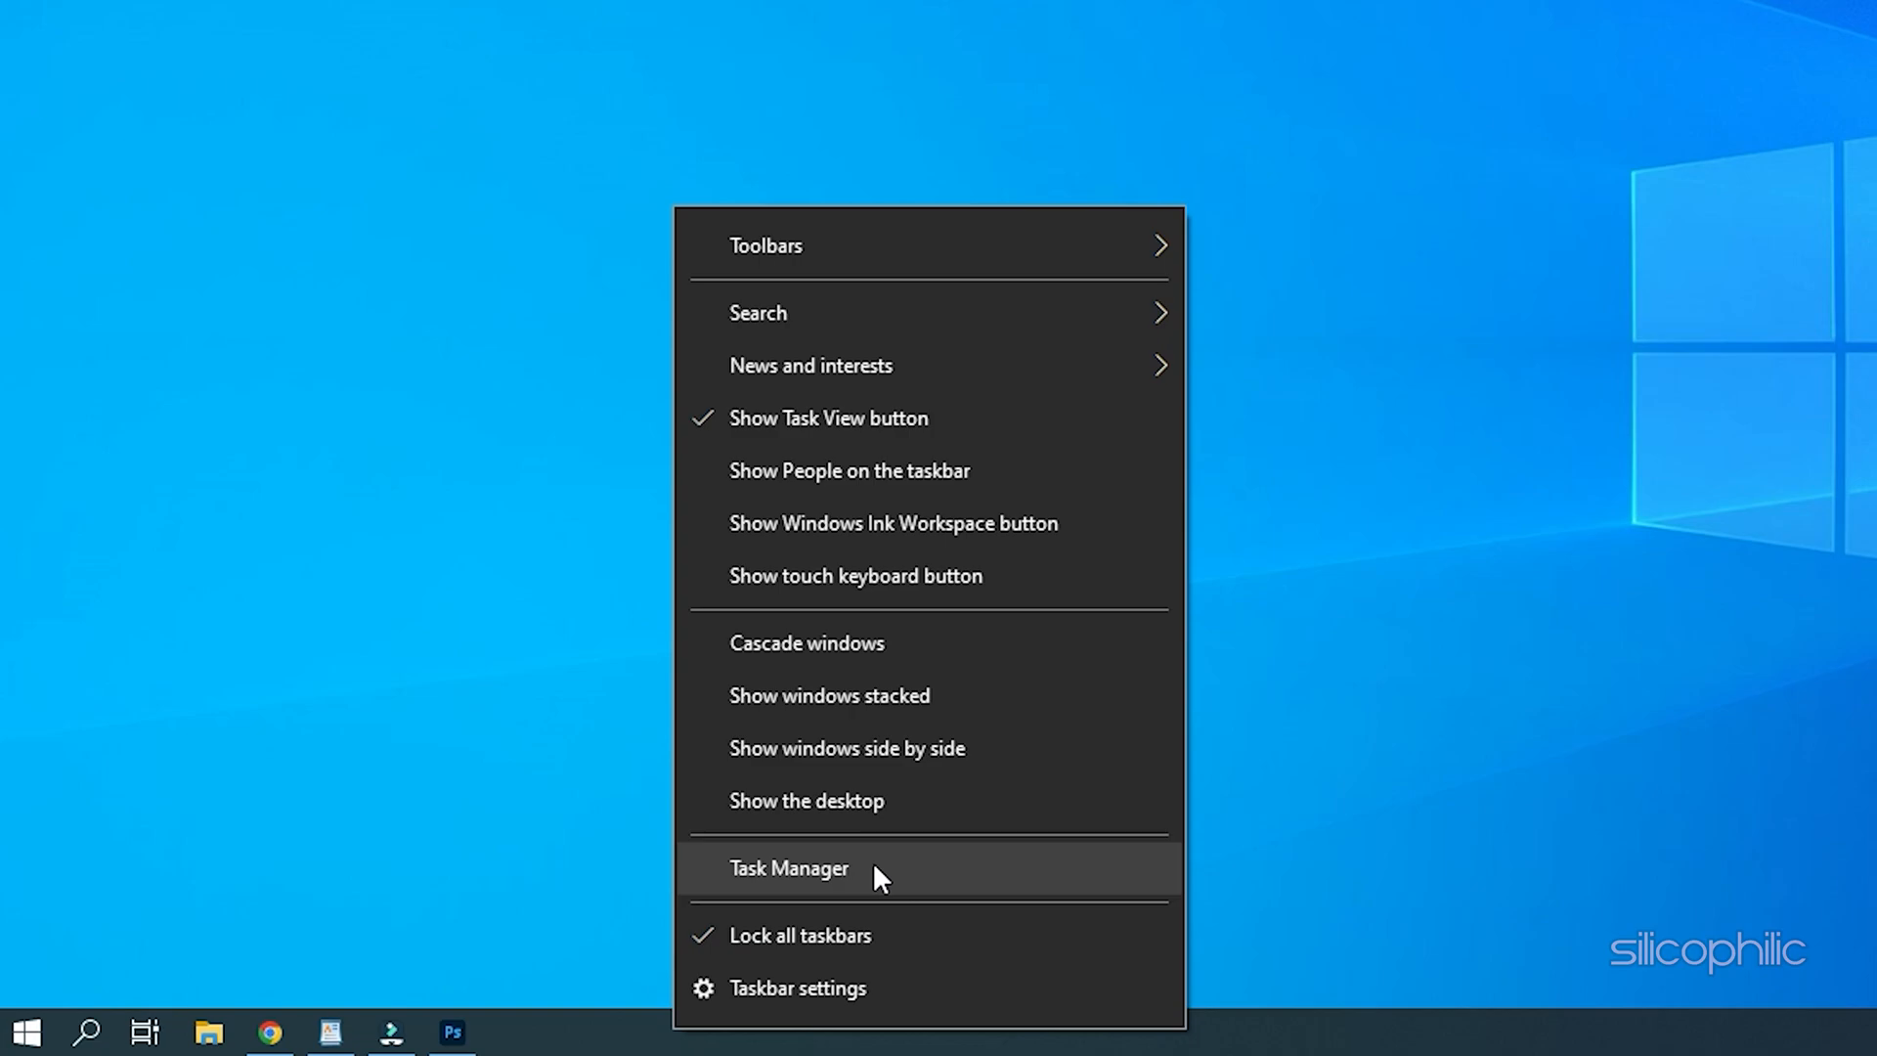
End the Google Chrome and Adobe Photoshop 2022 tasks in Task Manager, then close it.
{"action": "left_click", "coordinate": [788, 866]}
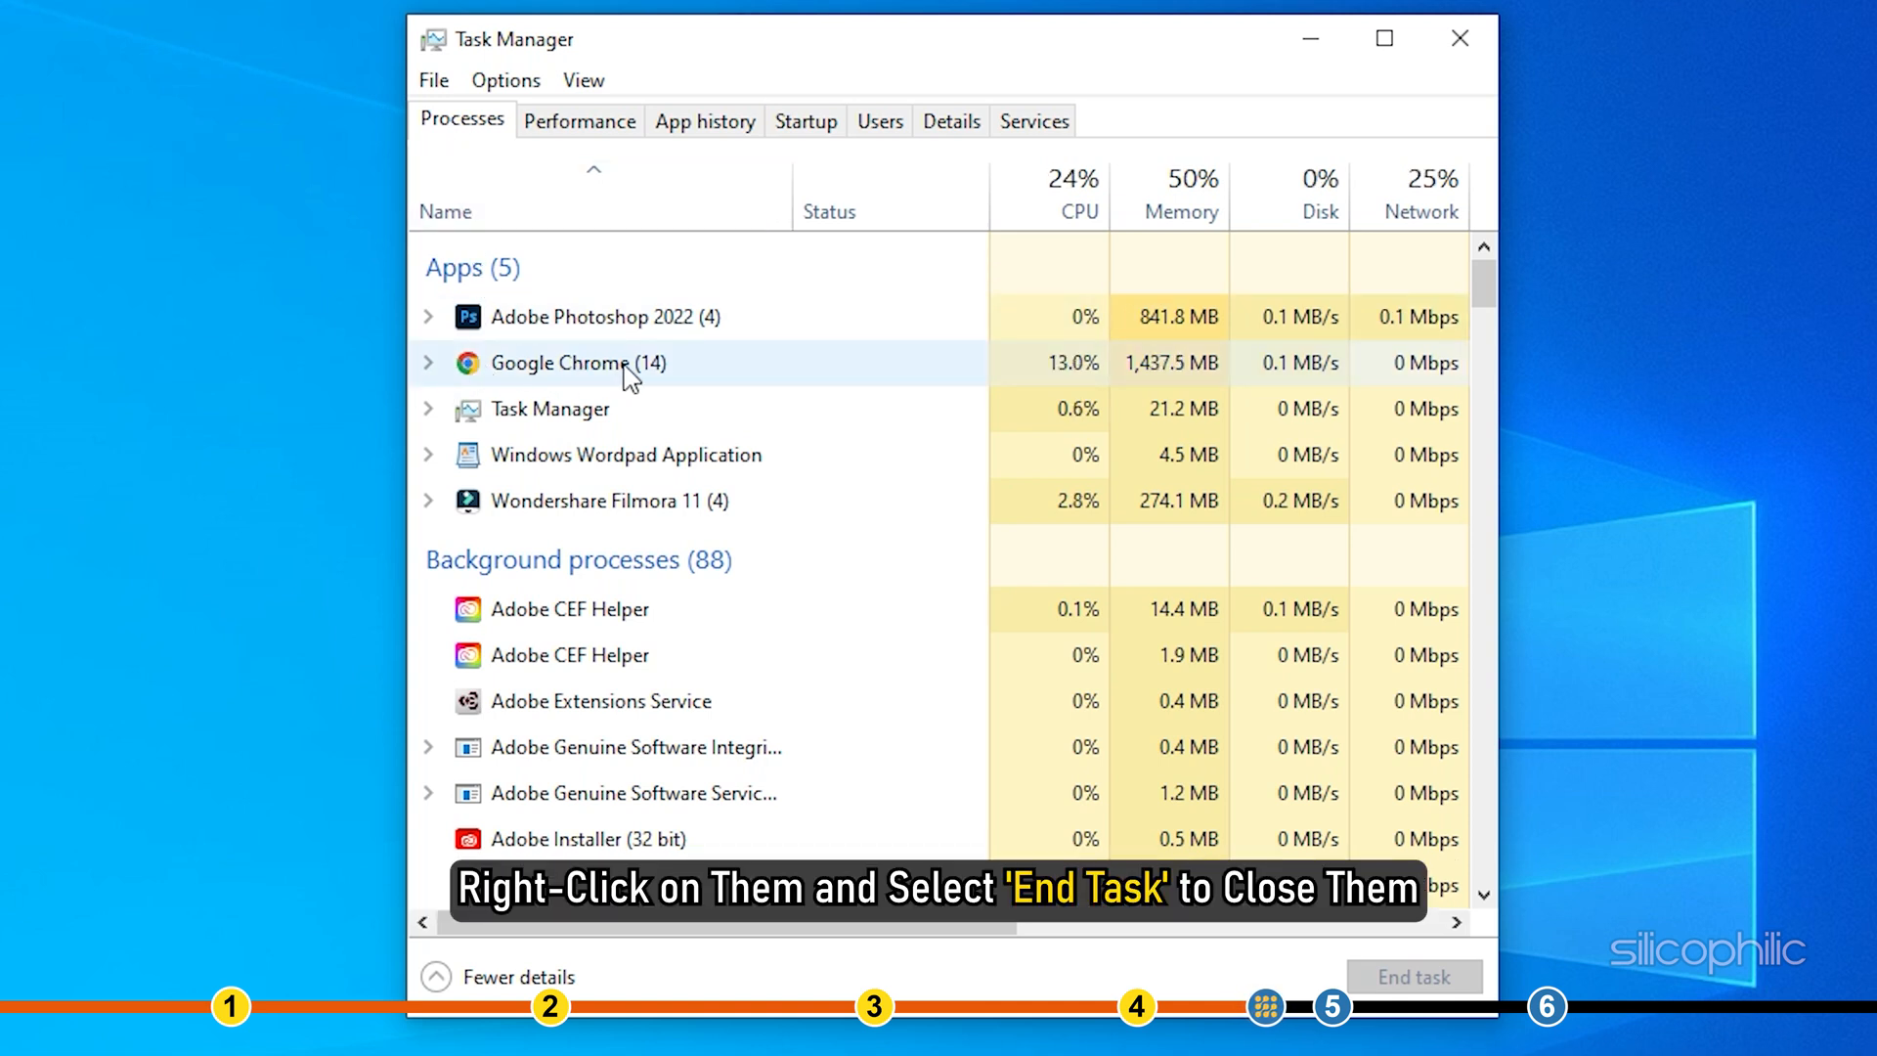
{"action": "right_click", "coordinate": [579, 364]}
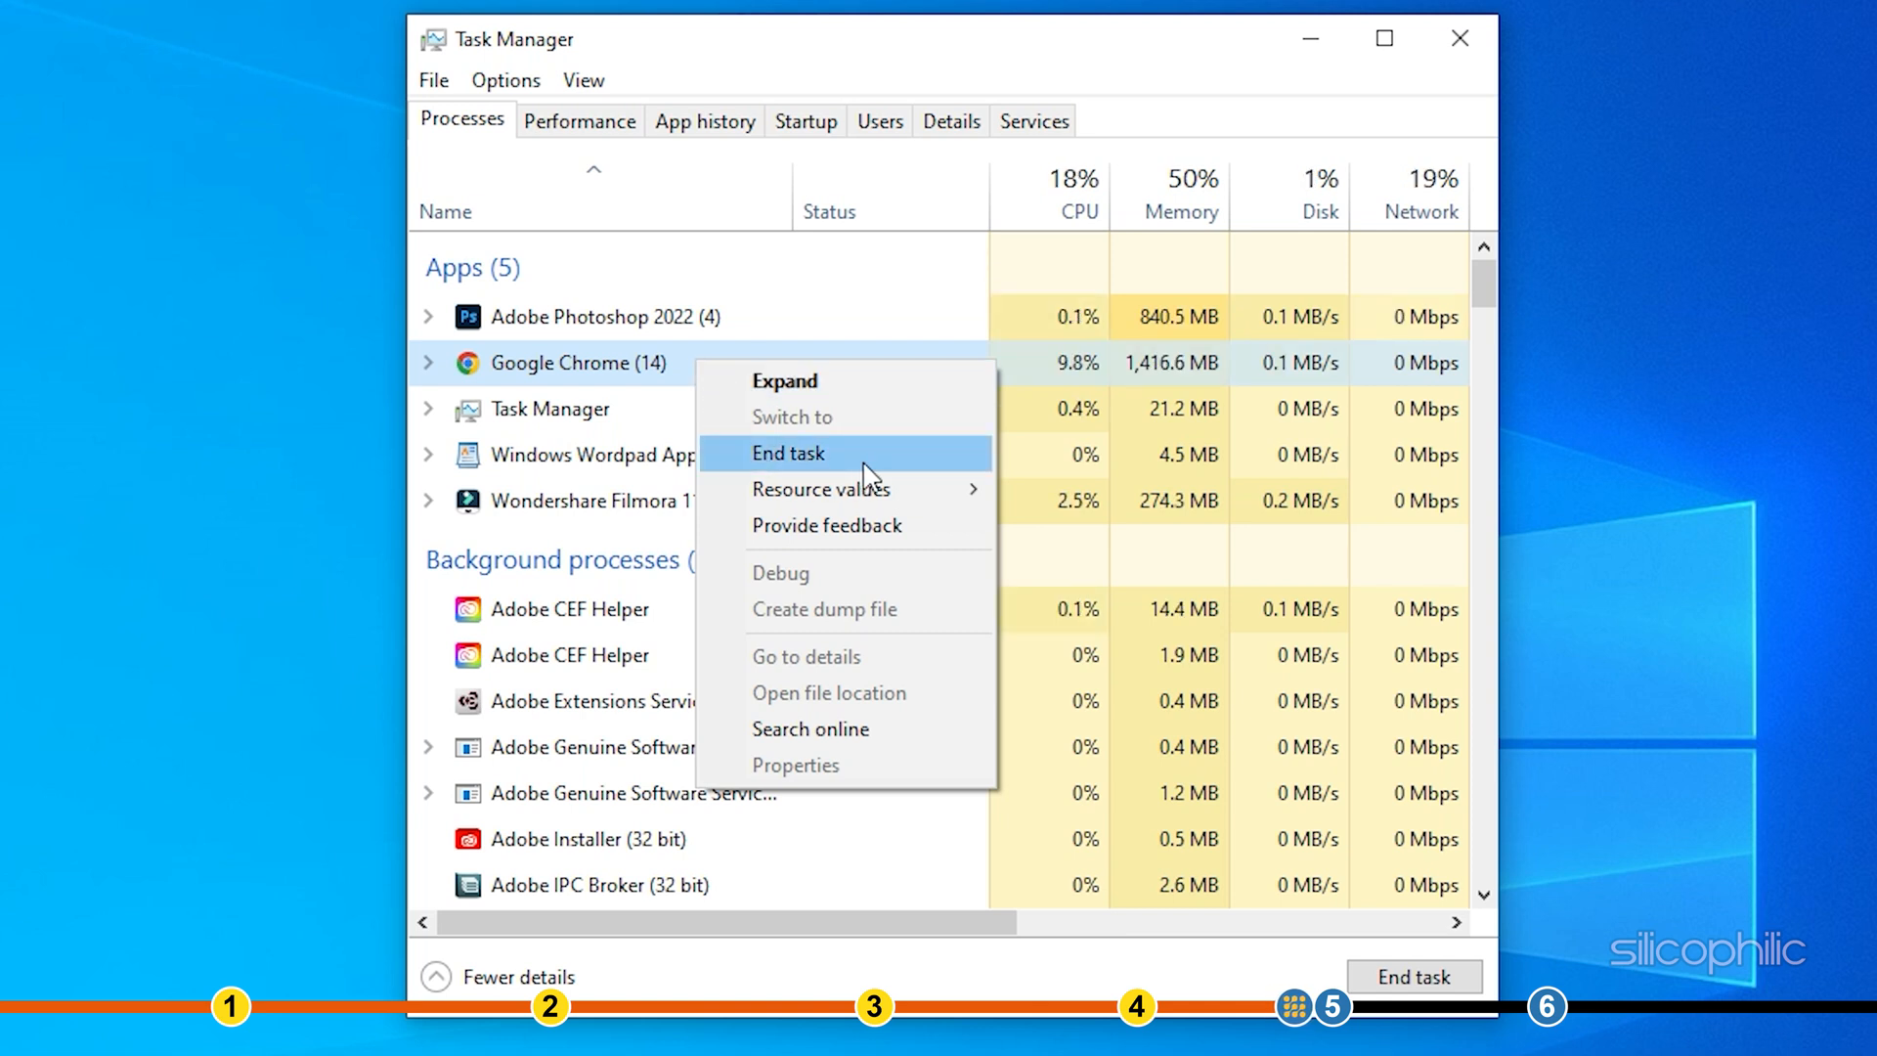
{"action": "left_click", "coordinate": [788, 451]}
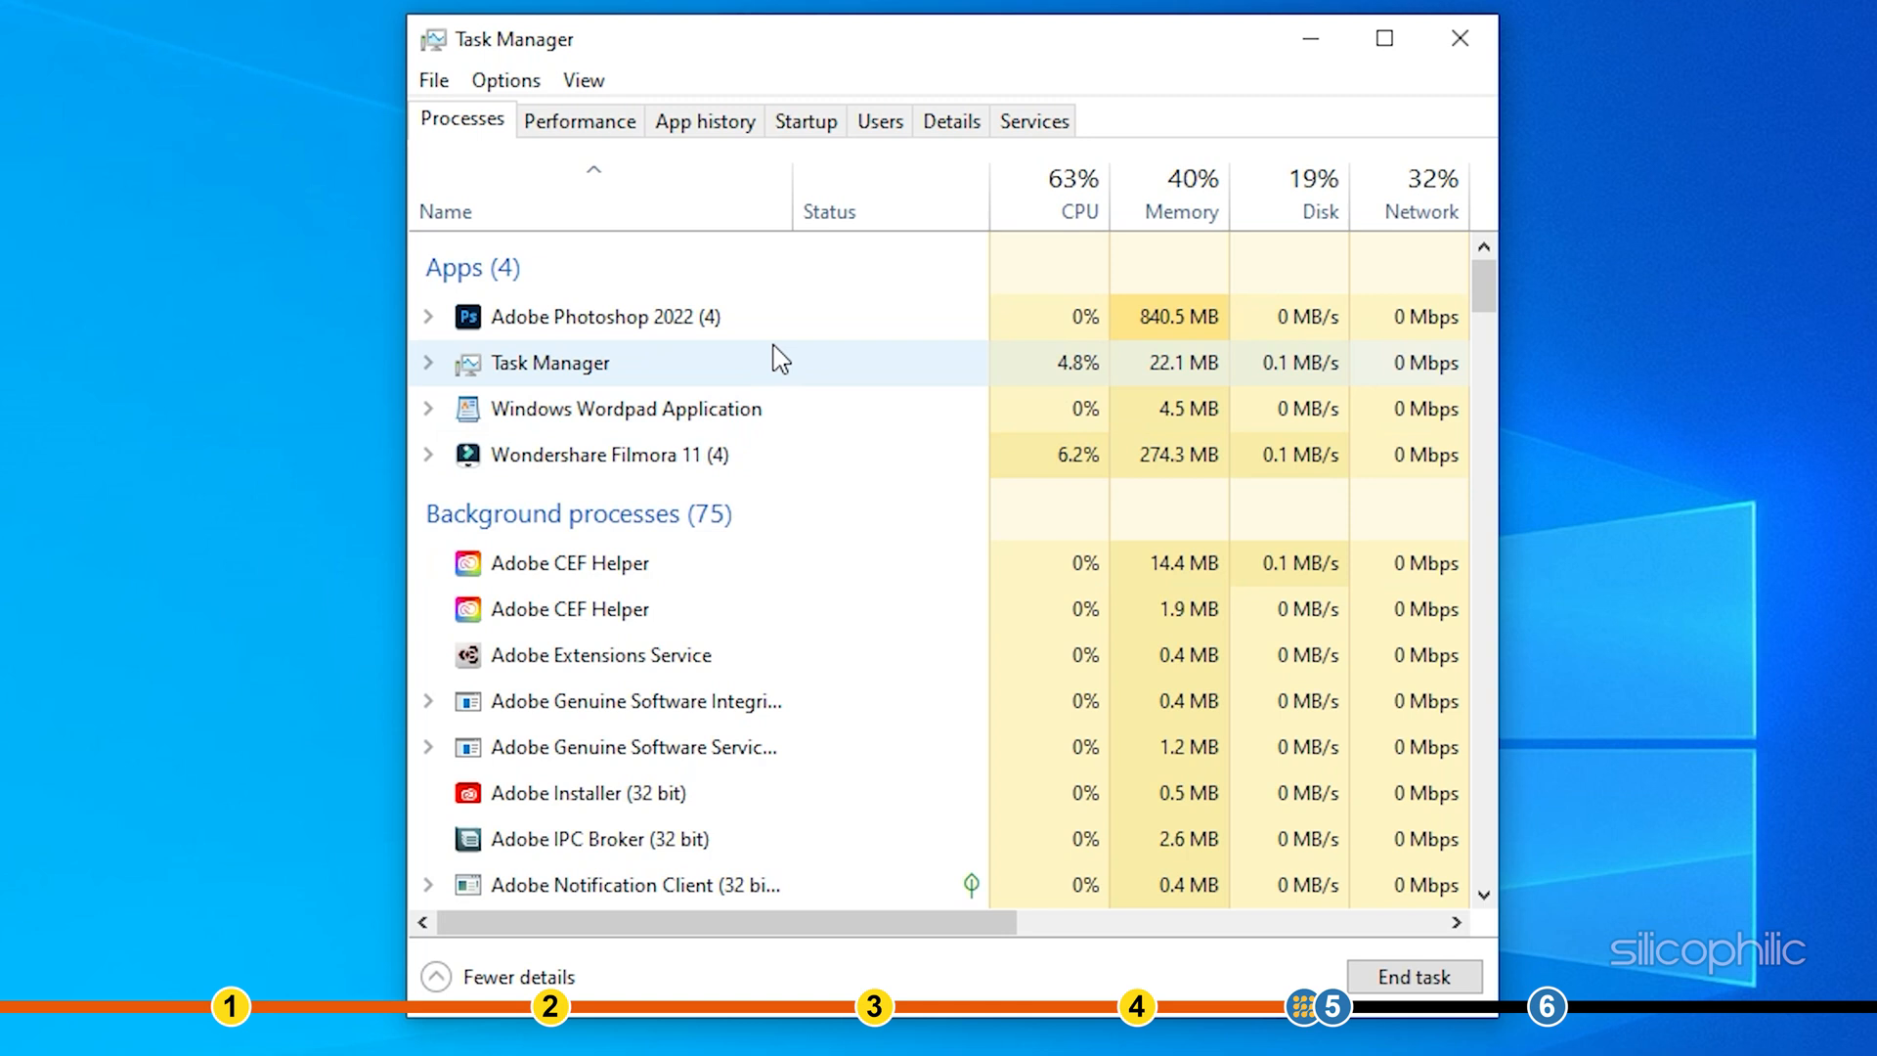
{"action": "right_click", "coordinate": [603, 317]}
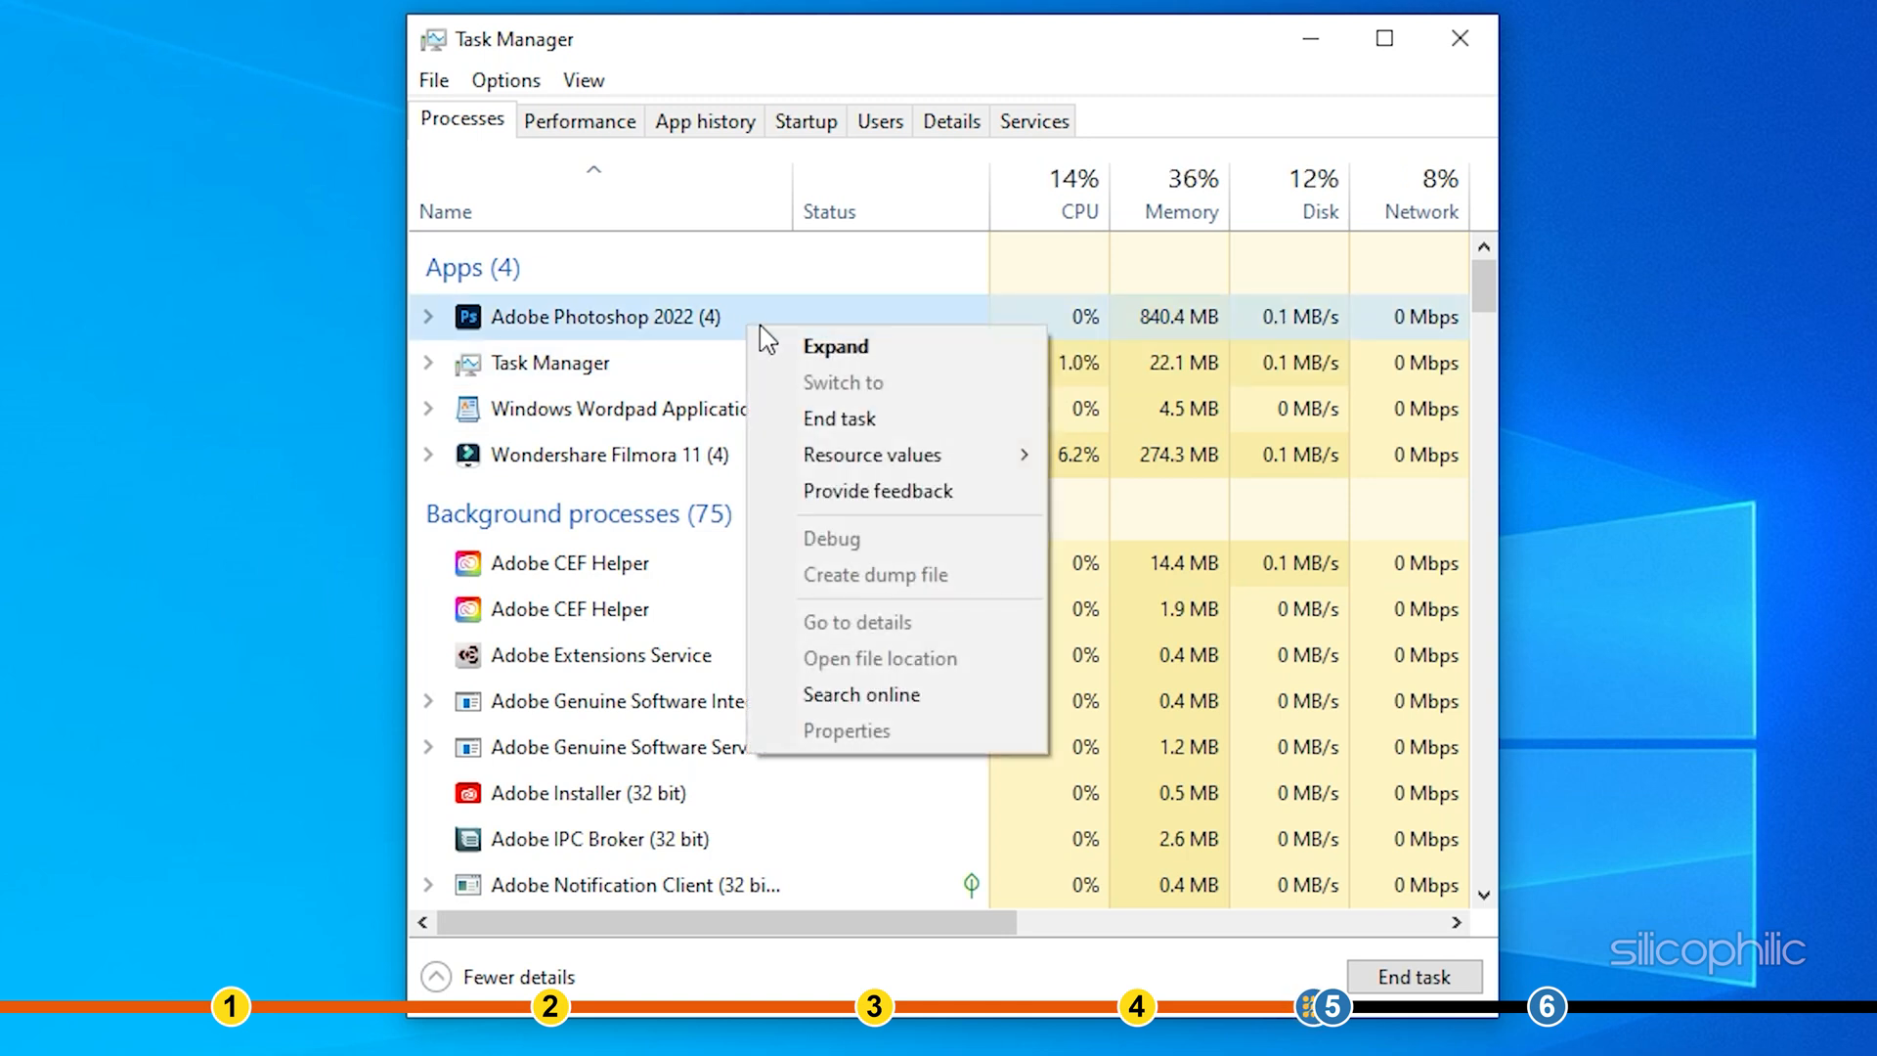
{"action": "left_click", "coordinate": [839, 418]}
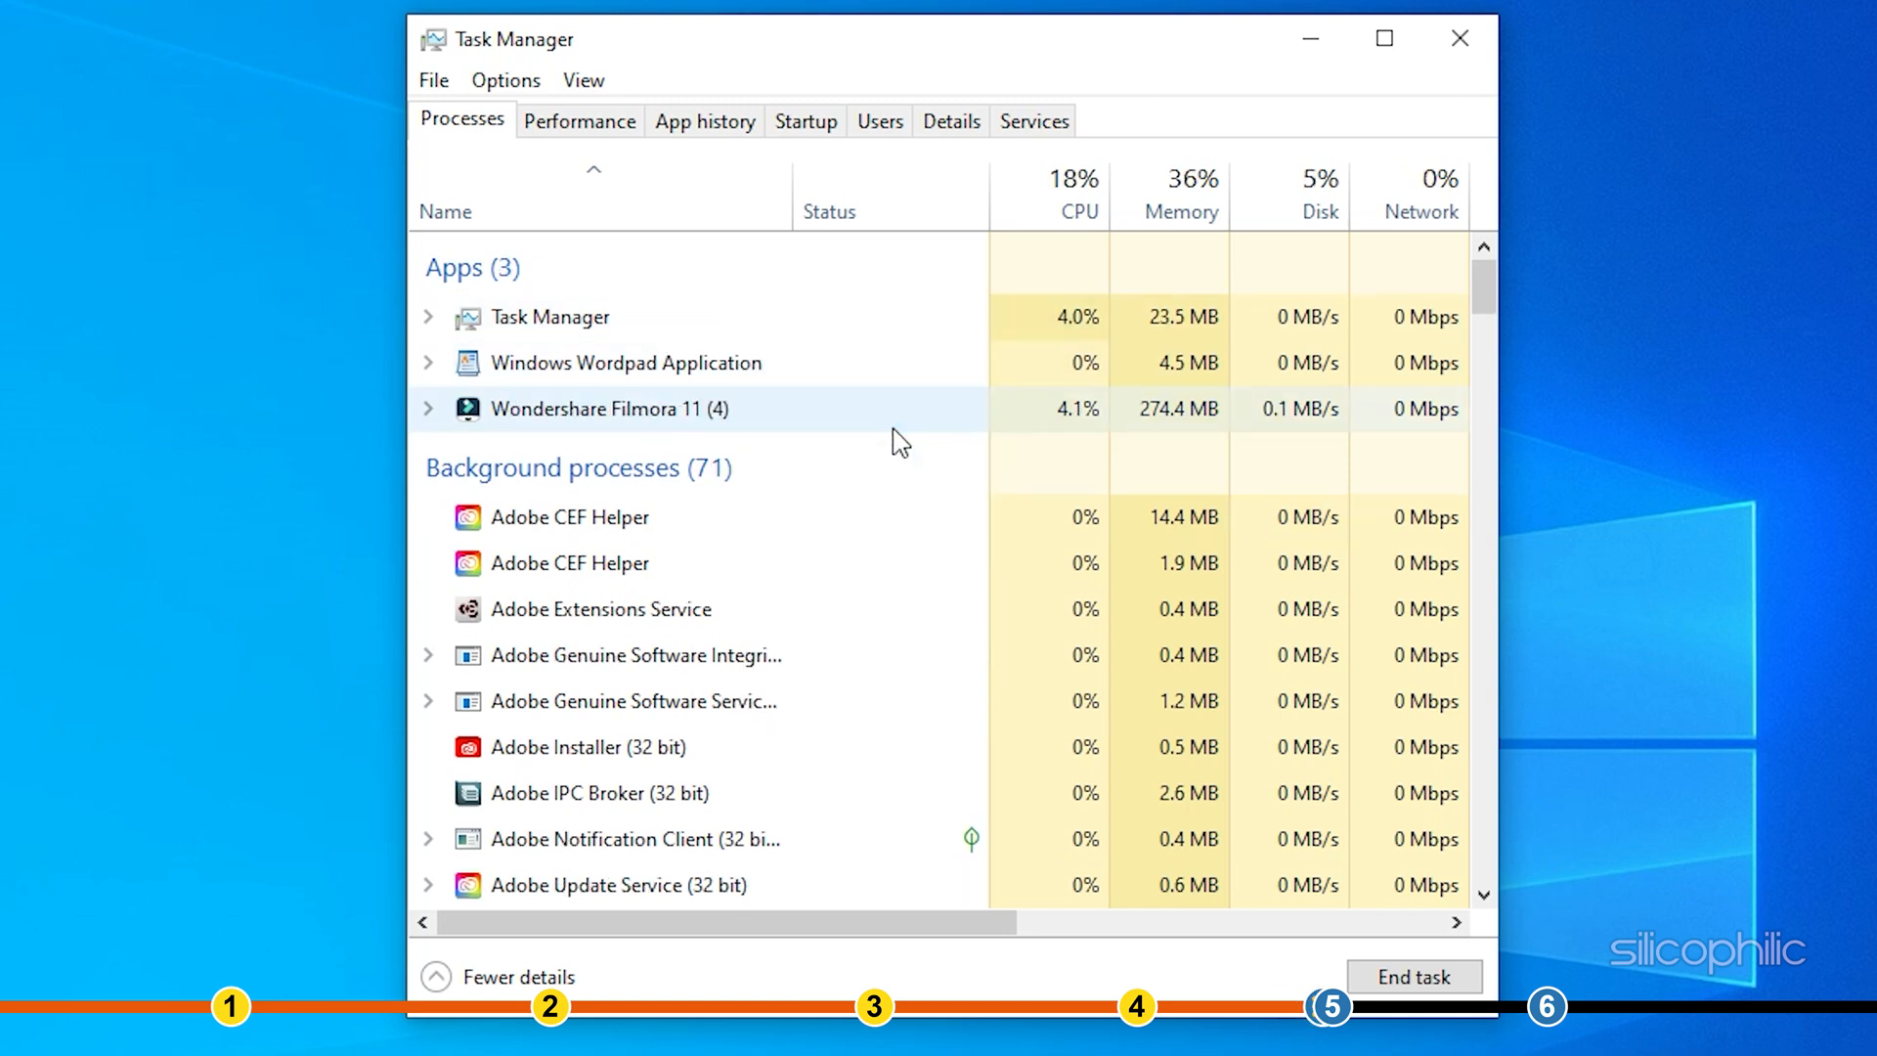
{"action": "left_click", "coordinate": [1459, 39]}
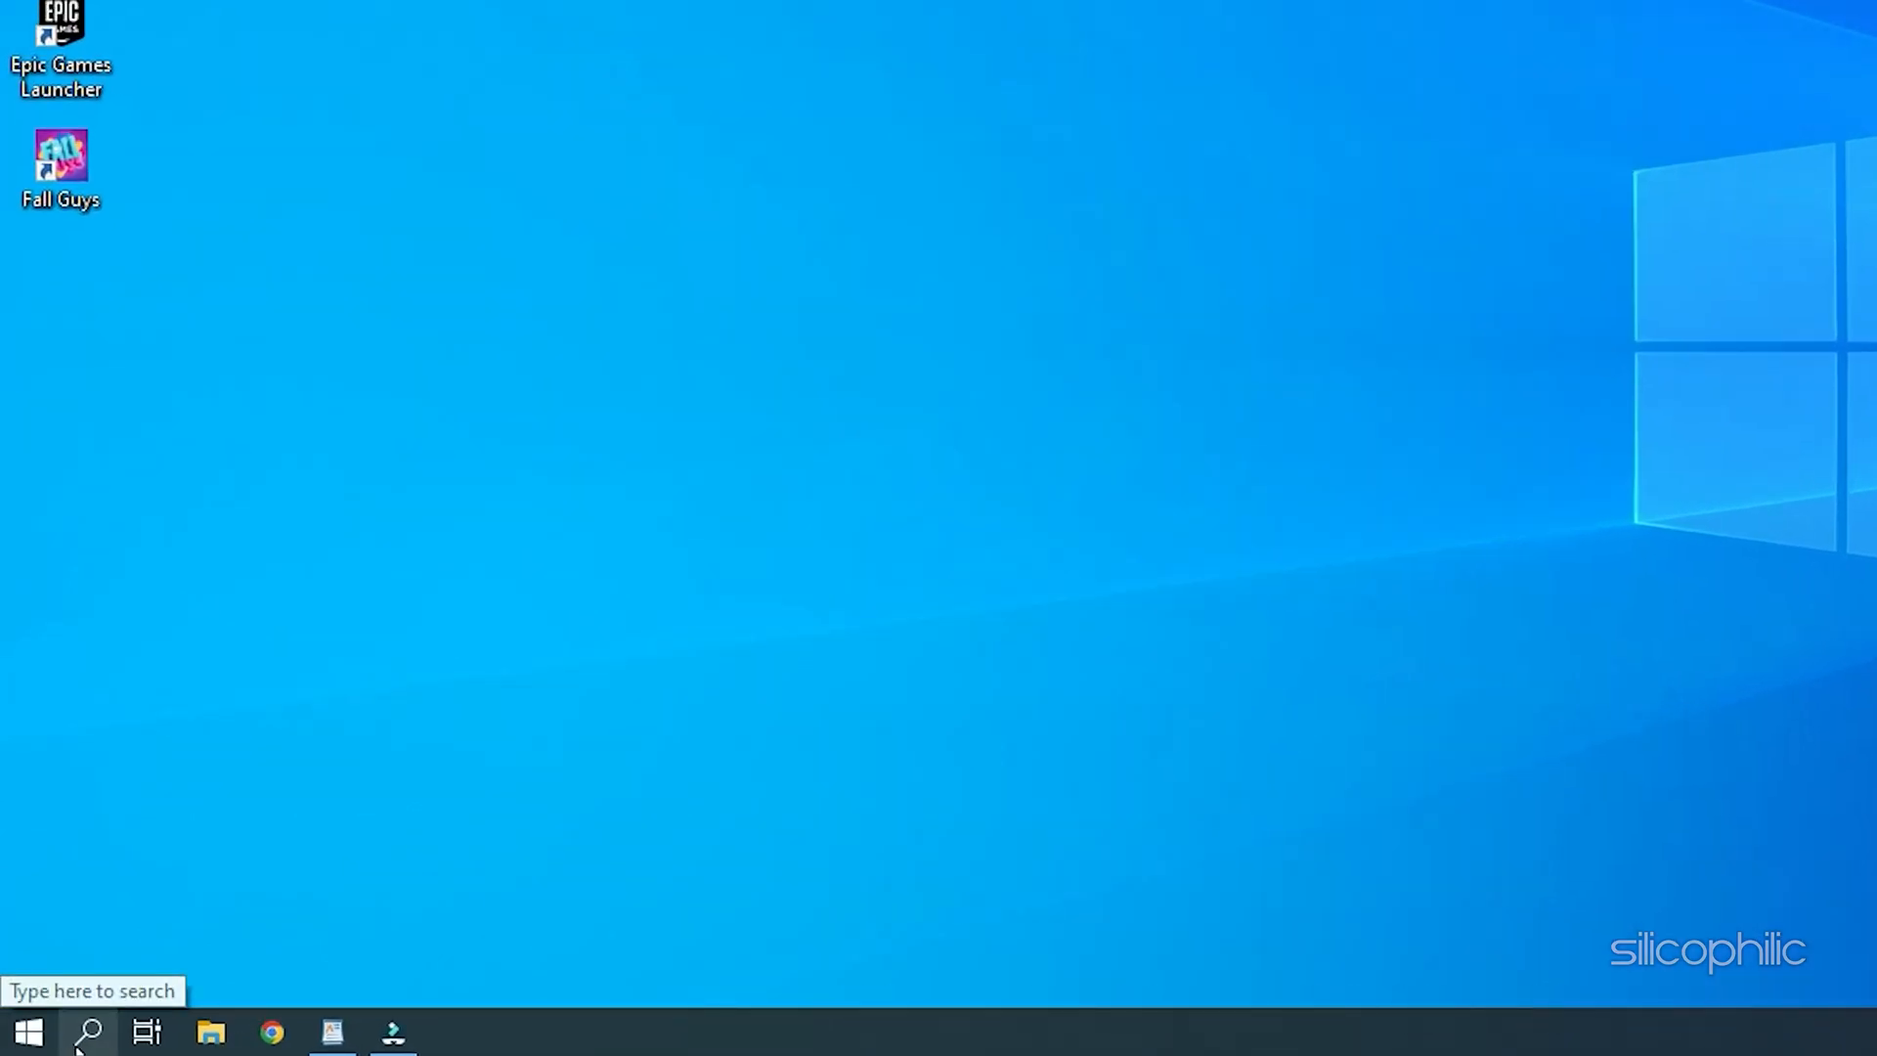
Search Windows for 'control panel' to open Control Panel.
{"action": "type", "text": "control Panel"}
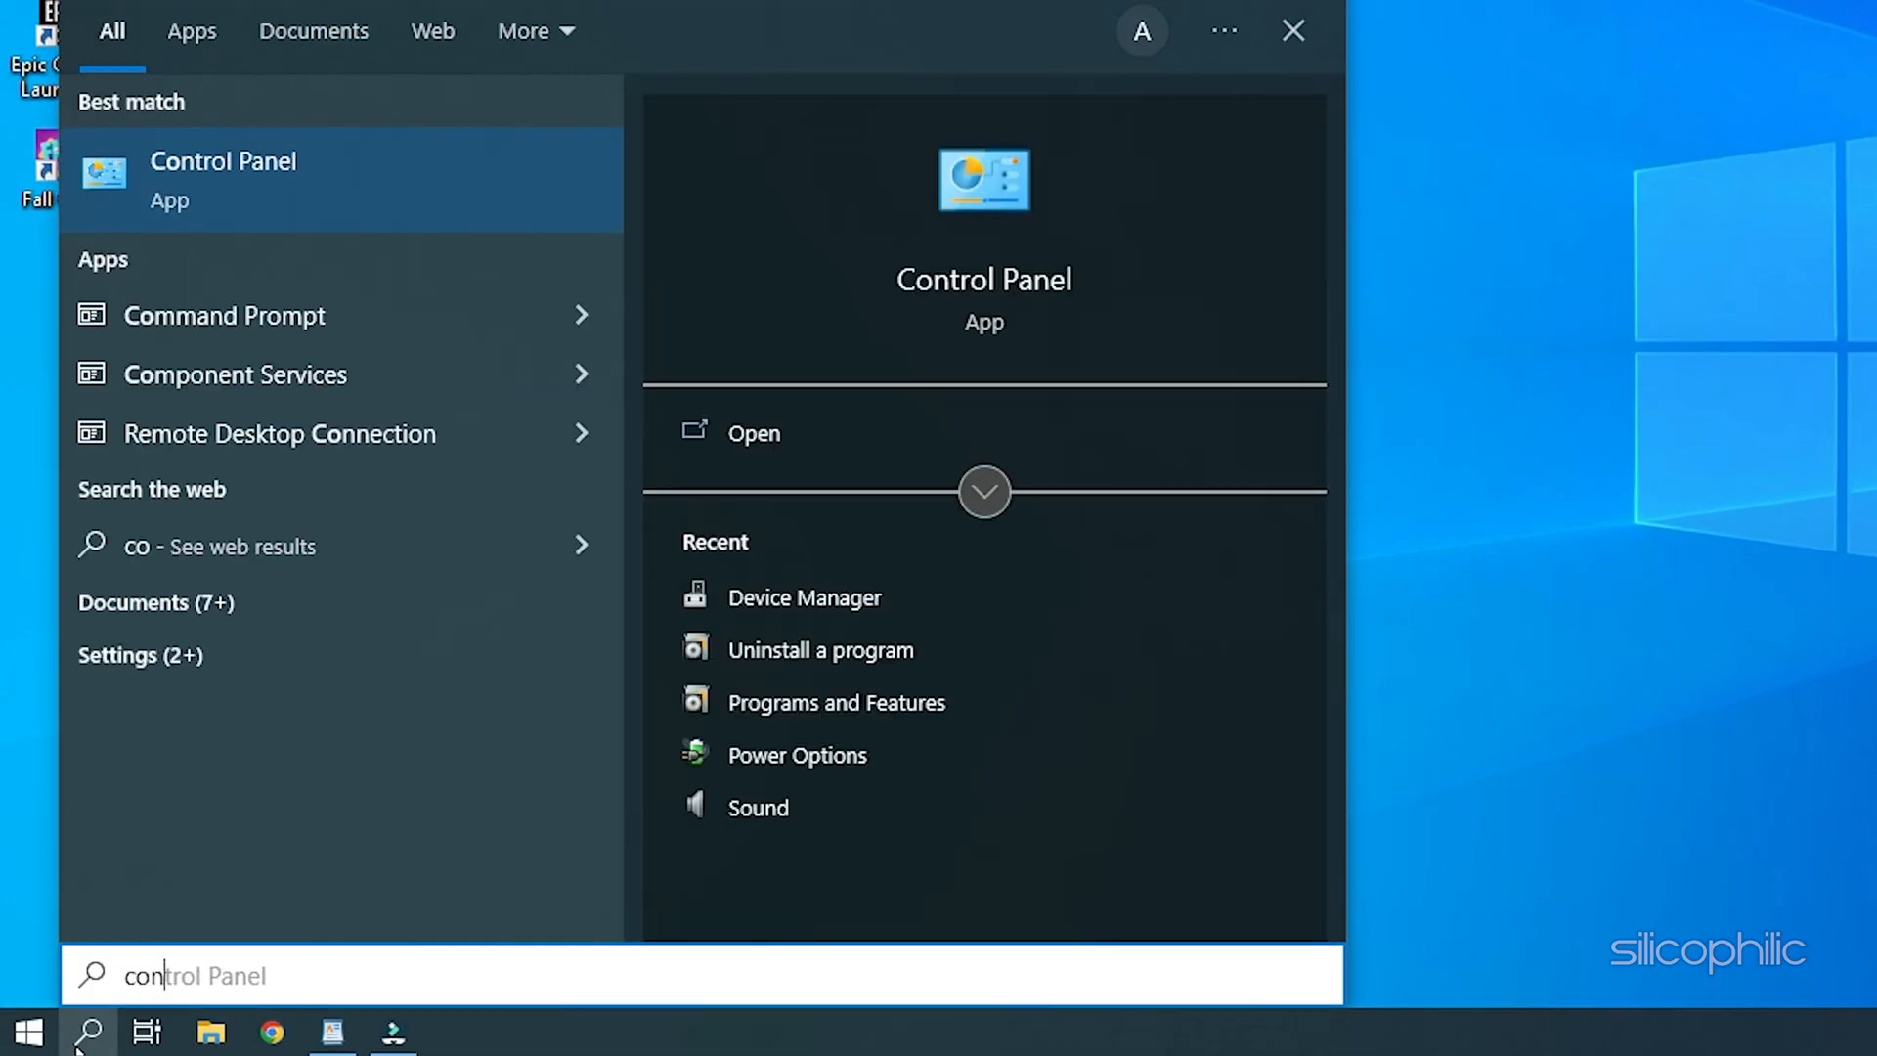
{"action": "type", "text": "control pane"}
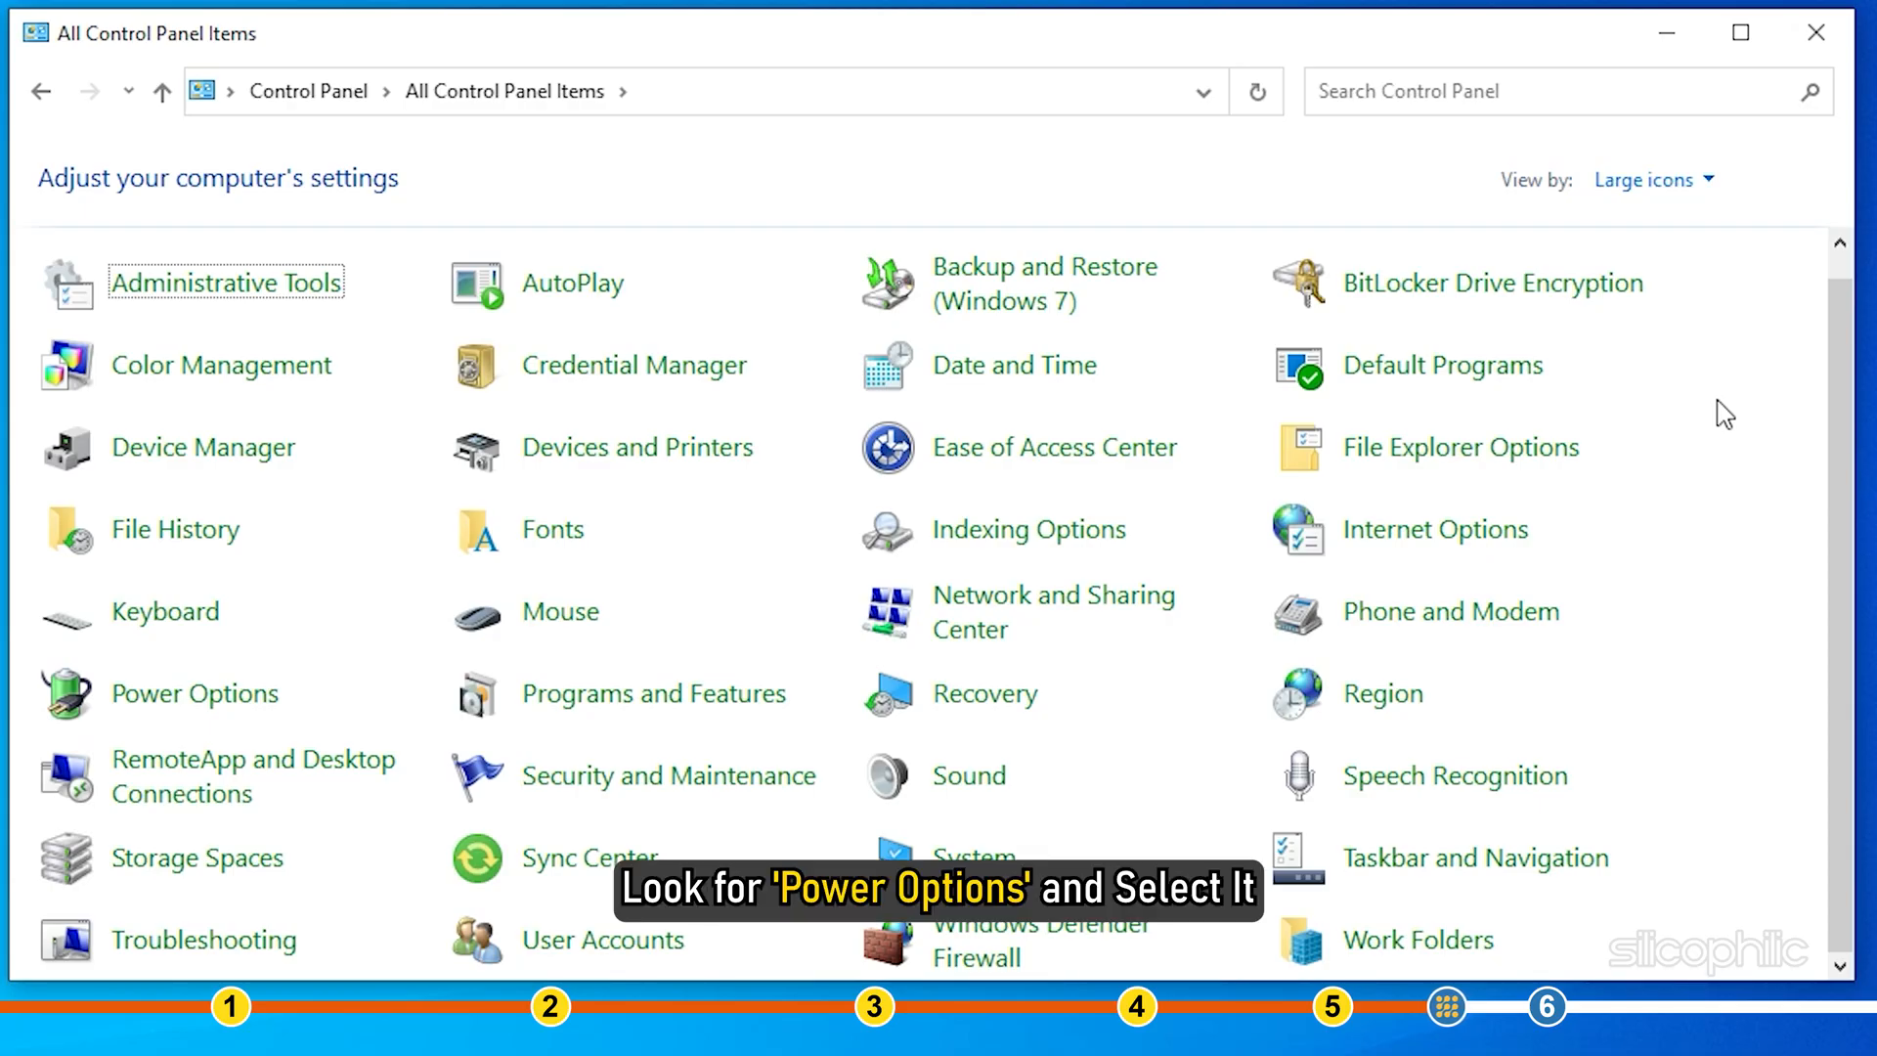
{"action": "mouse_move", "coordinate": [194, 692]}
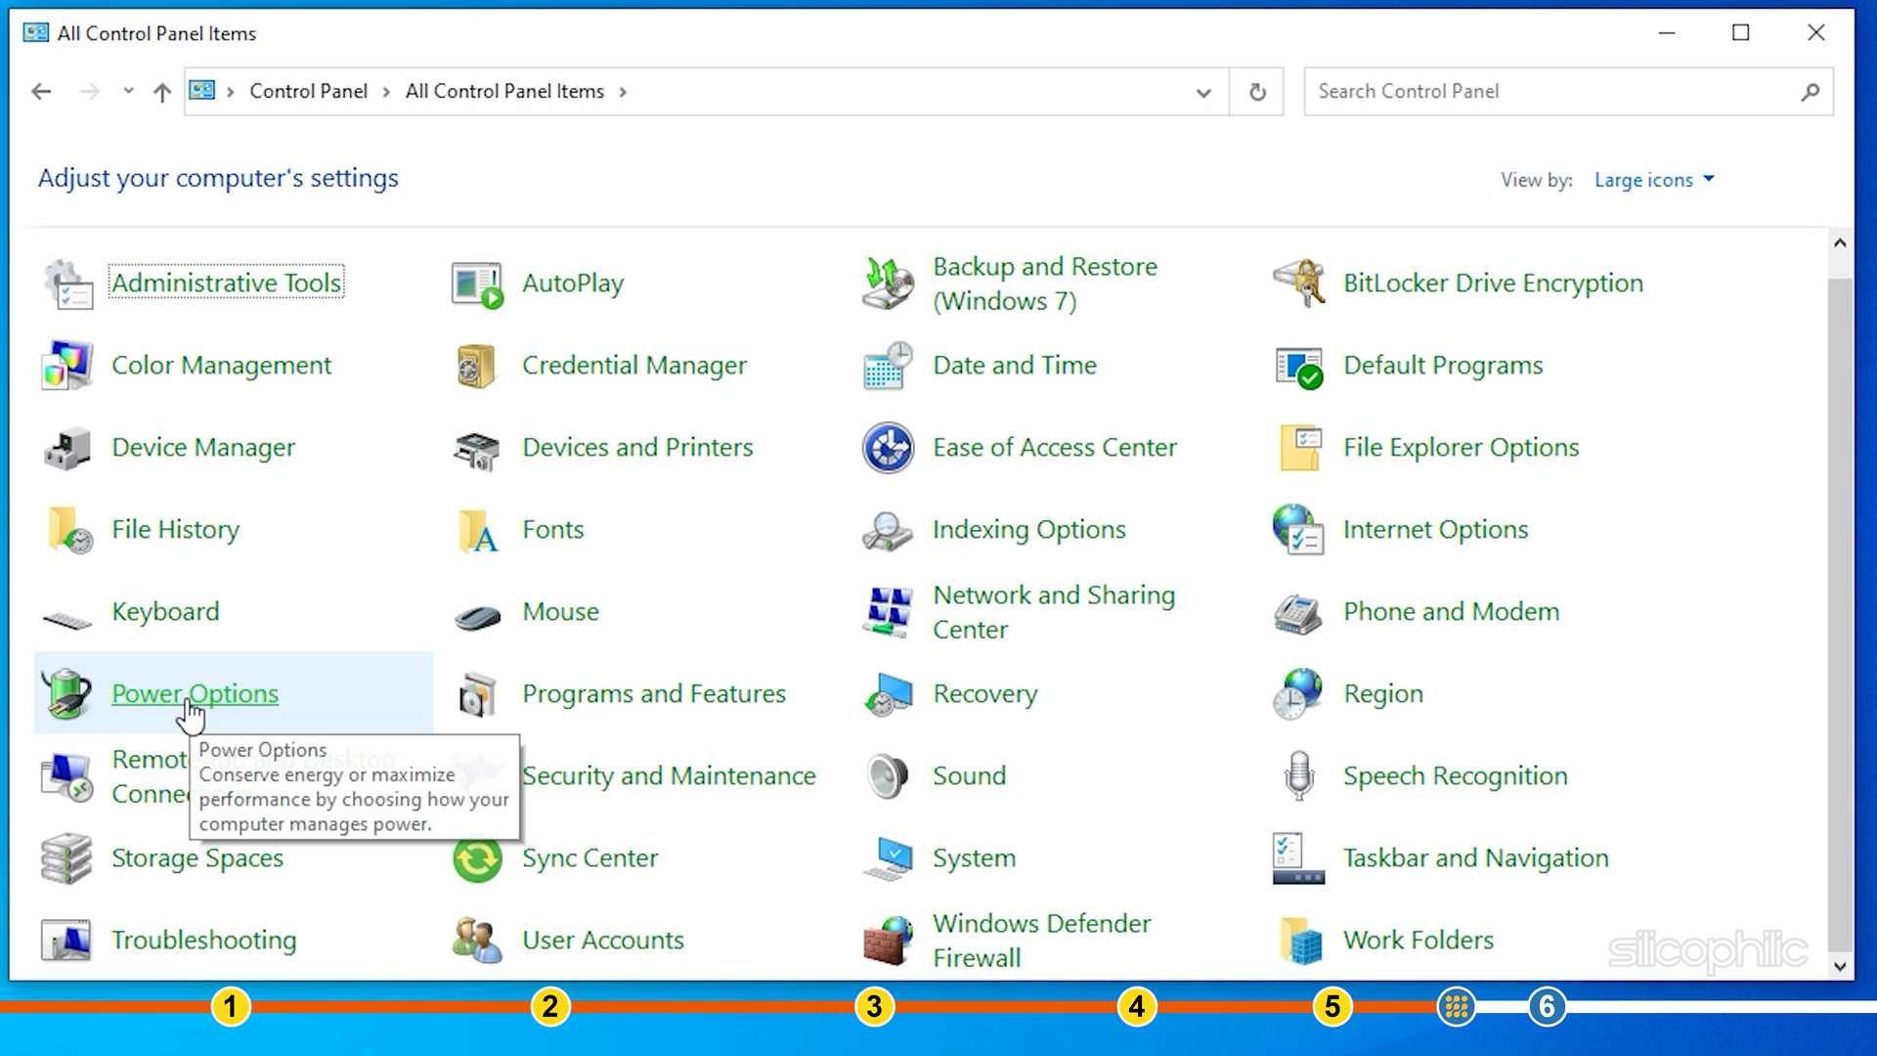
Select the High performance plan in Power Options after revealing the additional plans.
{"action": "left_click", "coordinate": [194, 692]}
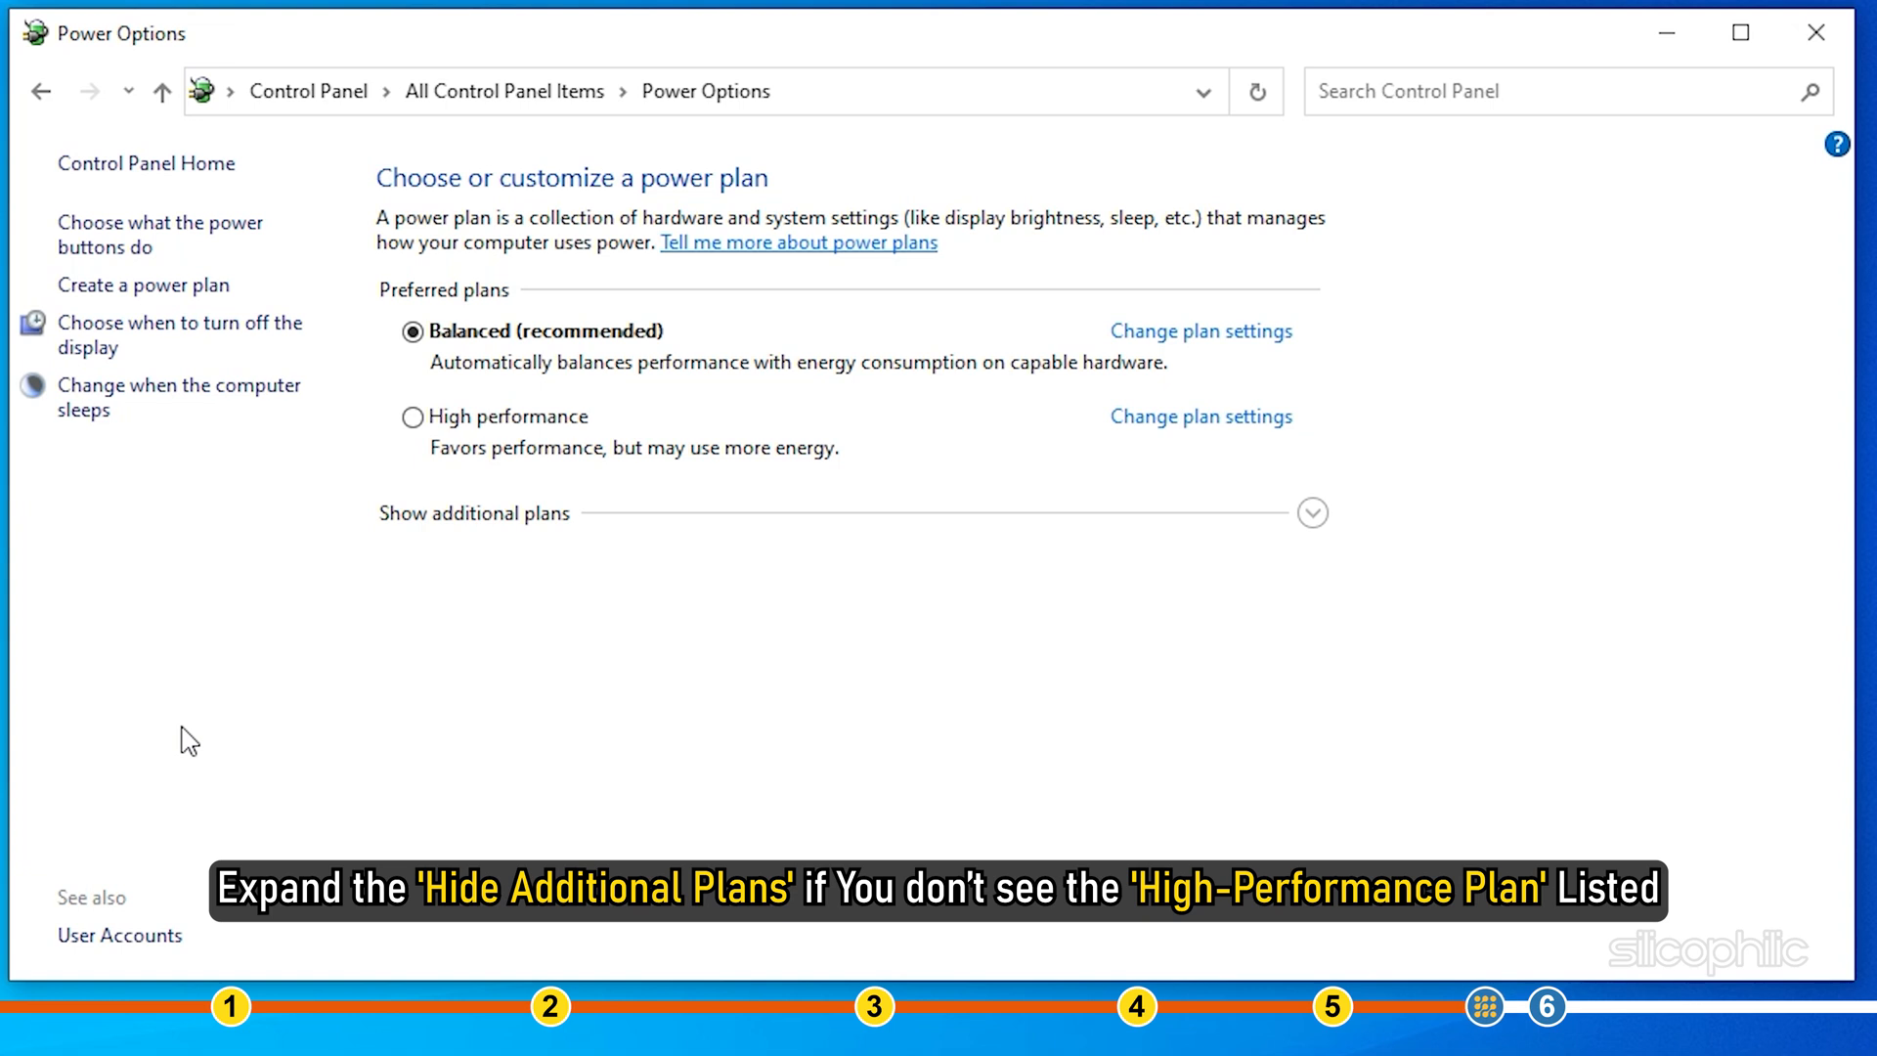
{"action": "mouse_move", "coordinate": [1314, 514]}
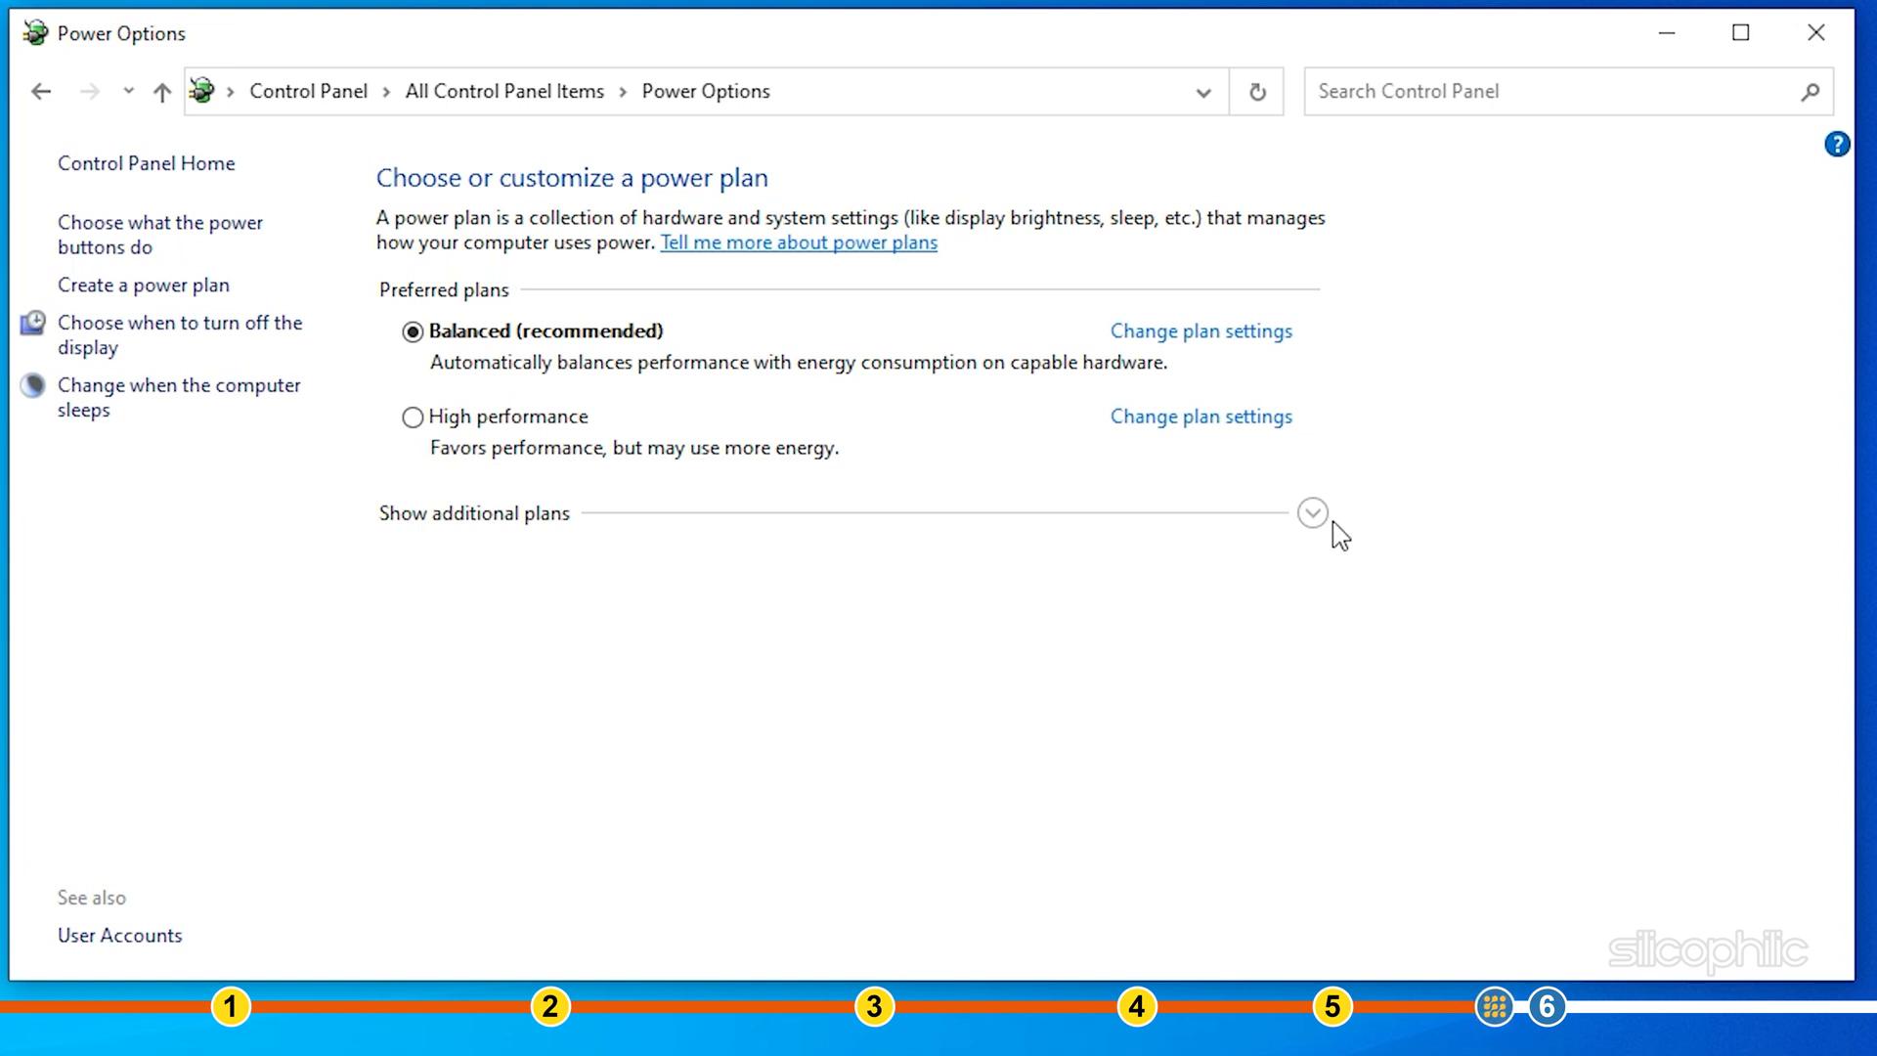
{"action": "left_click", "coordinate": [1312, 512]}
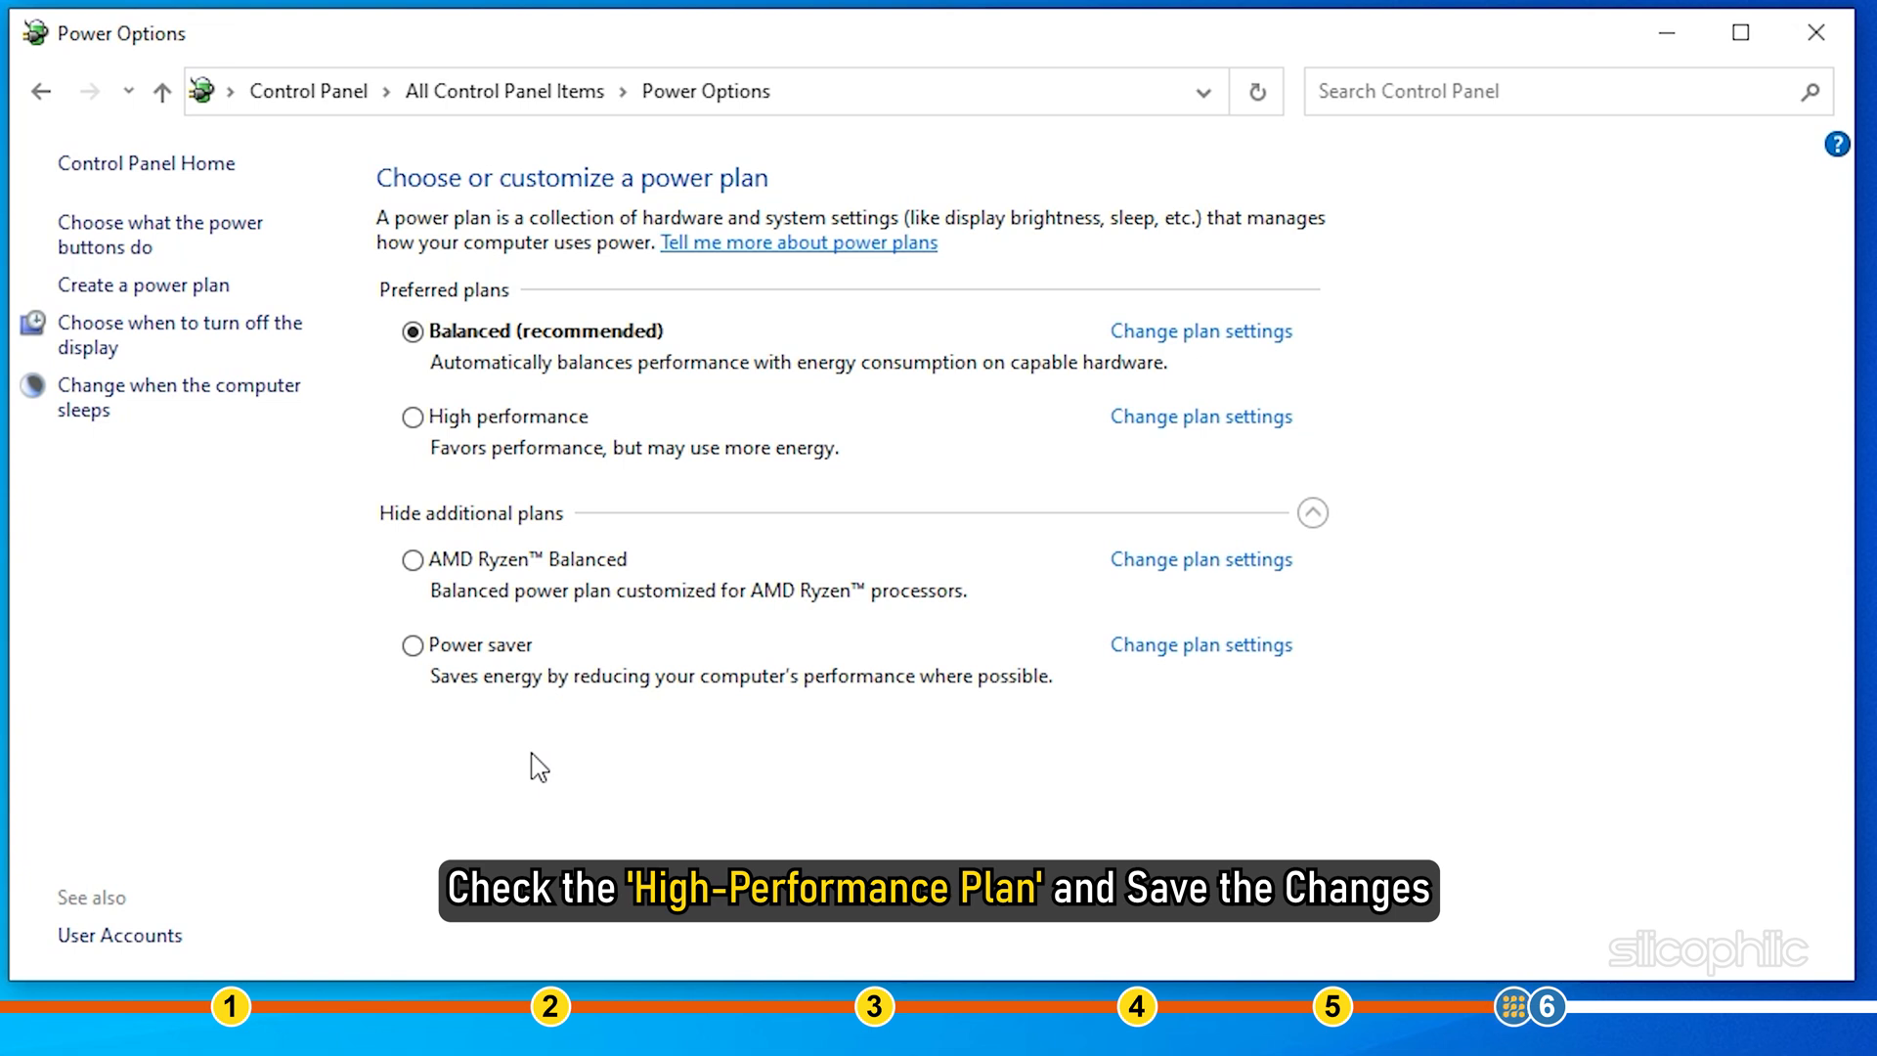
{"action": "mouse_move", "coordinate": [413, 416]}
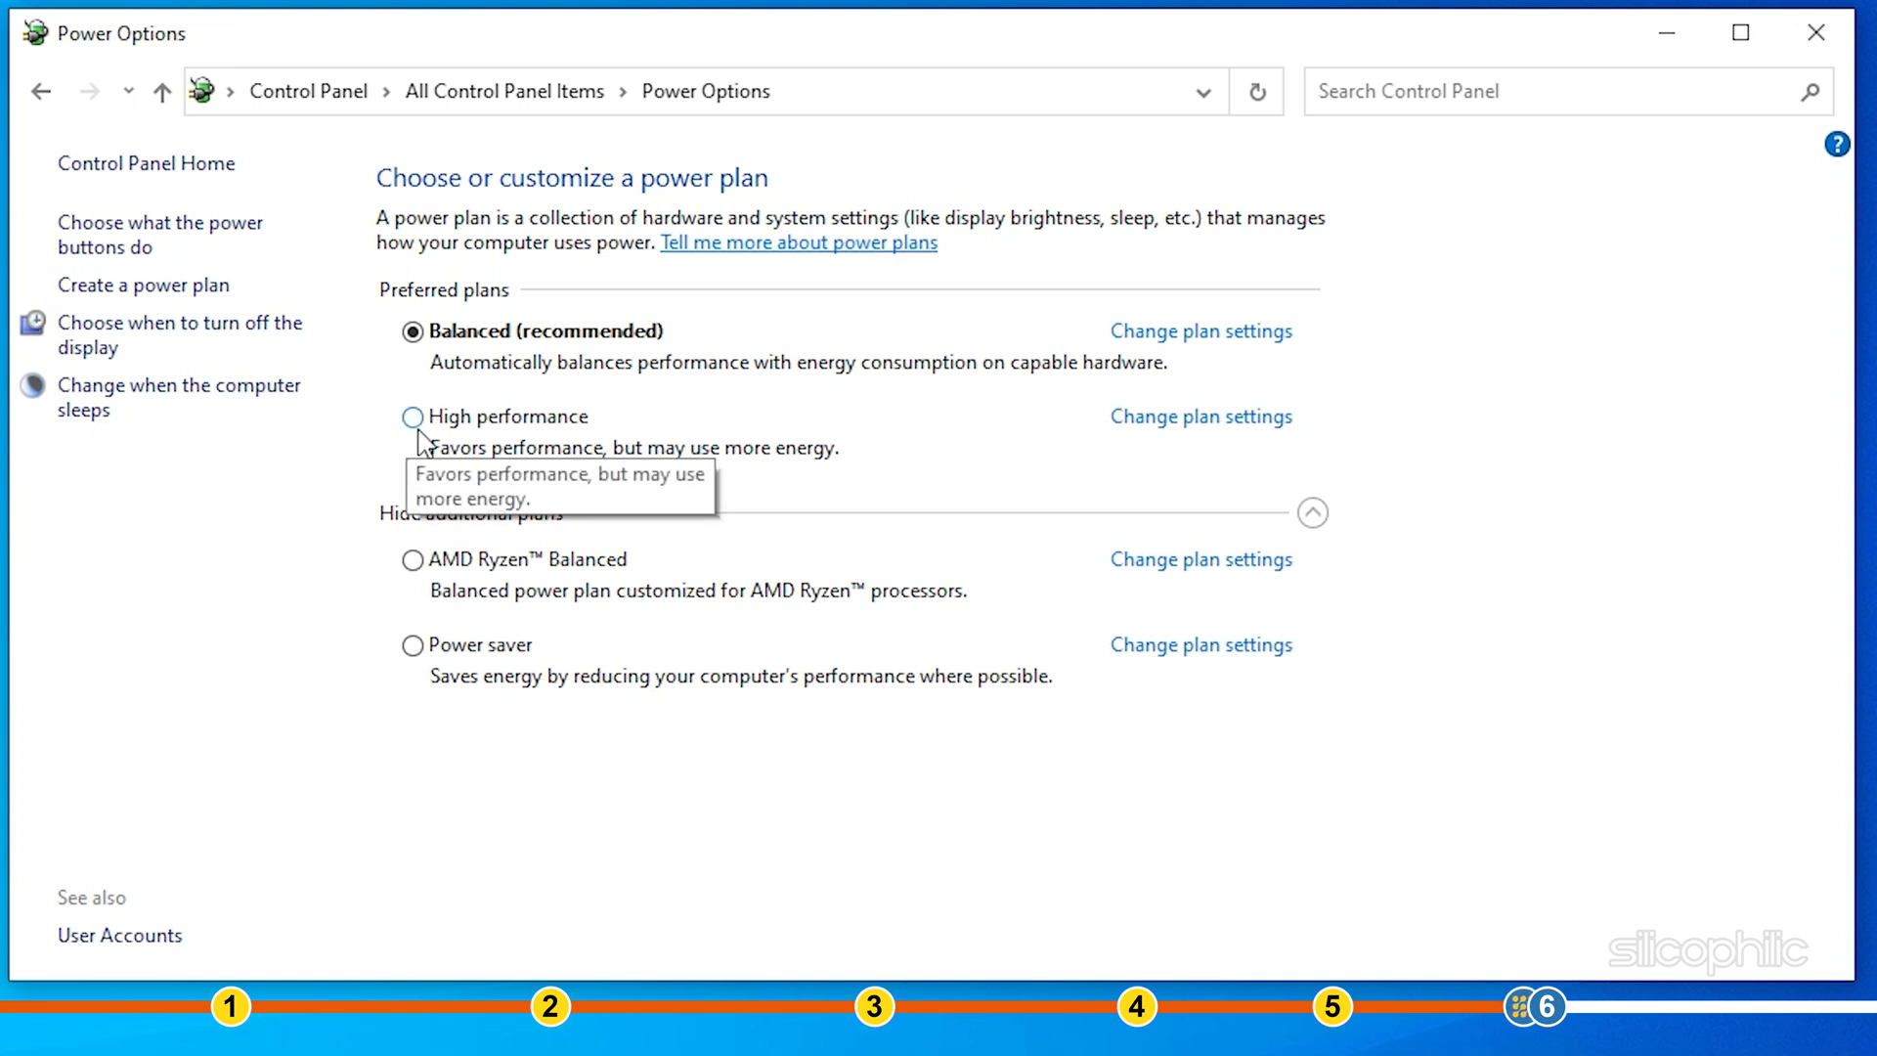
{"action": "left_click", "coordinate": [413, 417]}
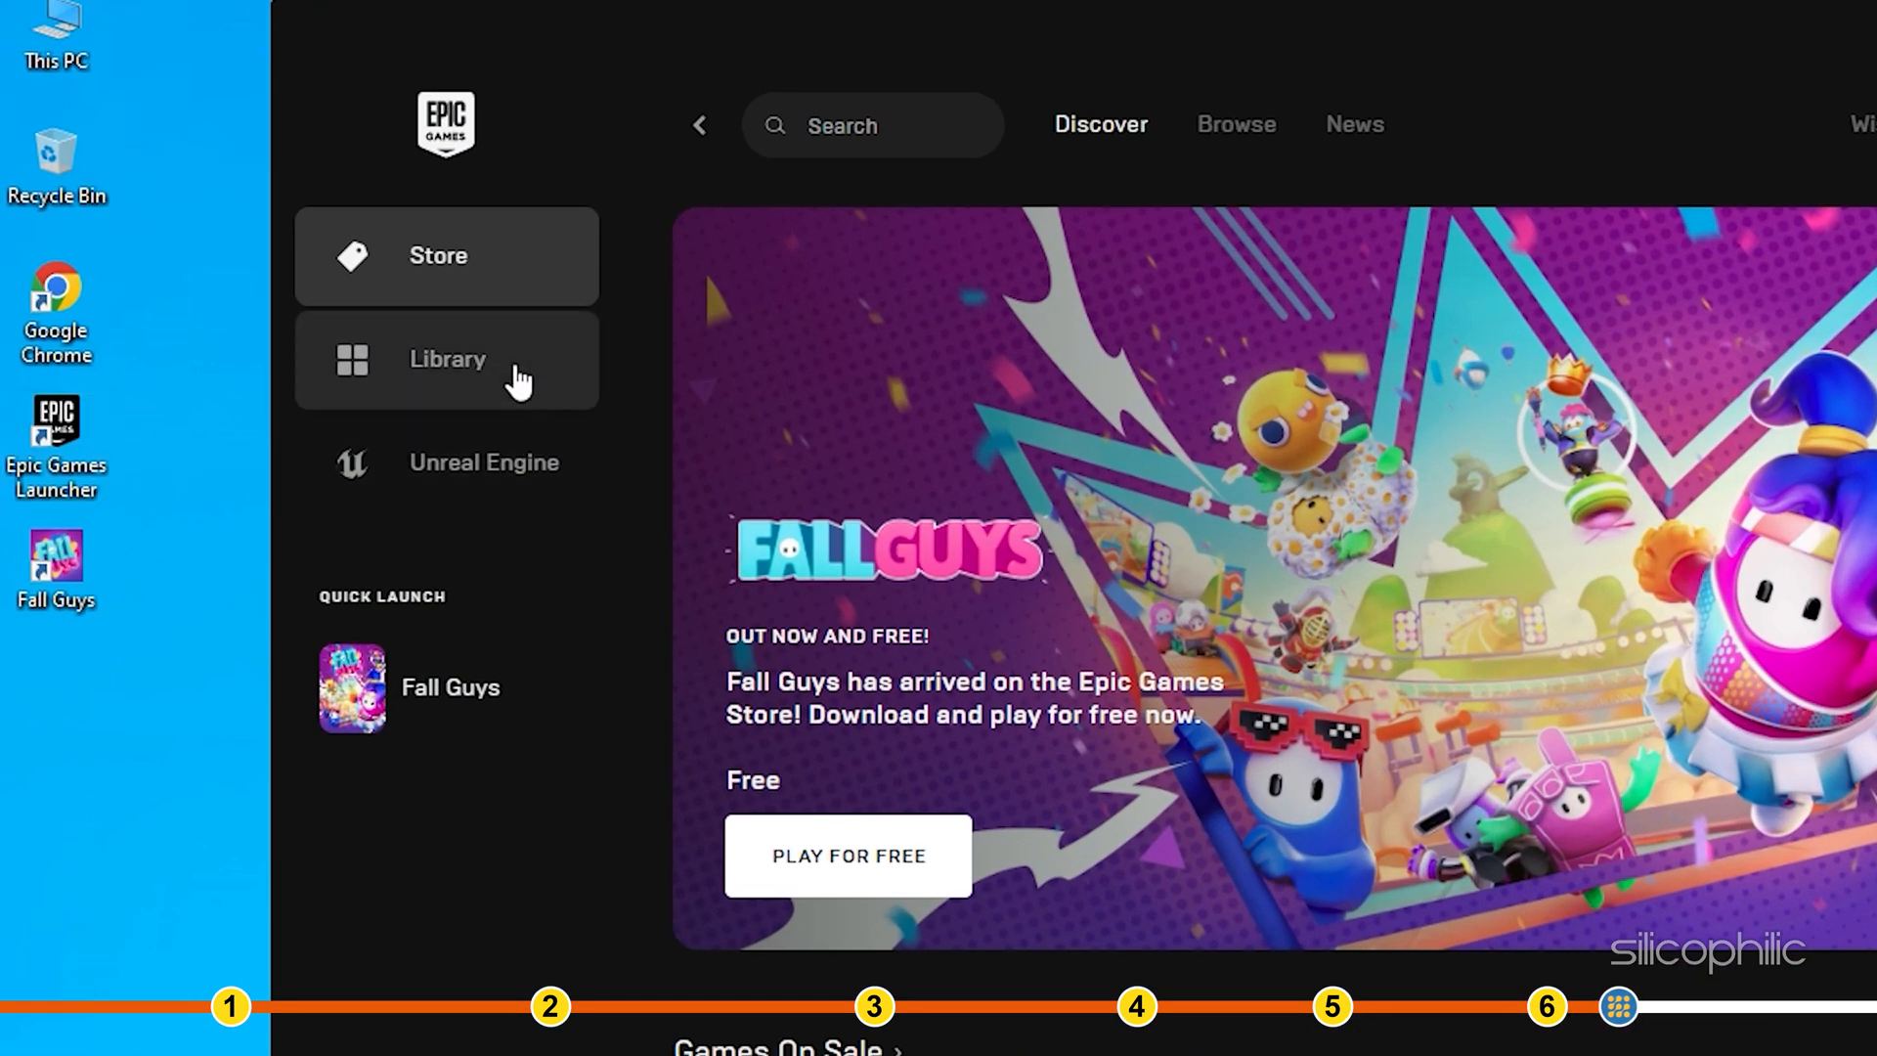
Uninstall Fall Guys from the Library and confirm the removal.
{"action": "left_click", "coordinate": [445, 358]}
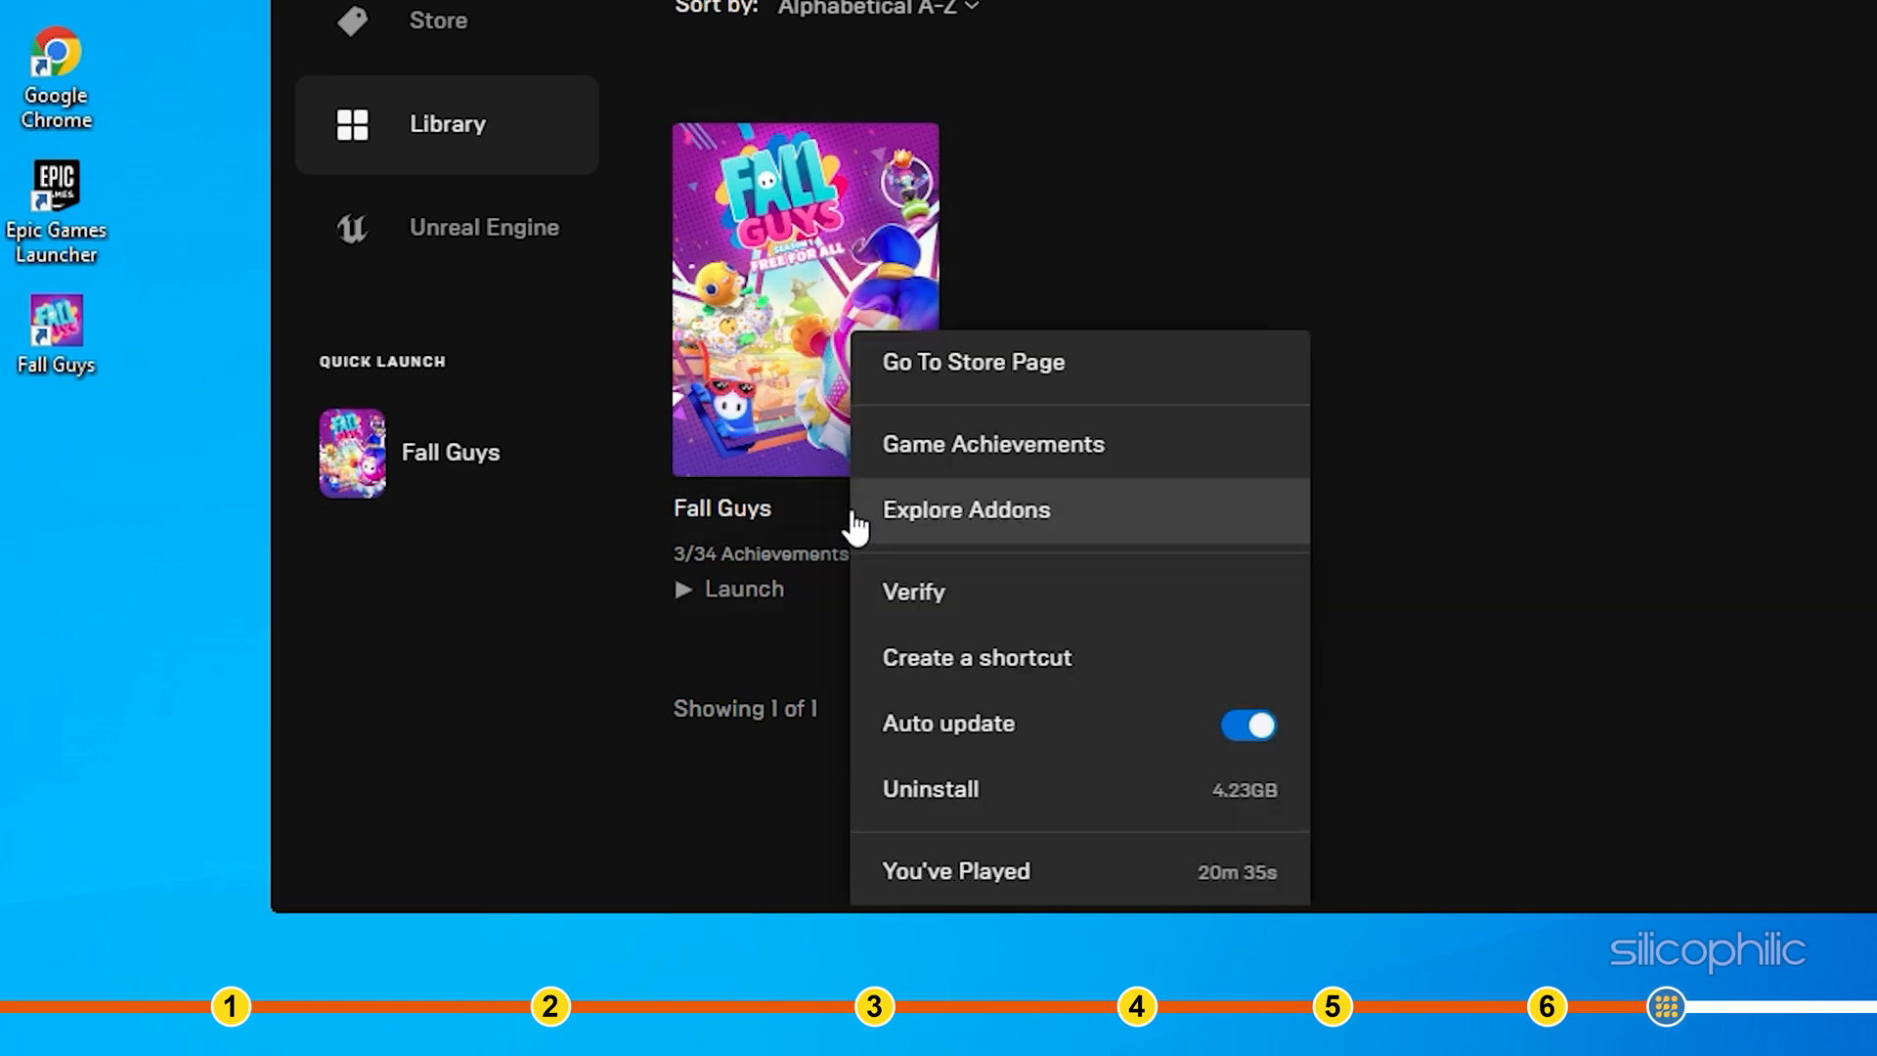
{"action": "left_click", "coordinate": [931, 788]}
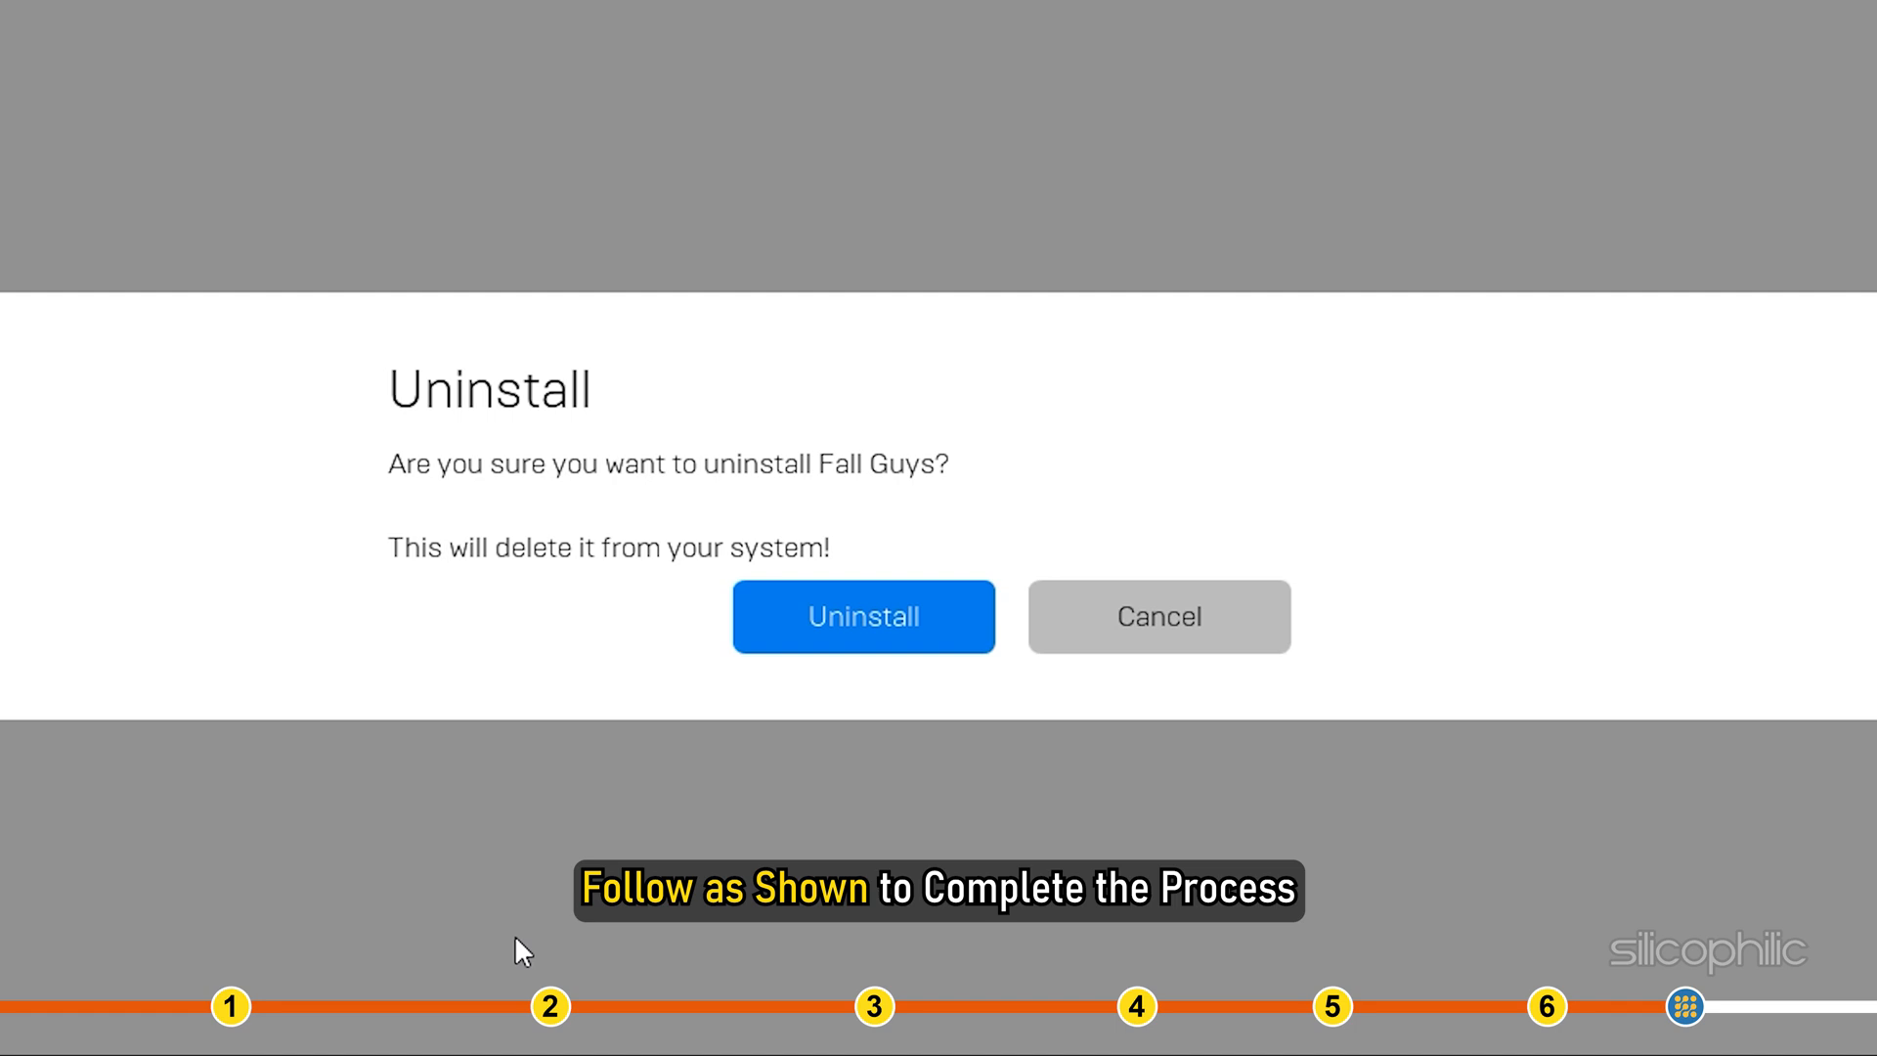
{"action": "left_click", "coordinate": [862, 615]}
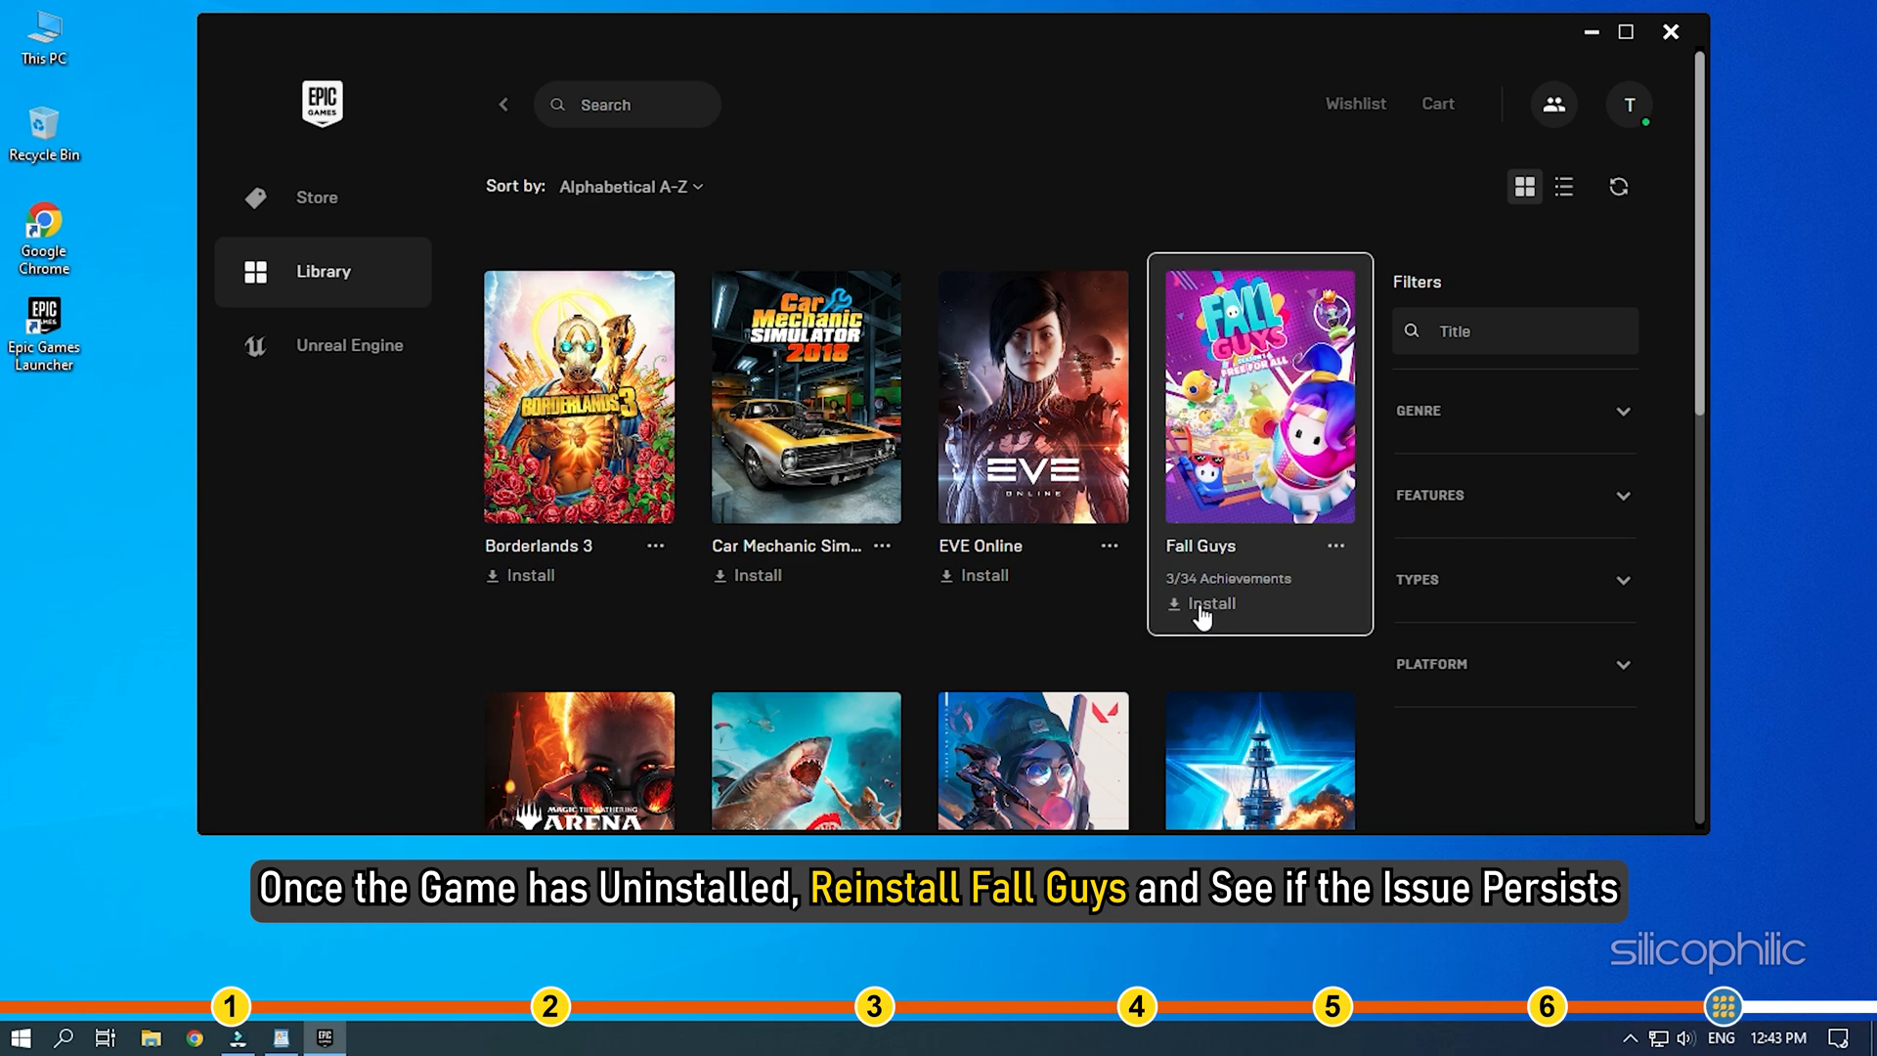
Reinstall Fall Guys into the D:\Epic install location.
{"action": "left_click", "coordinate": [1211, 604]}
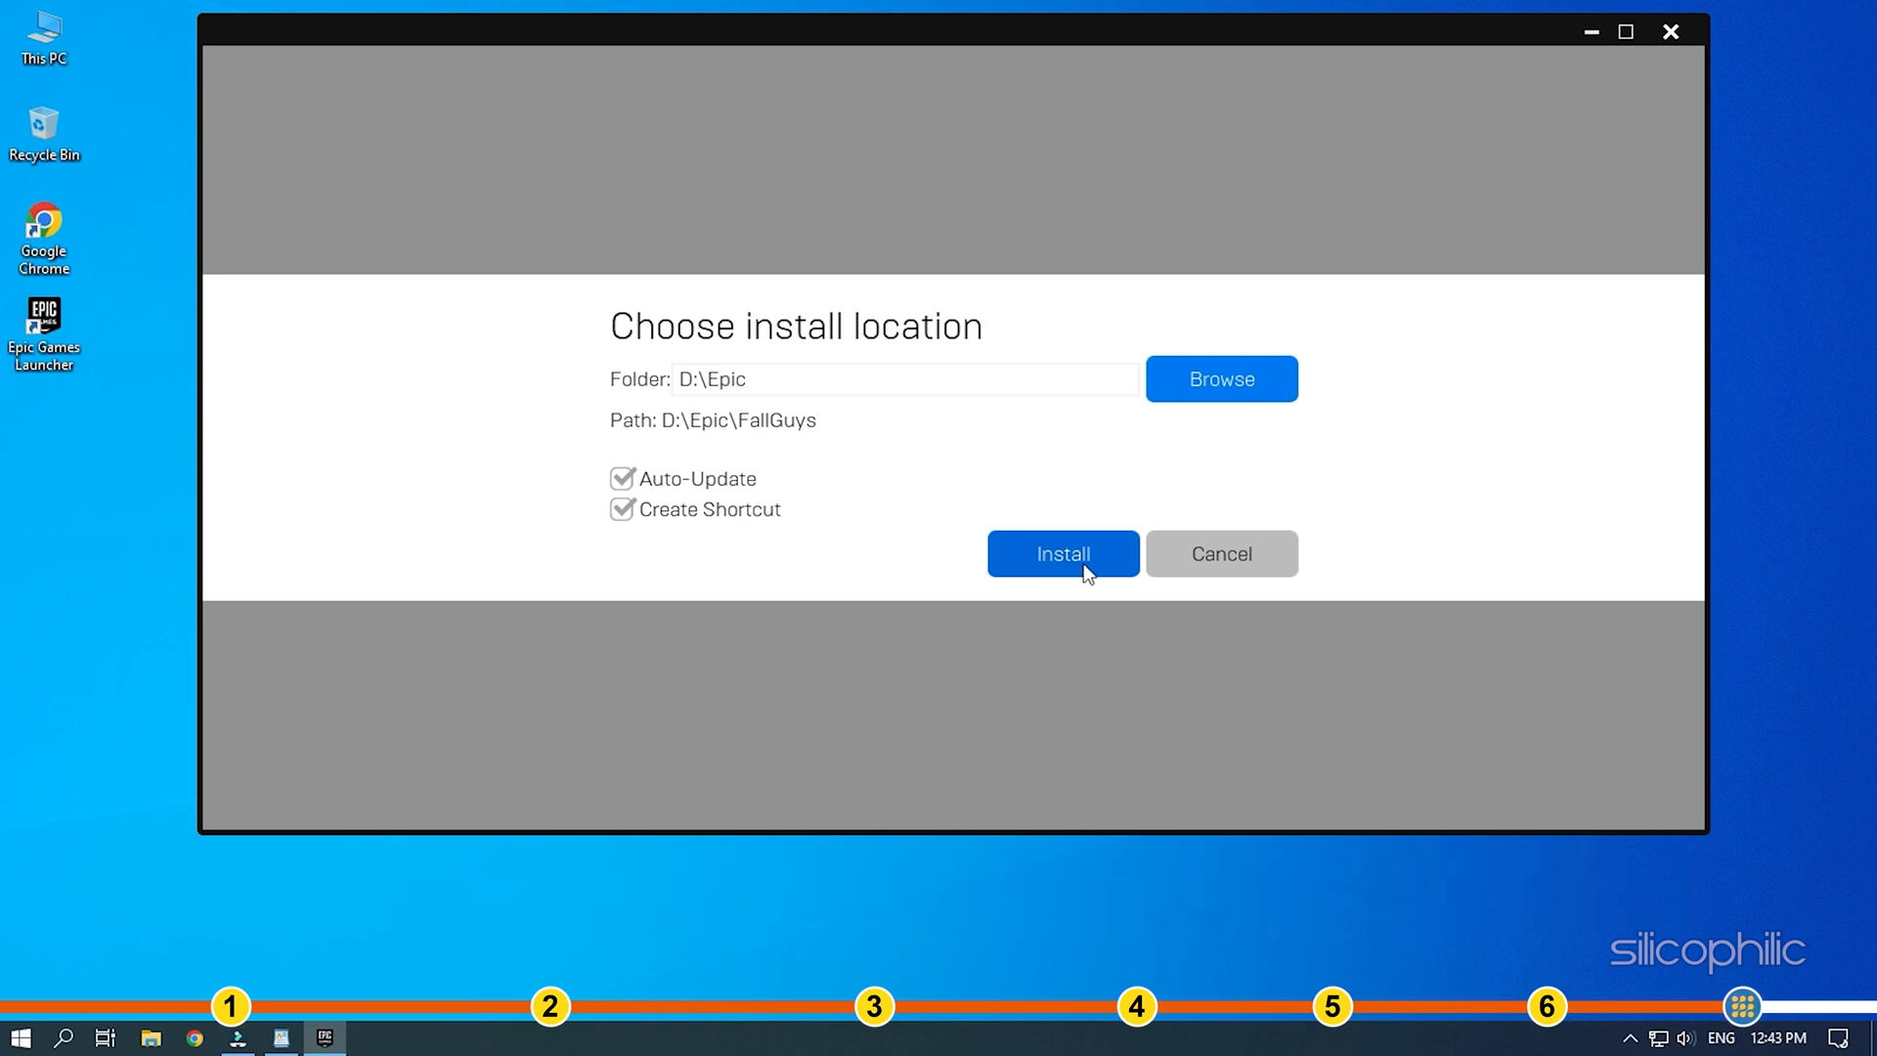
{"action": "left_click", "coordinate": [1062, 554]}
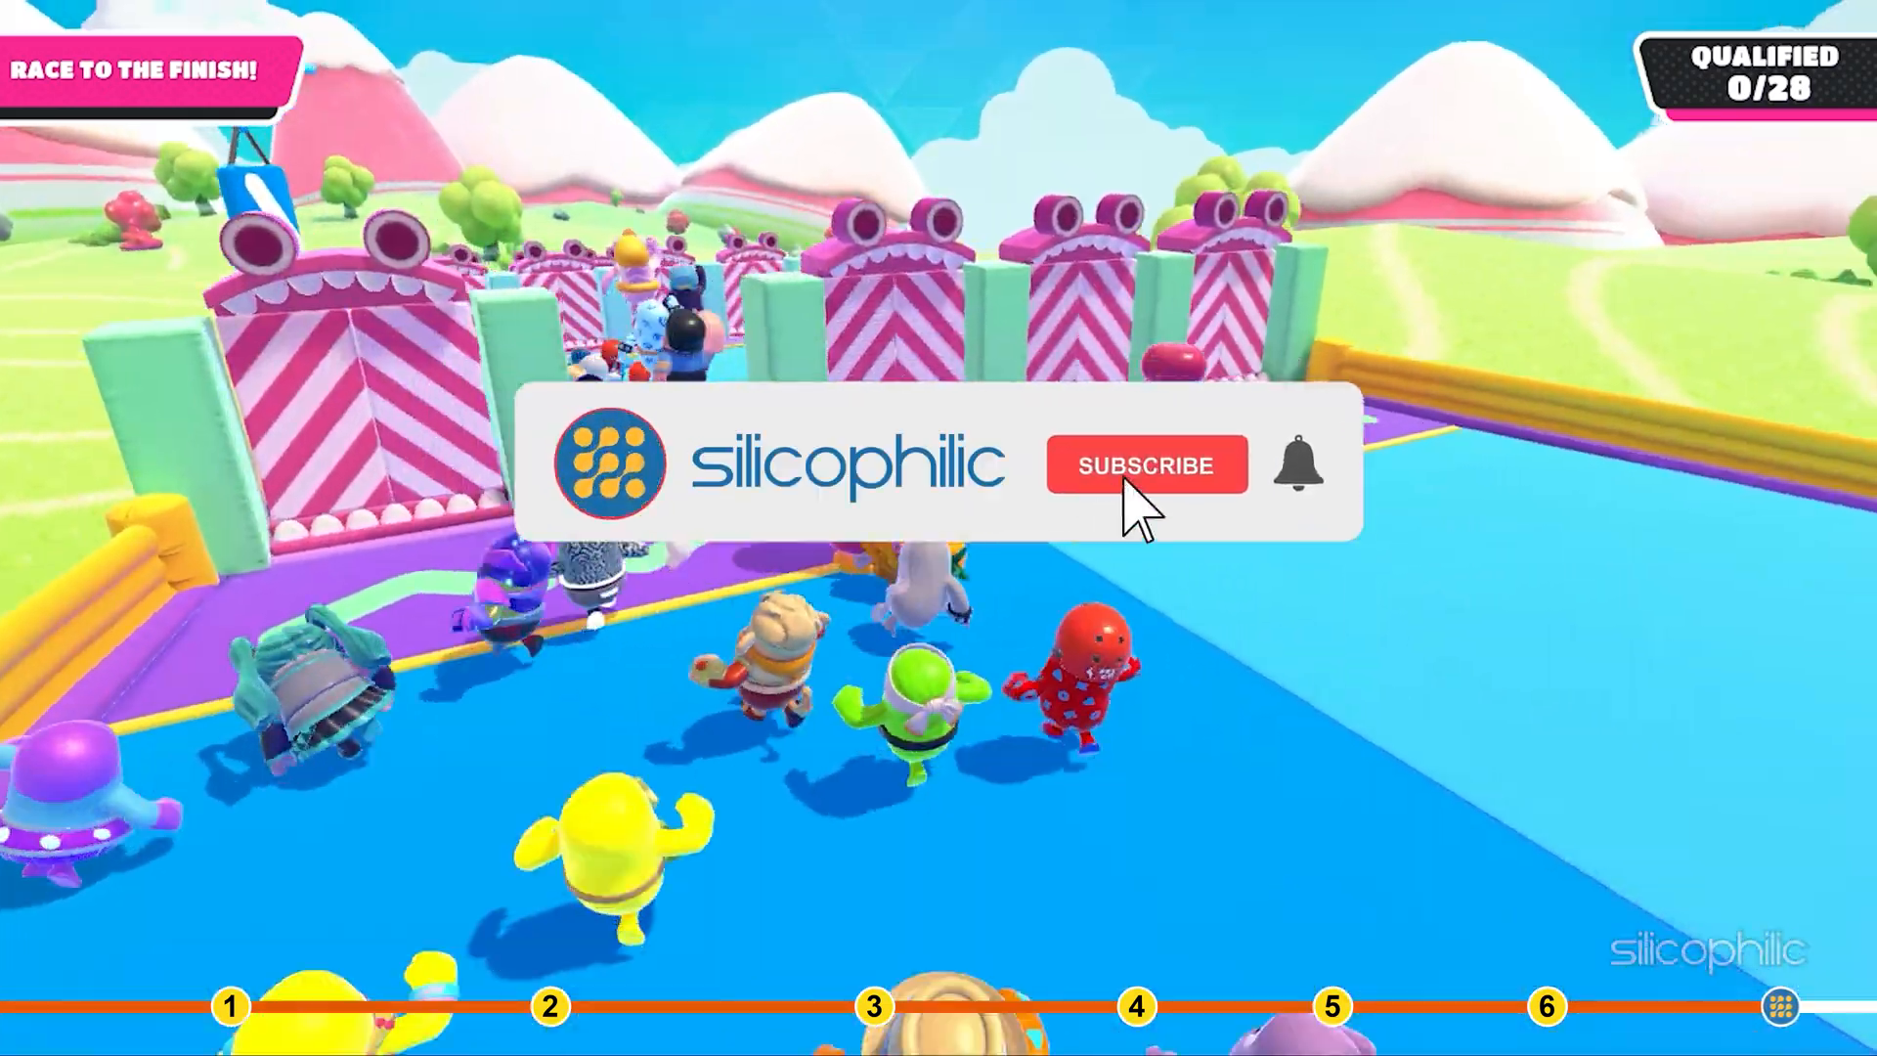
{"action": "left_click", "coordinate": [1144, 466]}
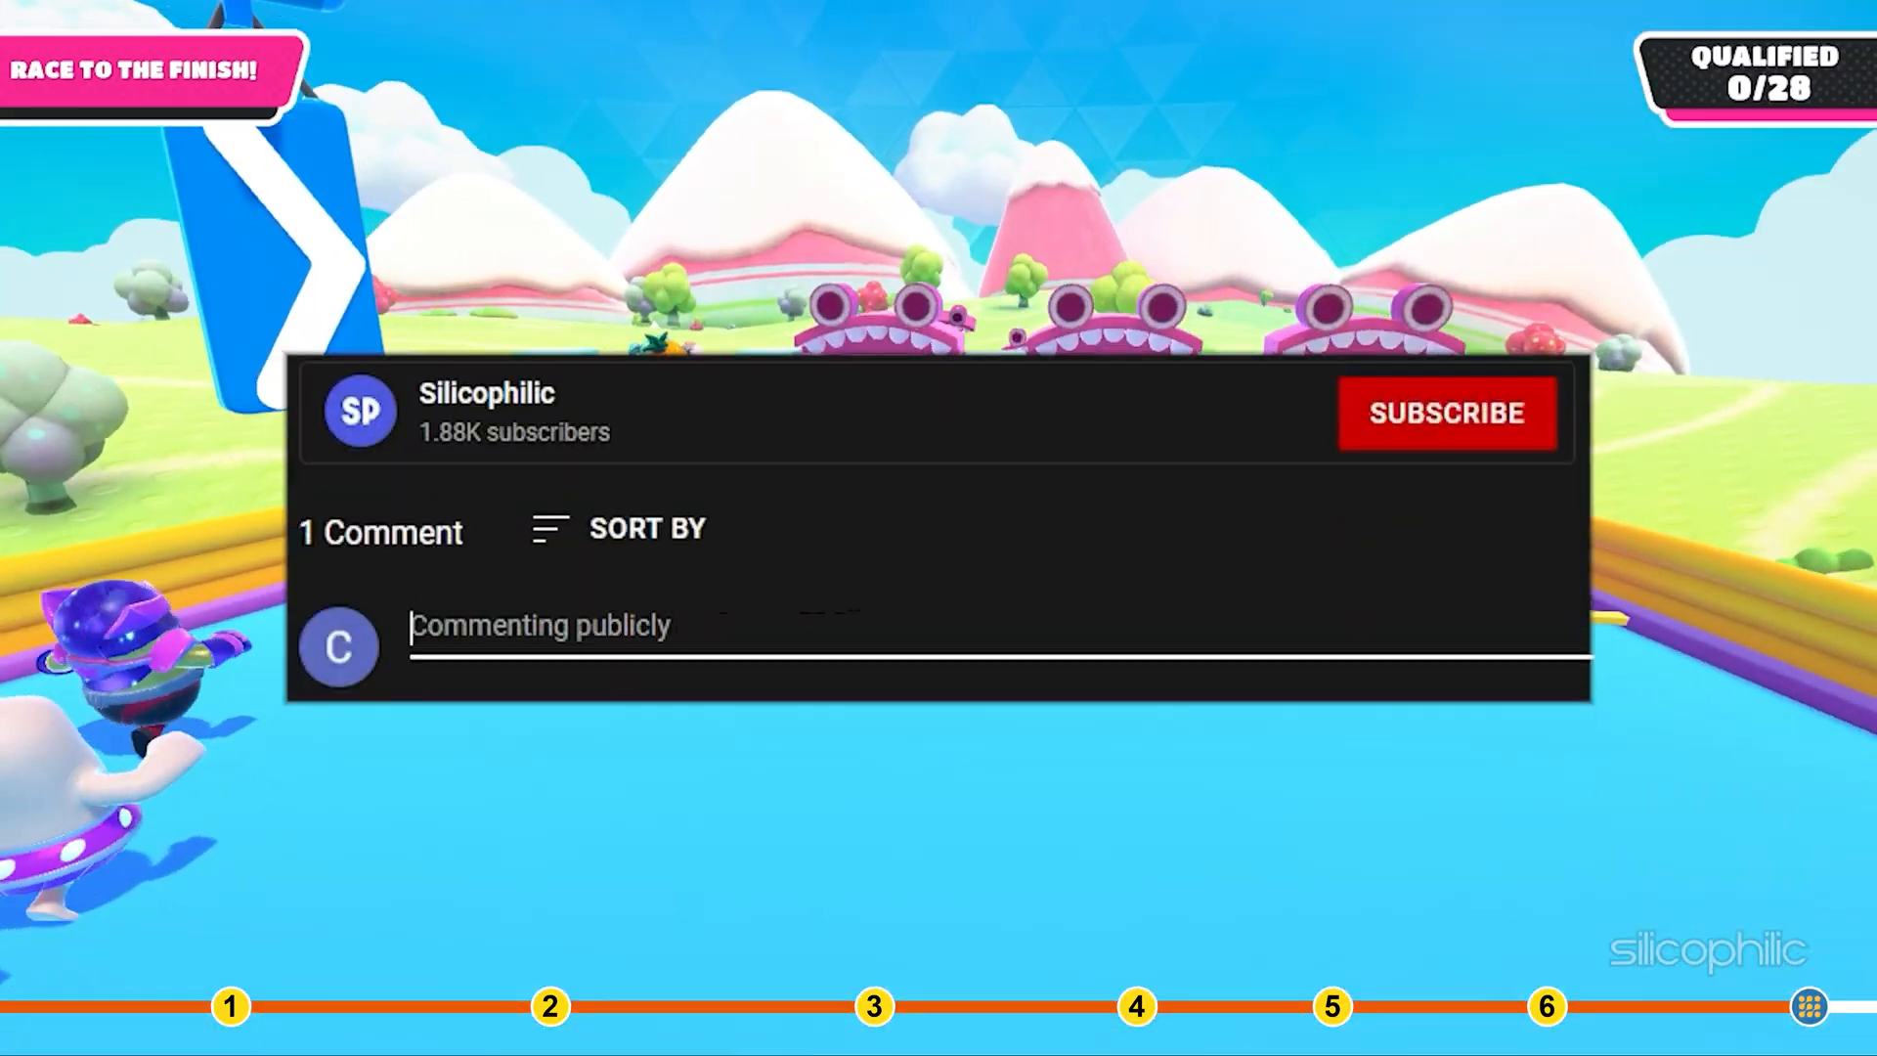
{"action": "type", "text": "Comment Down B"}
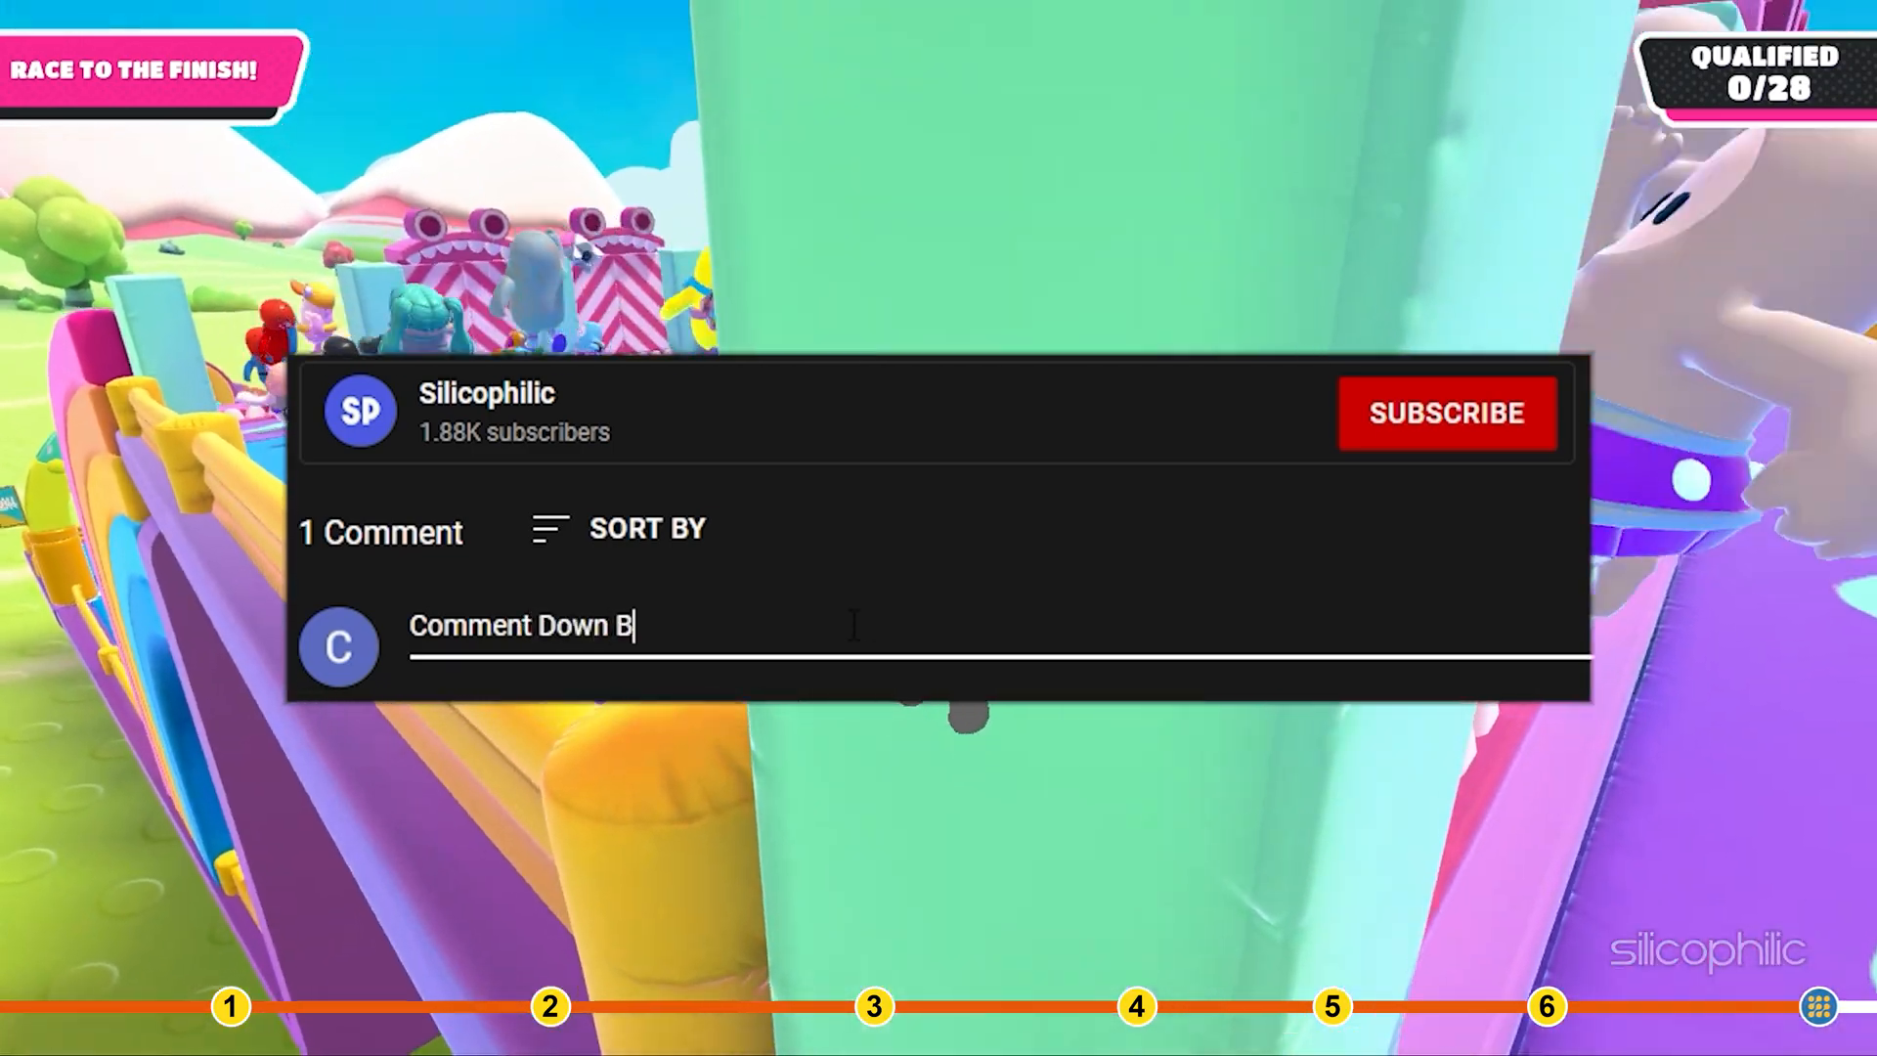